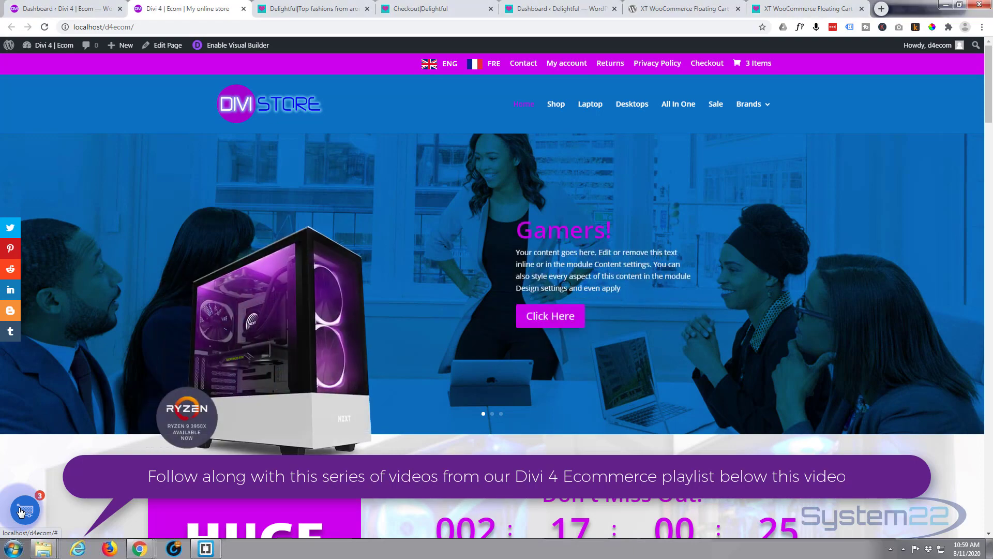
Add the HP Student Laptop to the Divi 4 Ecom cart, bringing the count to 4.
click(22, 511)
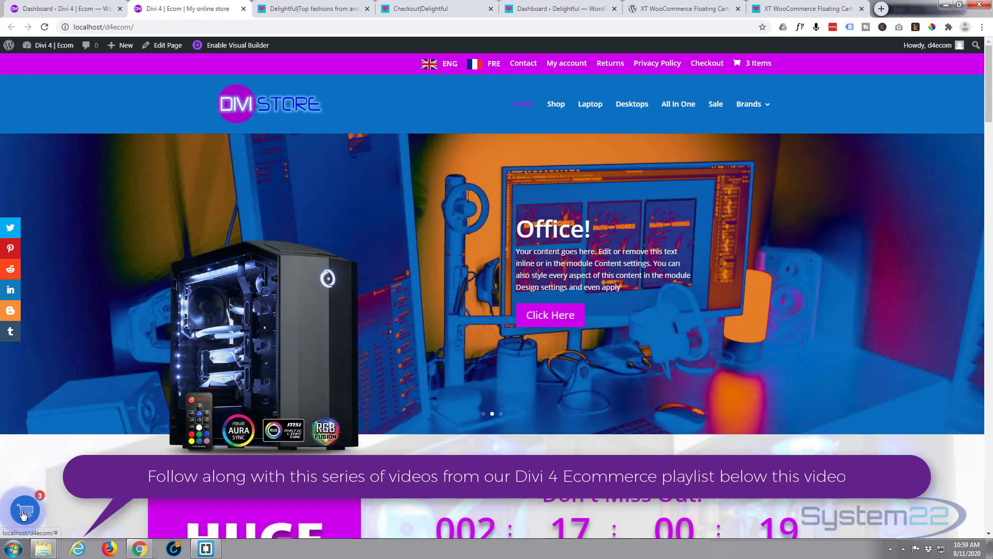
scroll(down, 3)
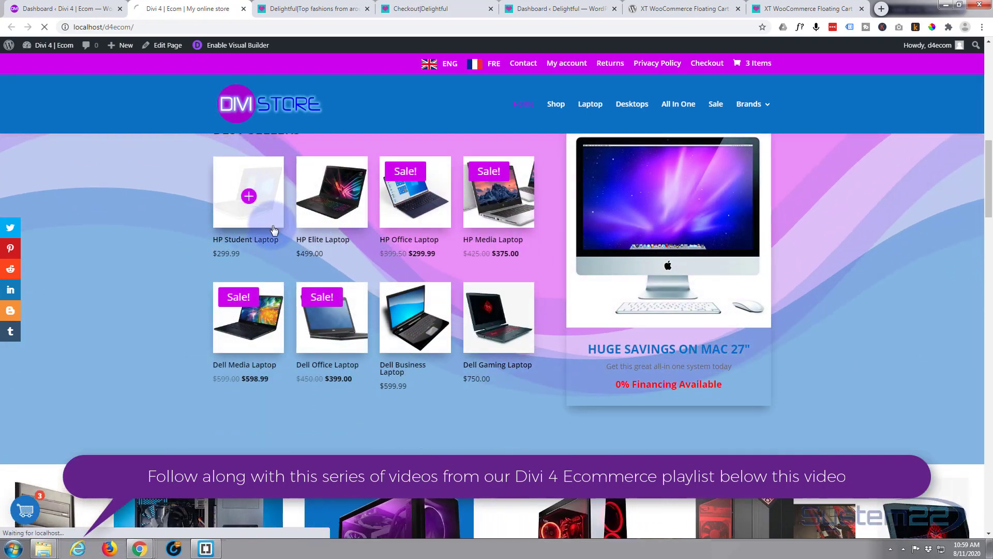
click(248, 195)
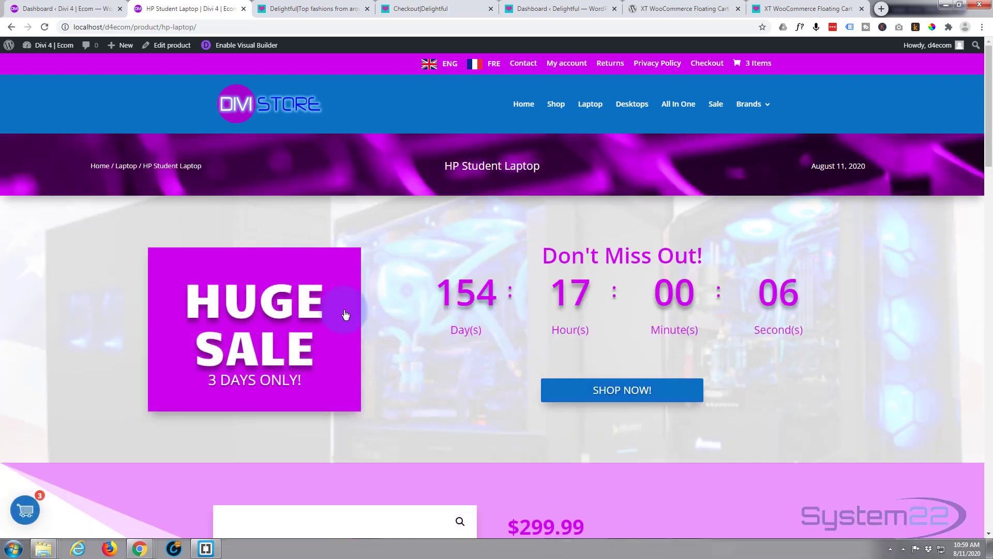
scroll(down, 3)
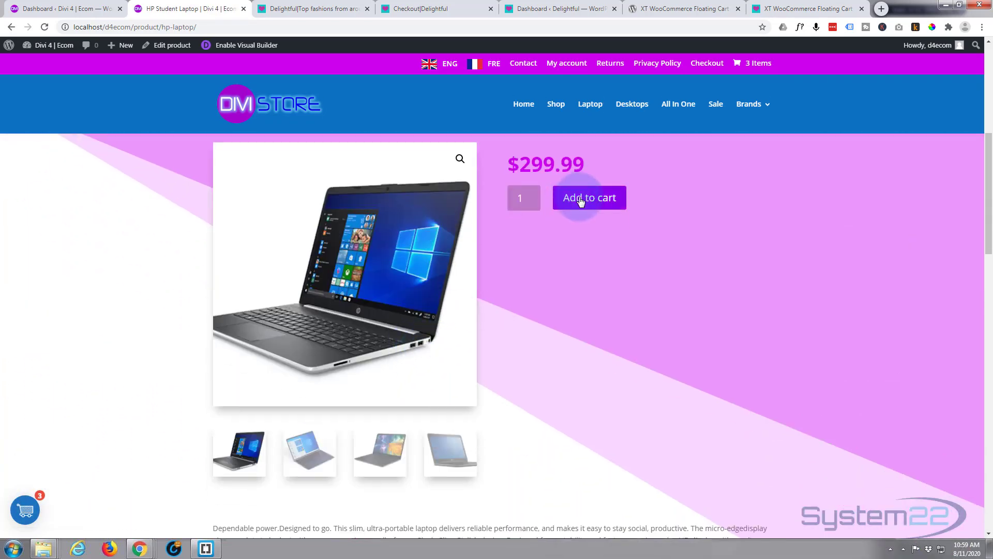
click(587, 197)
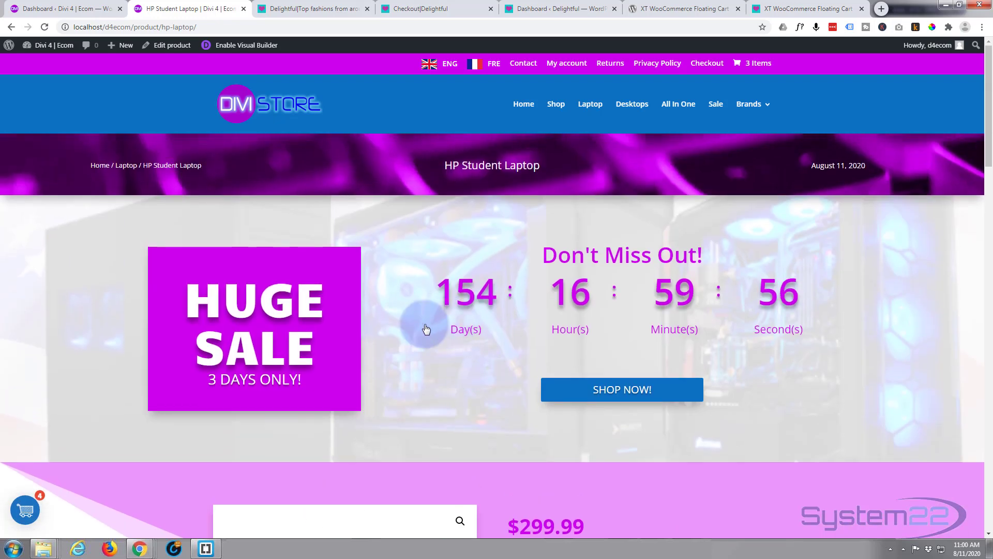
mouse_move(390, 419)
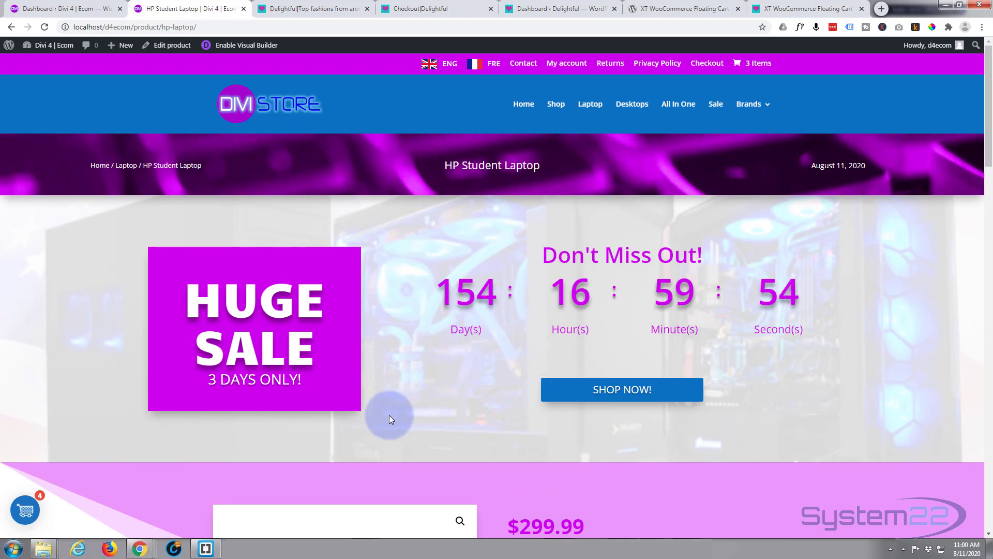
click(24, 509)
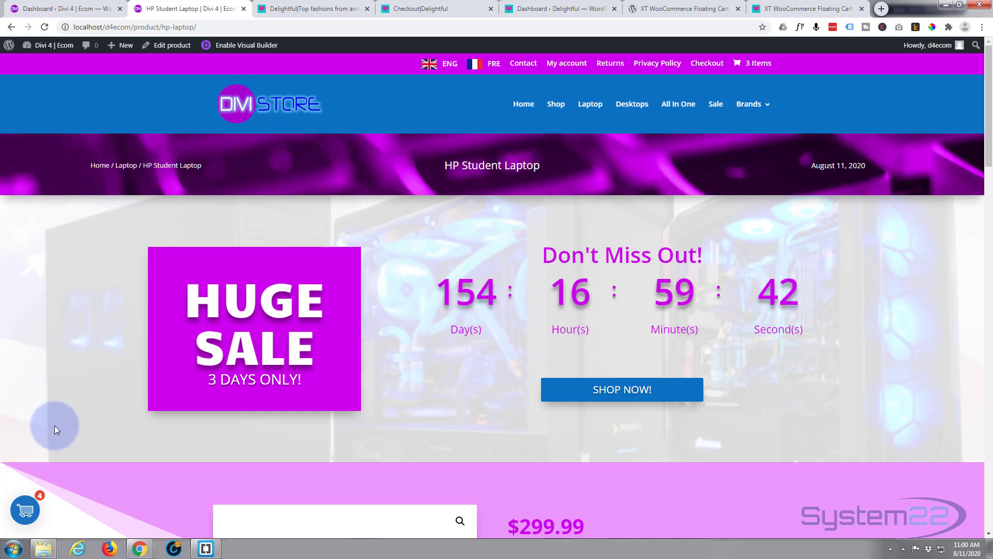
mouse_move(272, 458)
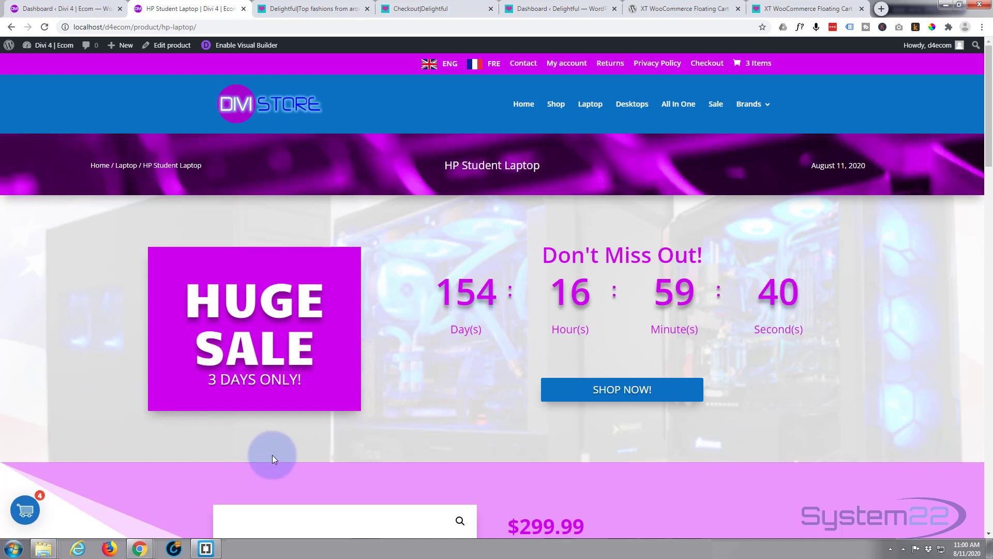
mouse_move(472, 396)
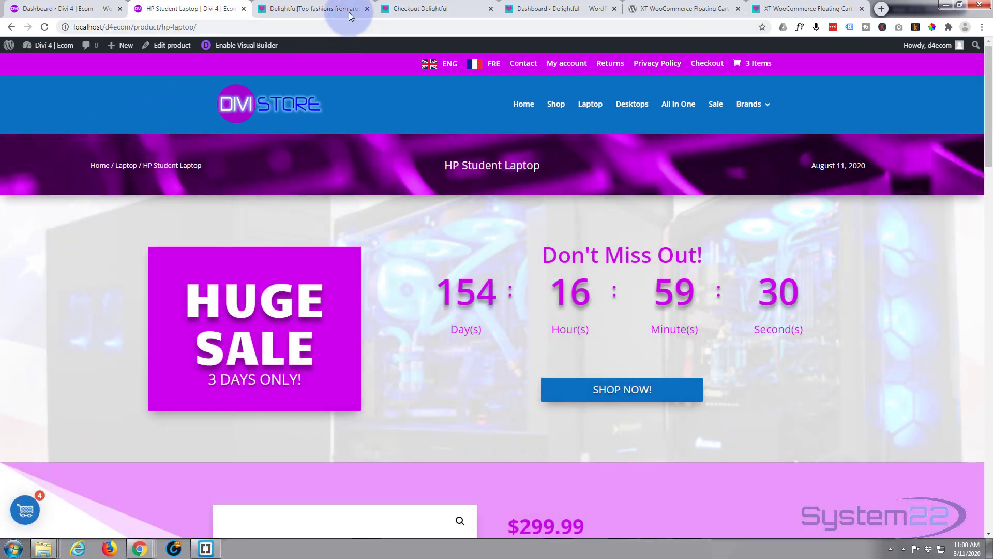
View the Delightful fashion site, then the XT WooCommerce Floating Cart plugin page.
click(310, 8)
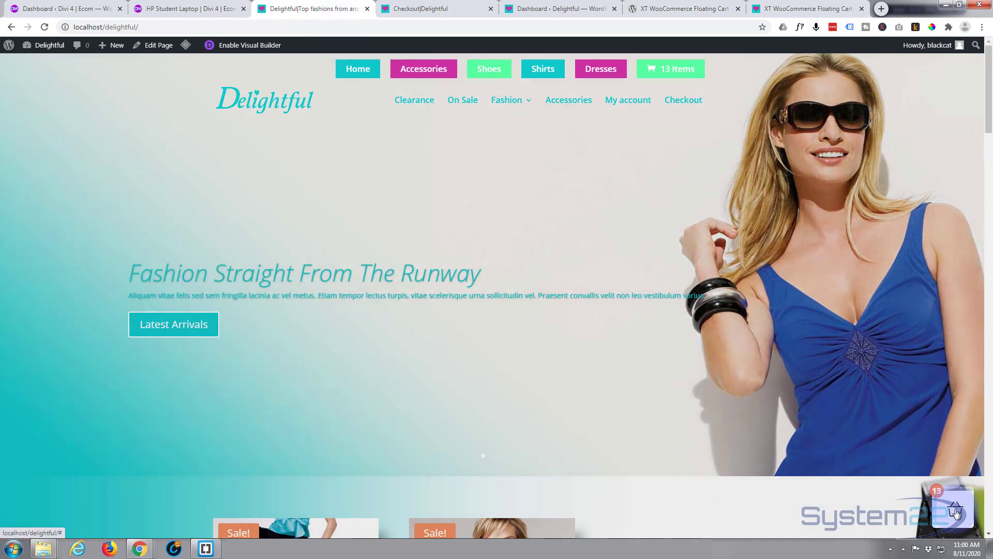
click(954, 509)
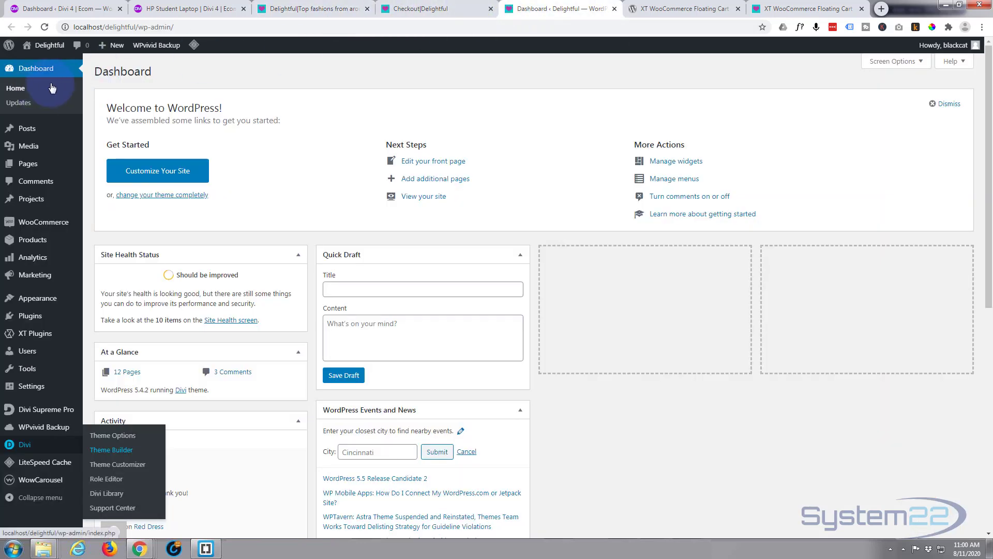
click(683, 8)
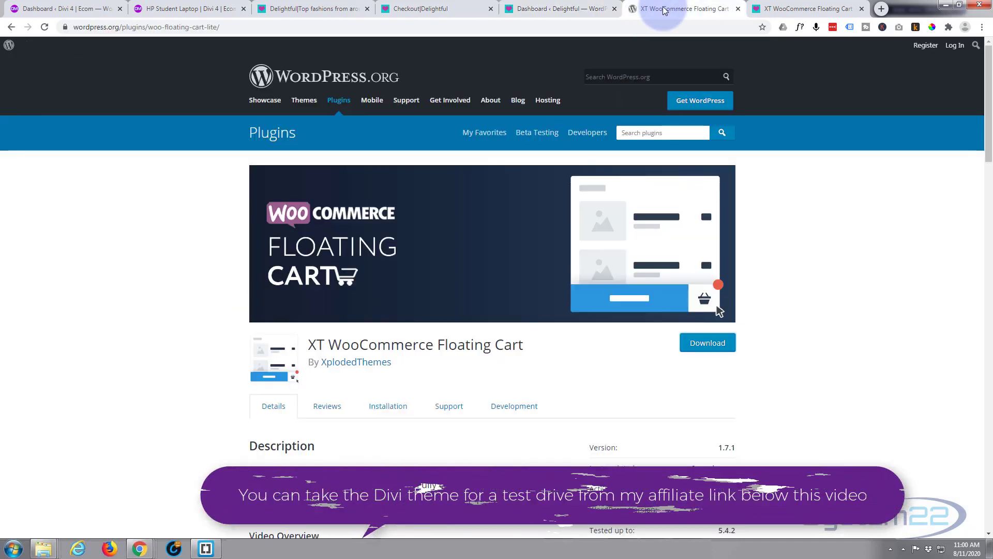
mouse_move(700, 100)
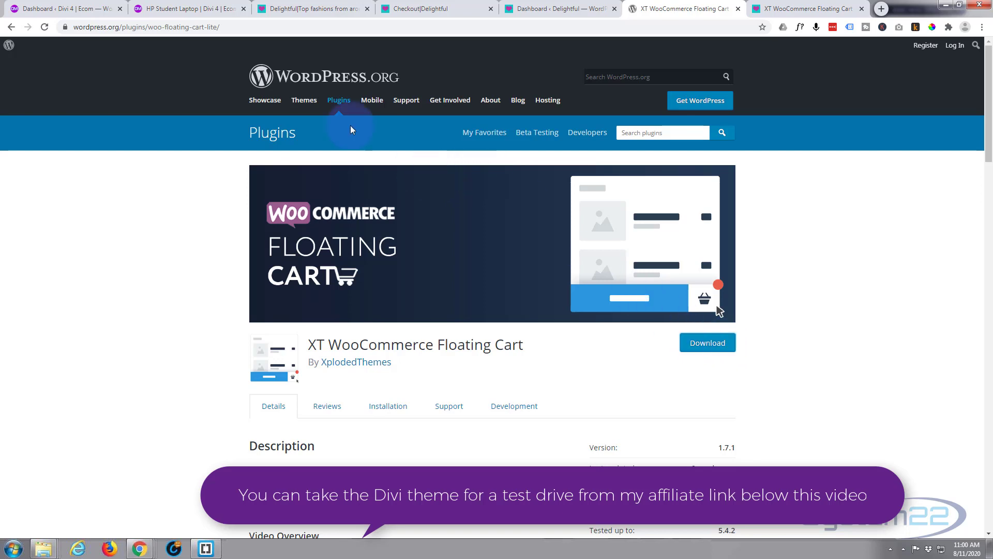
Open Divi > Theme Customizer from the Delightful site's dashboard.
click(544, 8)
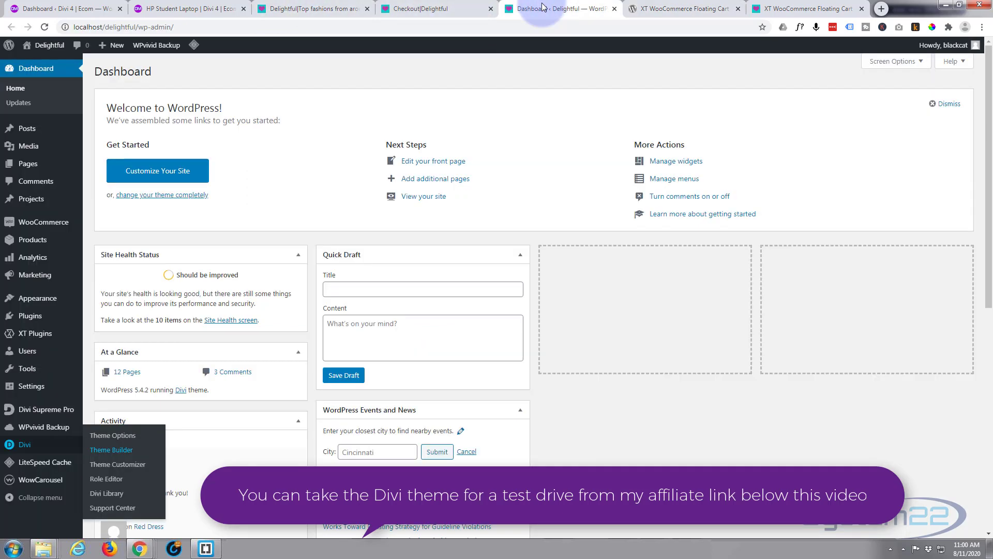
mouse_move(61, 216)
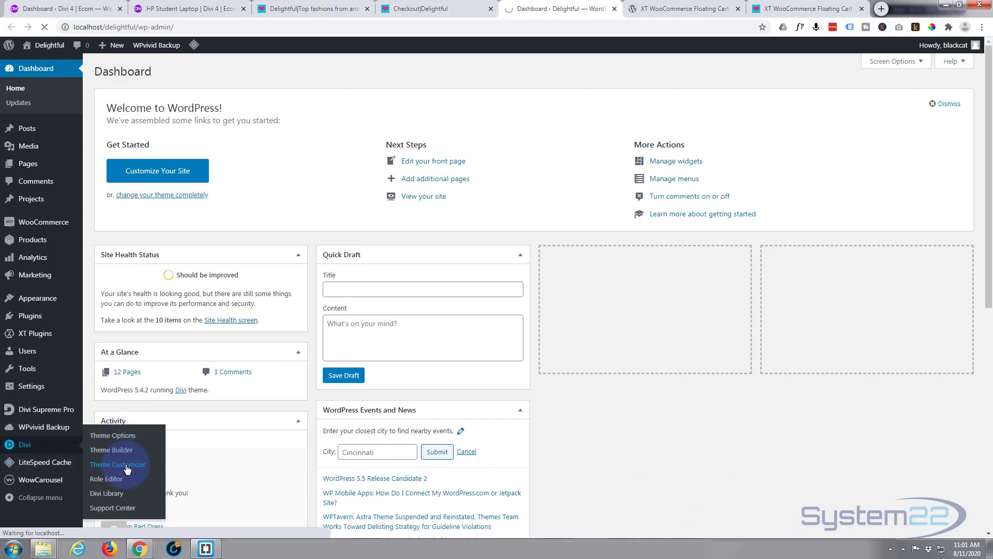
click(117, 464)
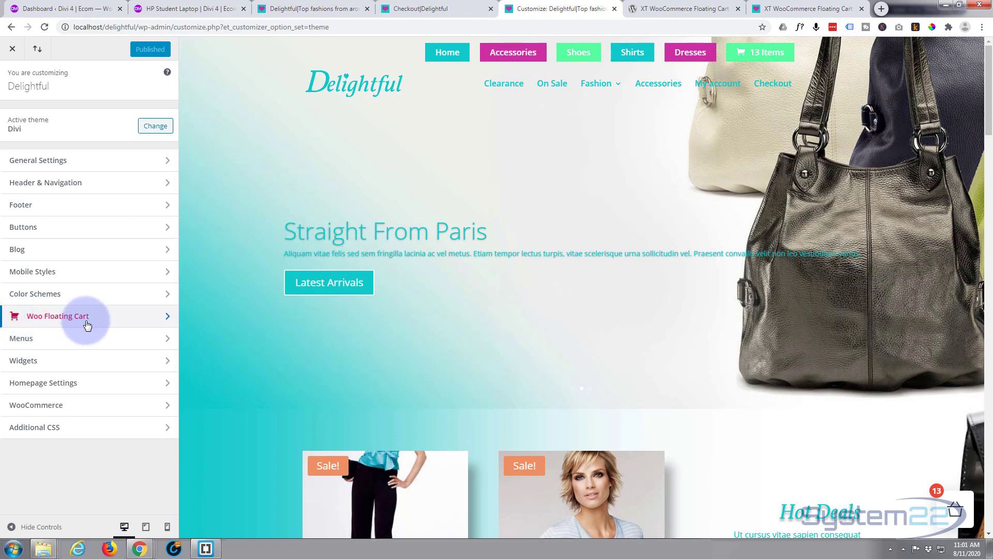
mouse_move(60, 323)
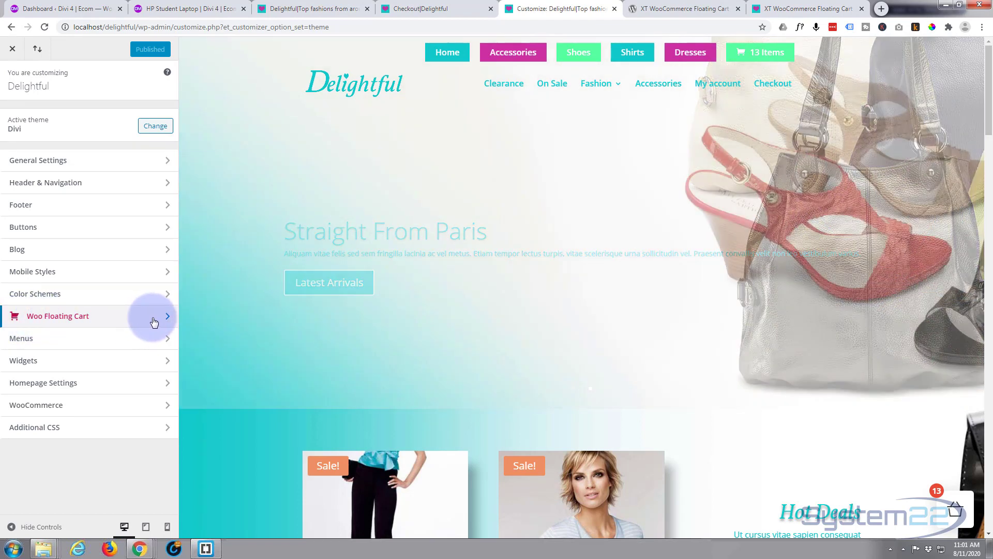
Open Woo Floating Cart > General to reach overlay colour and trigger position options.
click(57, 316)
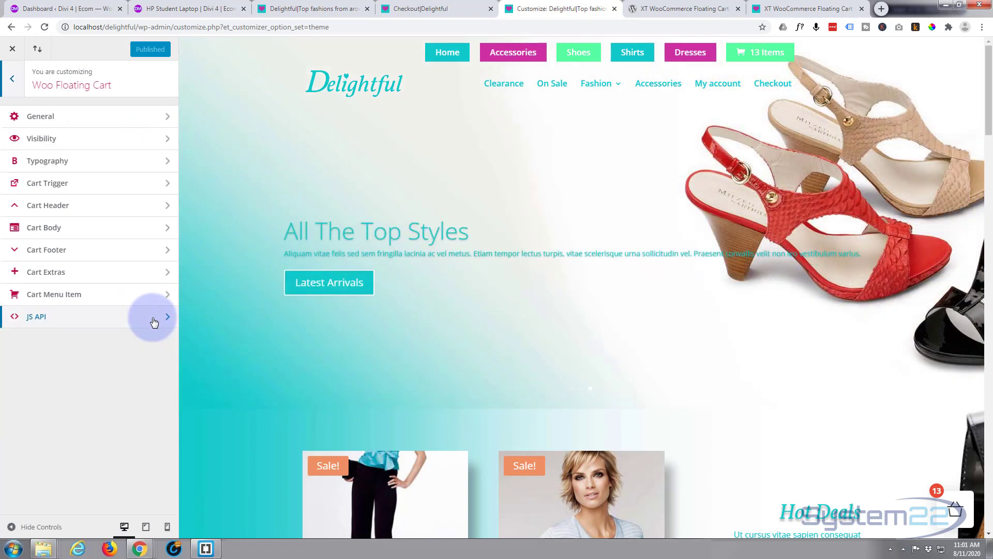
mouse_move(892, 458)
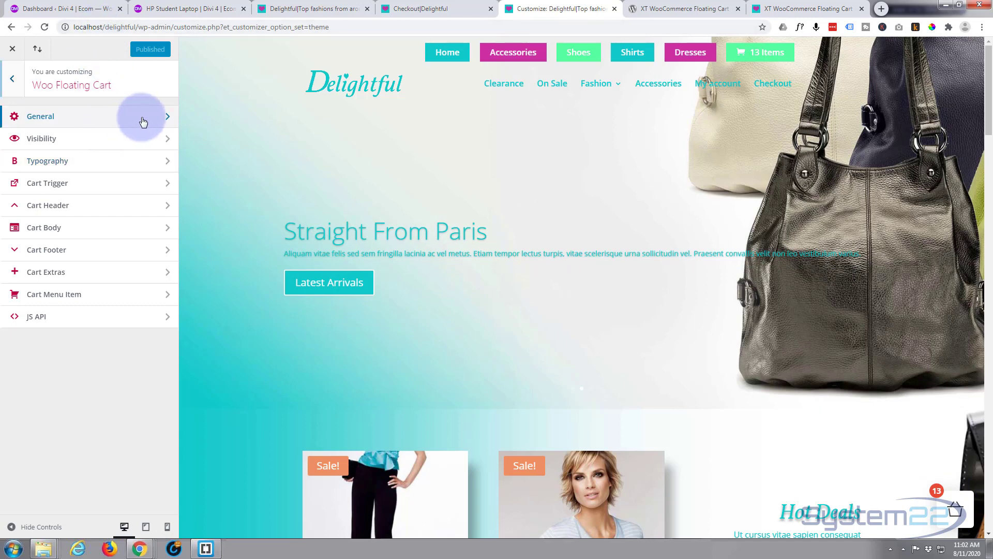
click(39, 116)
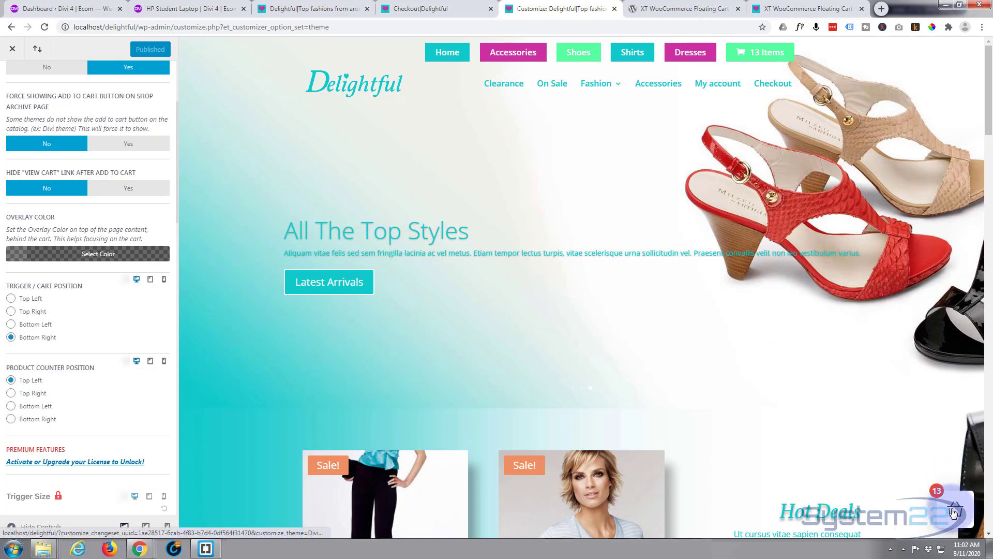
Set a semi-transparent blue rgba overlay colour and preview it behind the open cart.
click(953, 512)
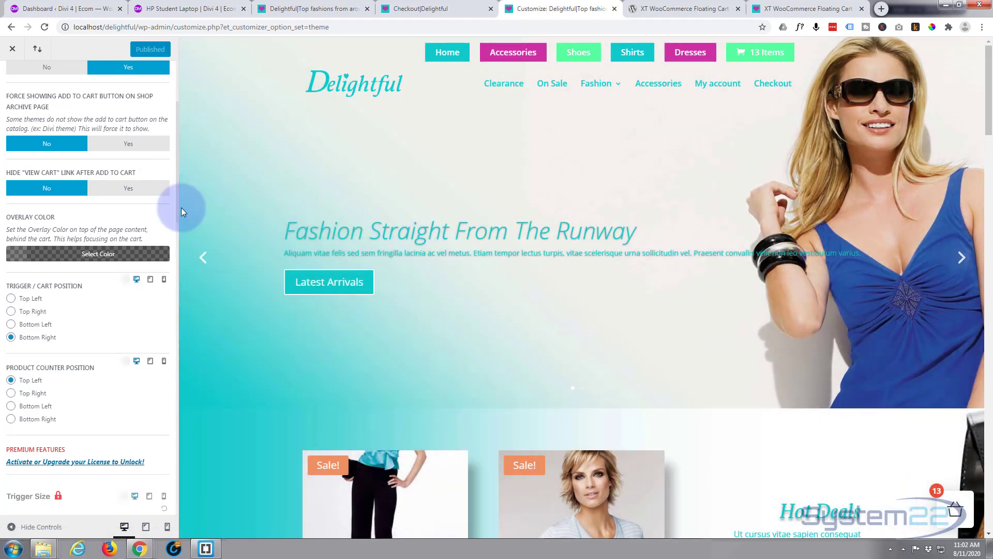
click(98, 253)
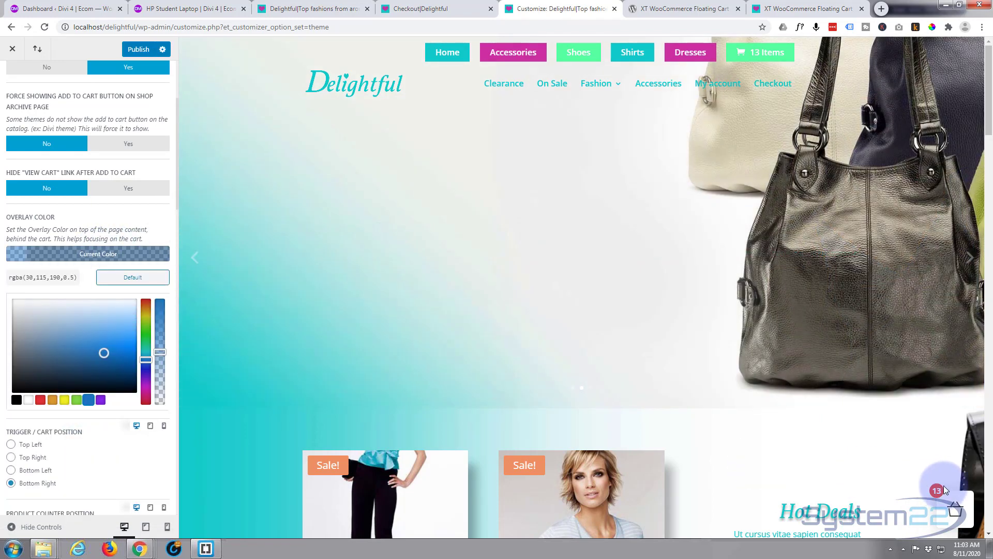
click(945, 490)
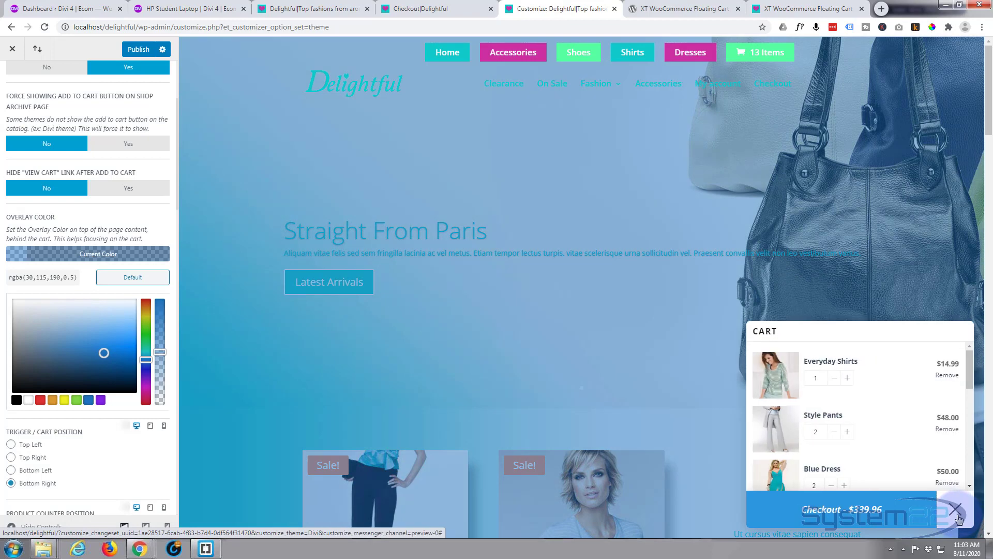
click(957, 510)
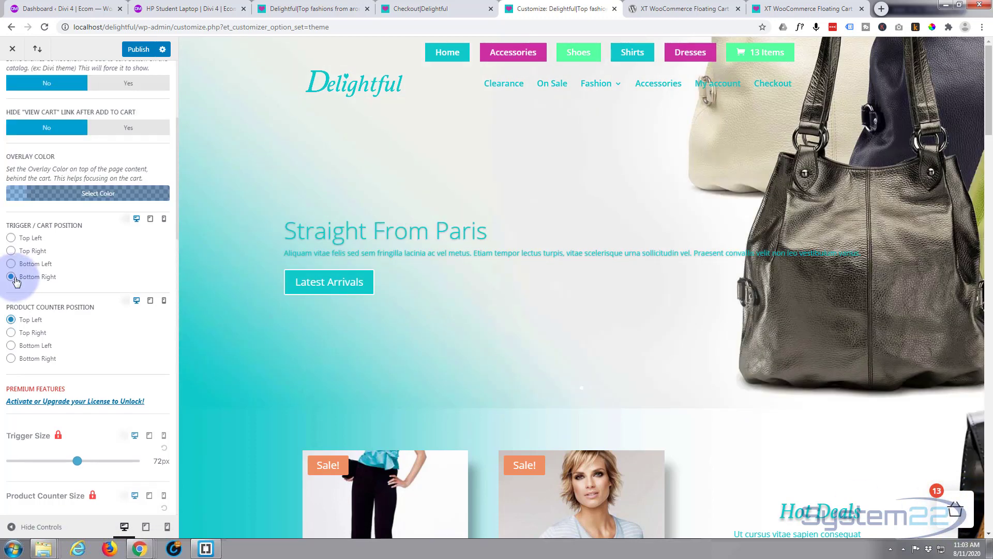
click(11, 263)
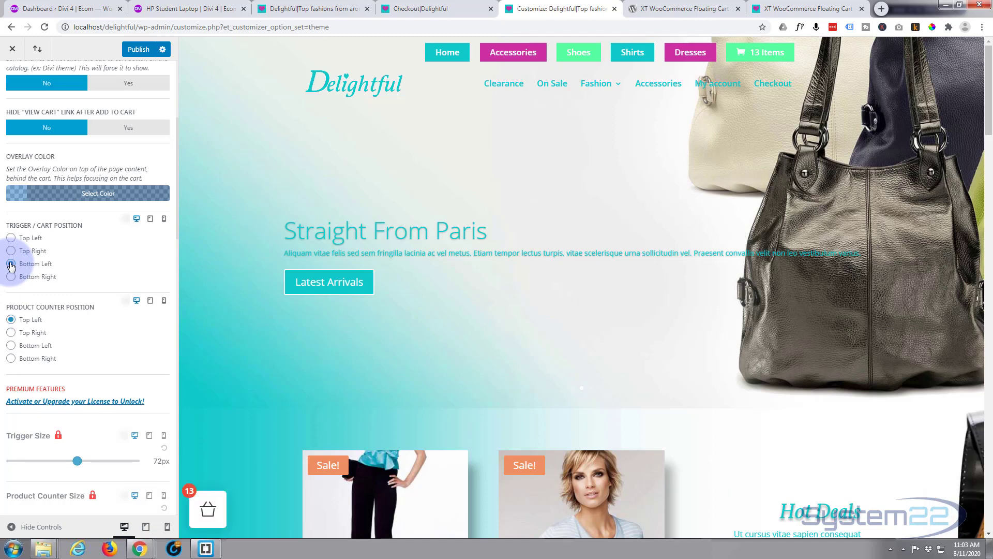
click(11, 251)
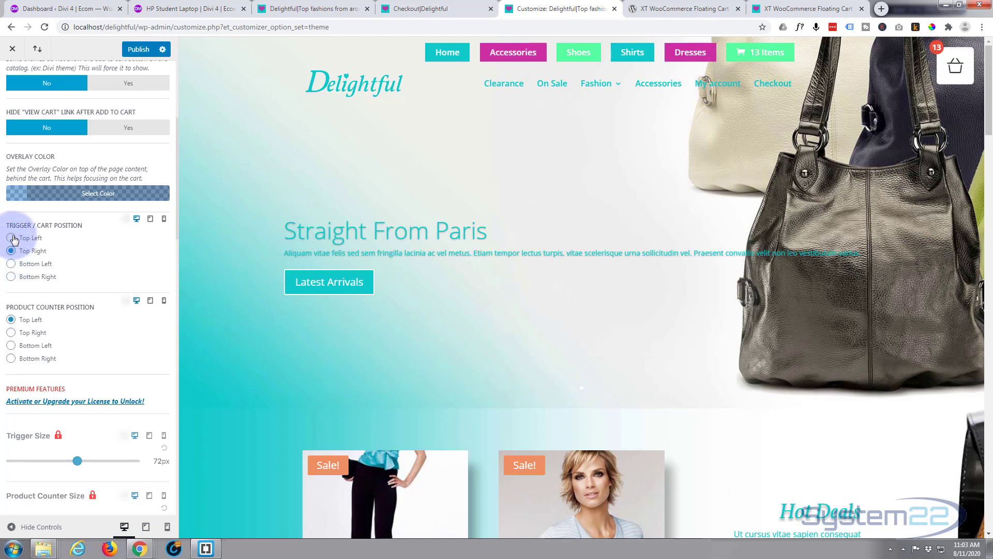
click(11, 238)
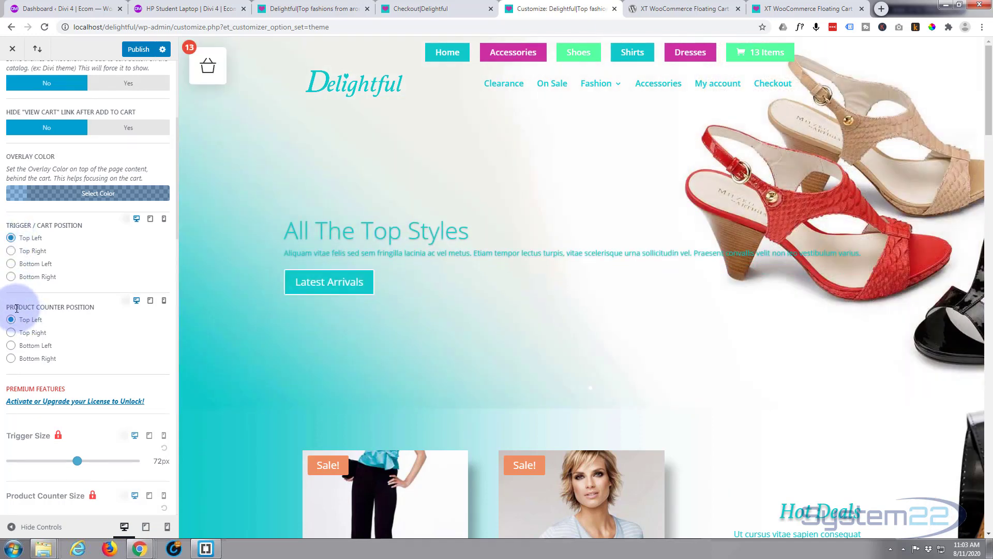
click(11, 279)
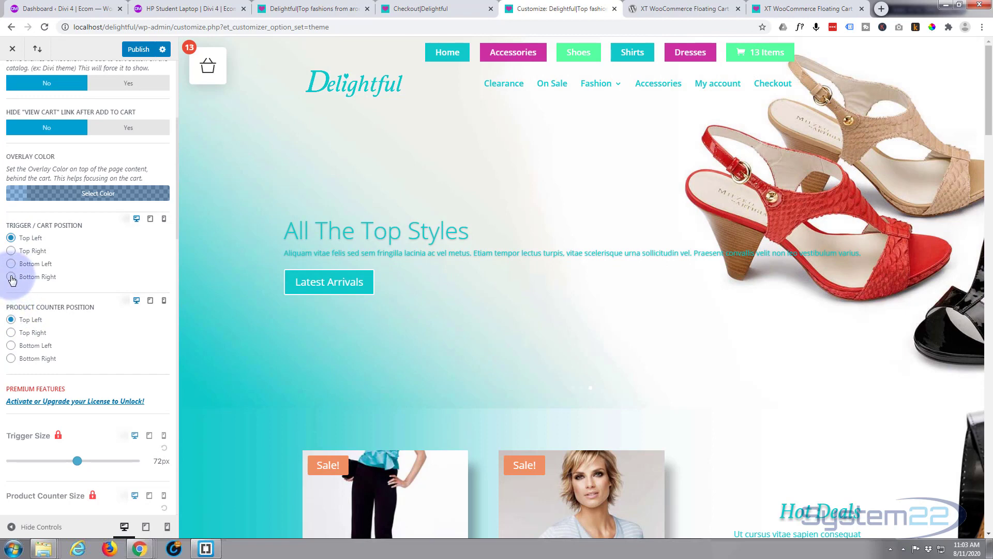
click(12, 277)
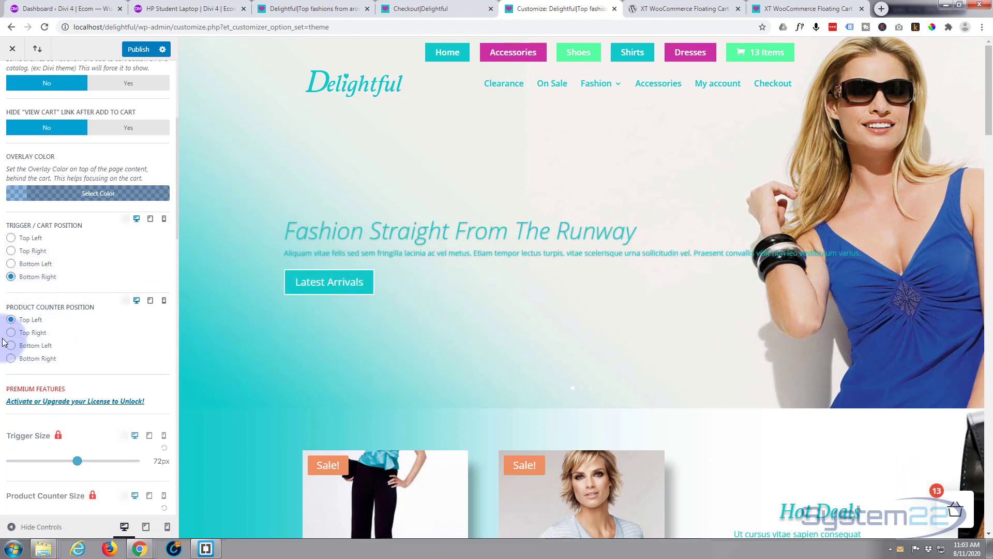
click(10, 332)
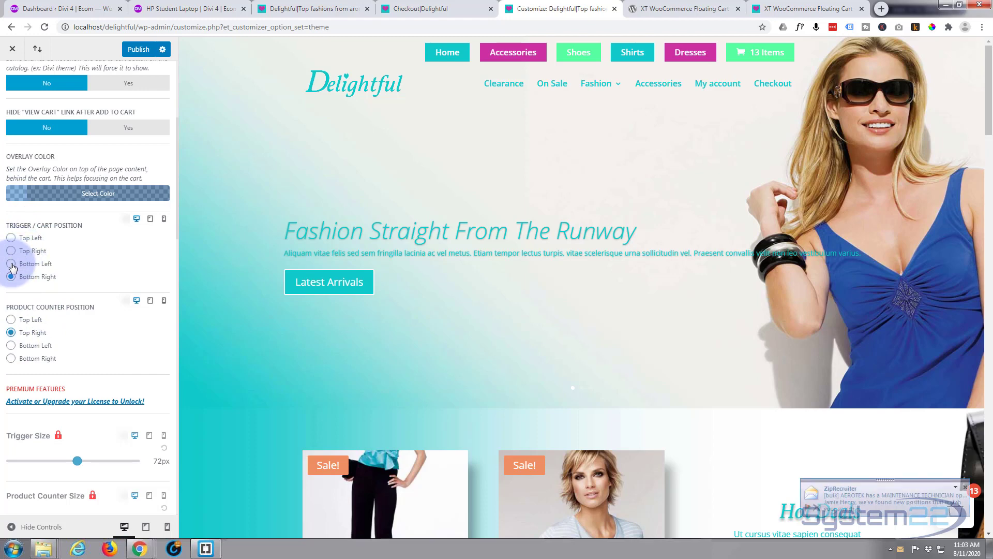
click(11, 263)
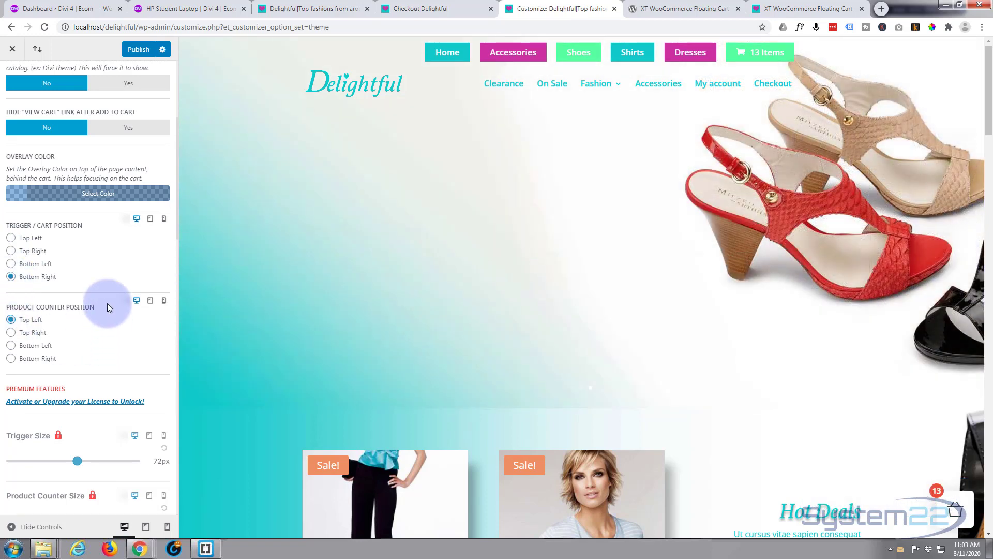
scroll(down, 3)
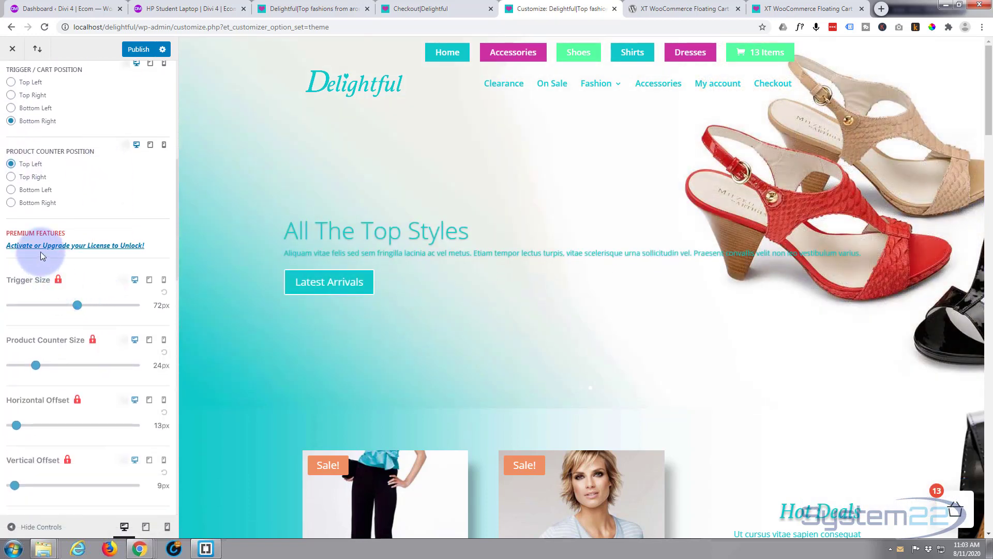
scroll(down, 3)
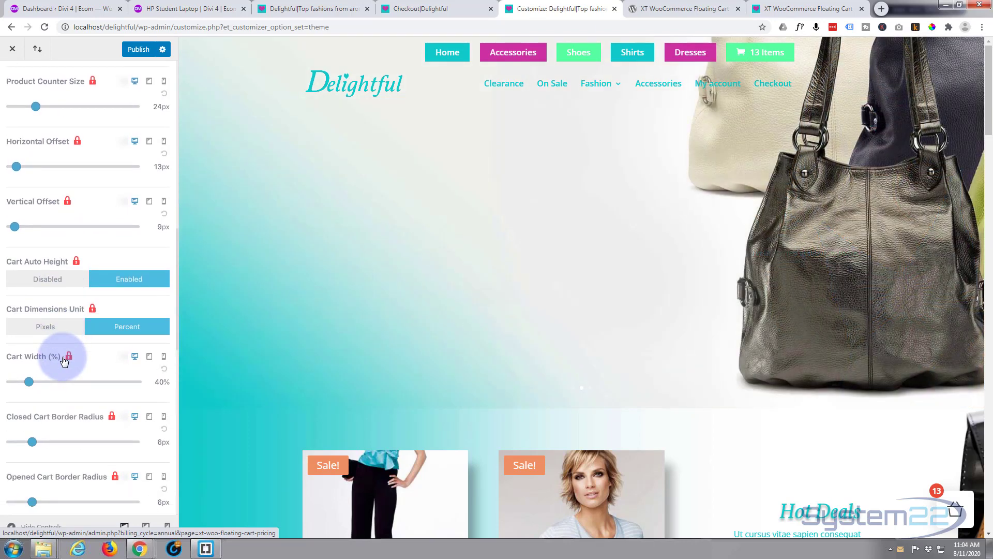
scroll(down, 3)
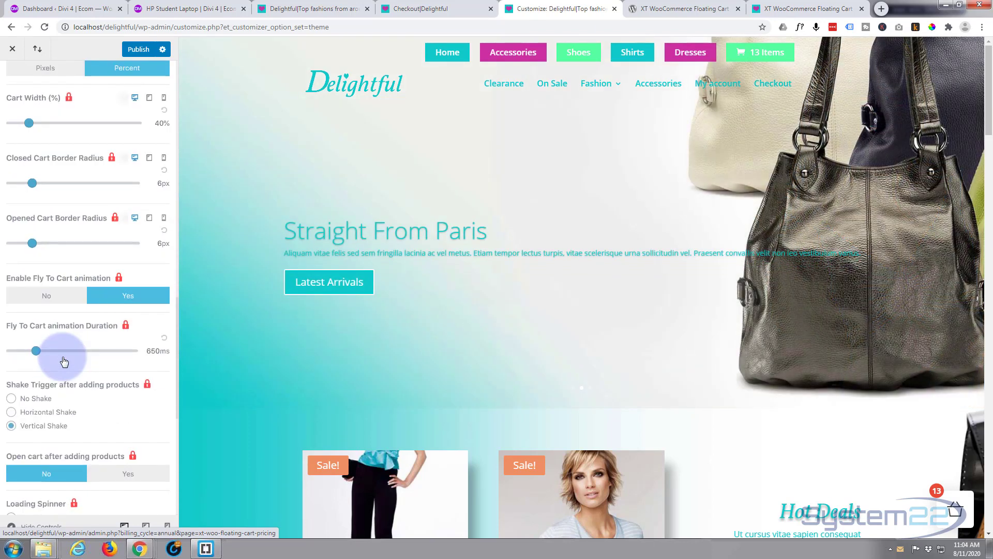
scroll(down, 3)
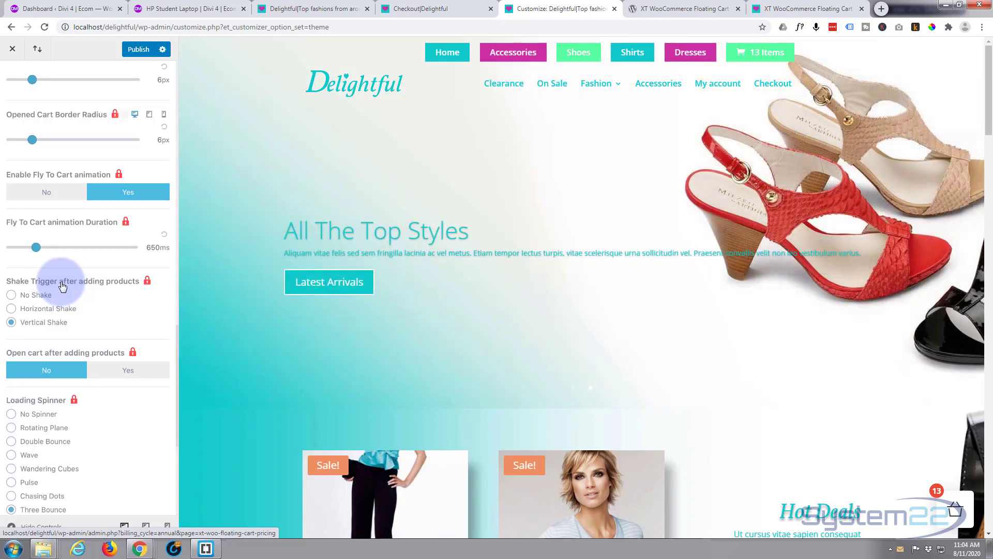
scroll(down, 3)
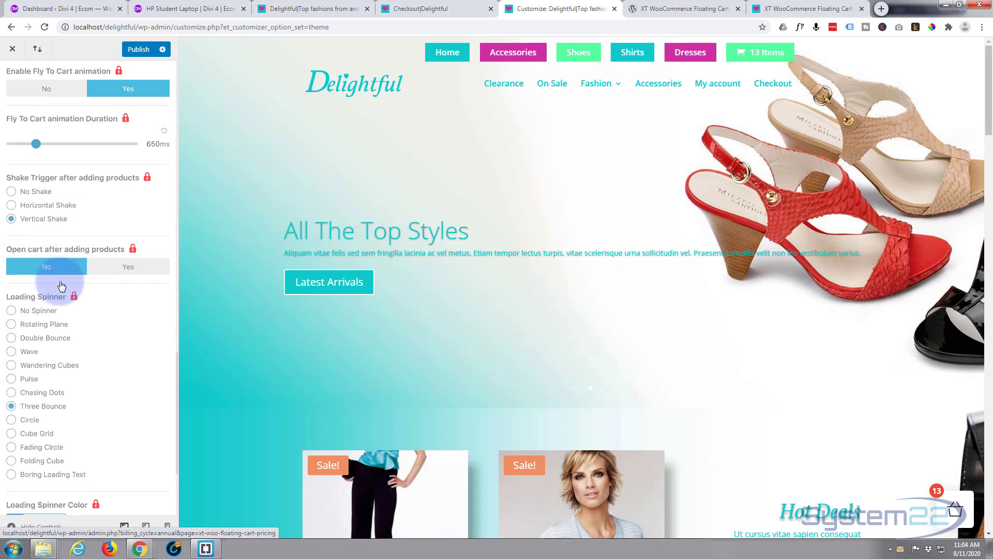
scroll(down, 3)
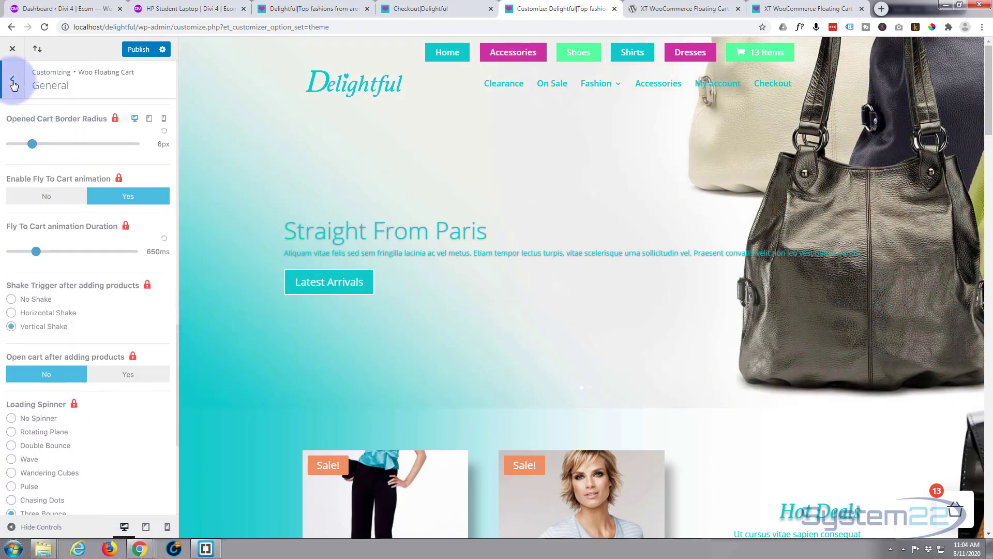
Set the cart Z-Index to 90198 and keep Device Visibility on all devices.
click(12, 78)
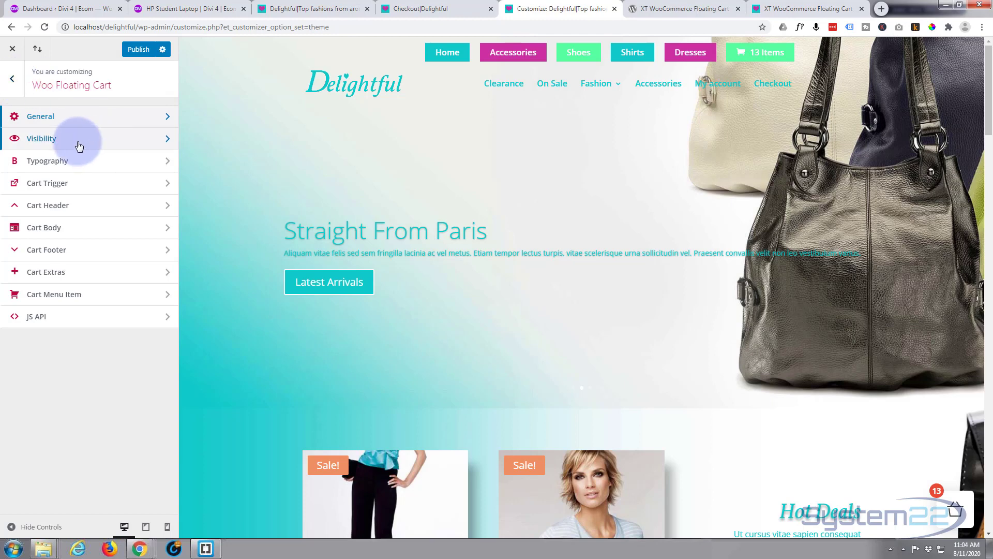
click(41, 138)
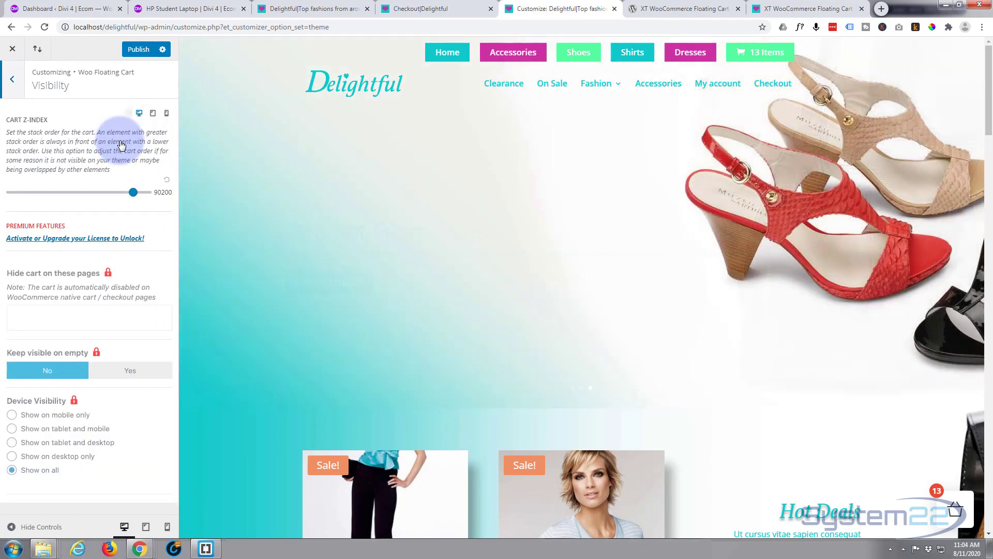
drag(134, 192, 132, 192)
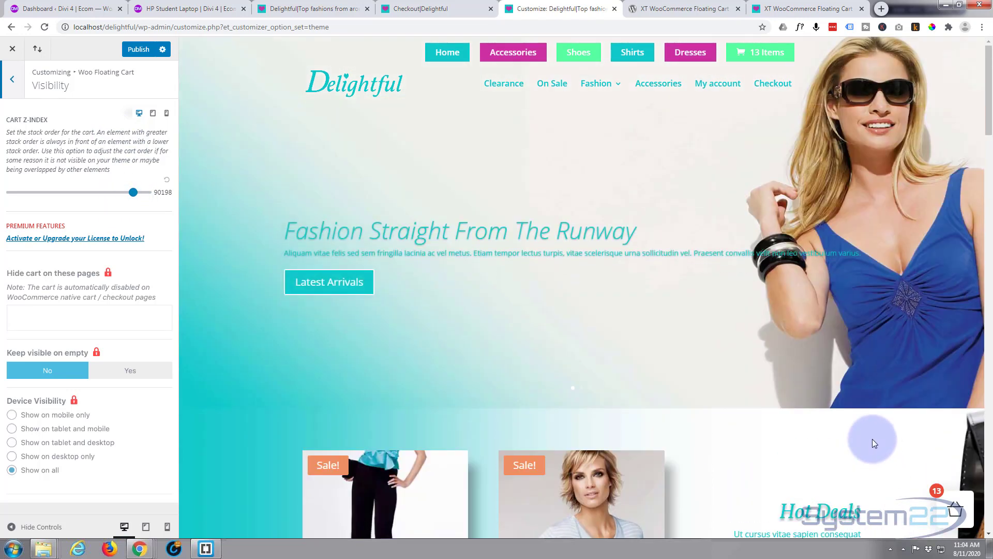
scroll(down, 3)
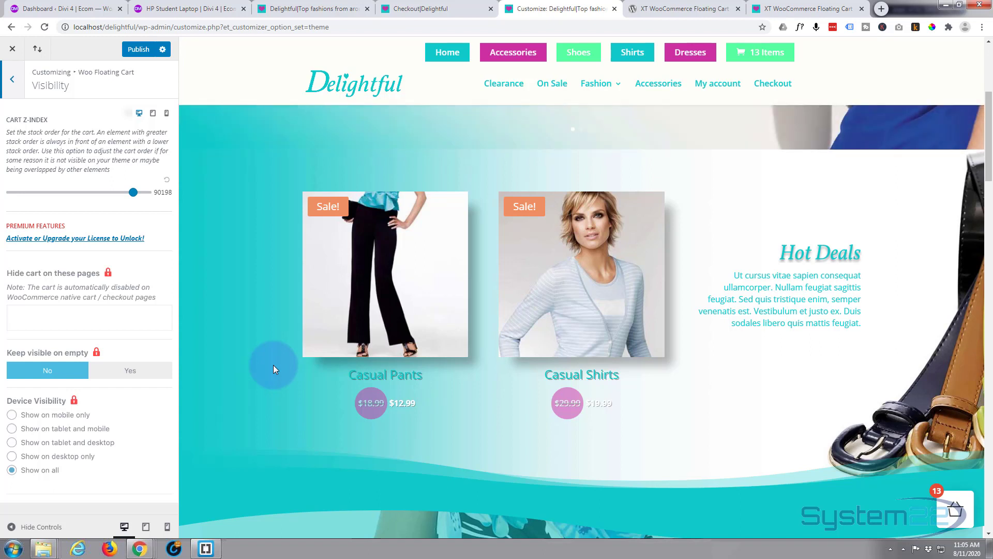
scroll(down, 3)
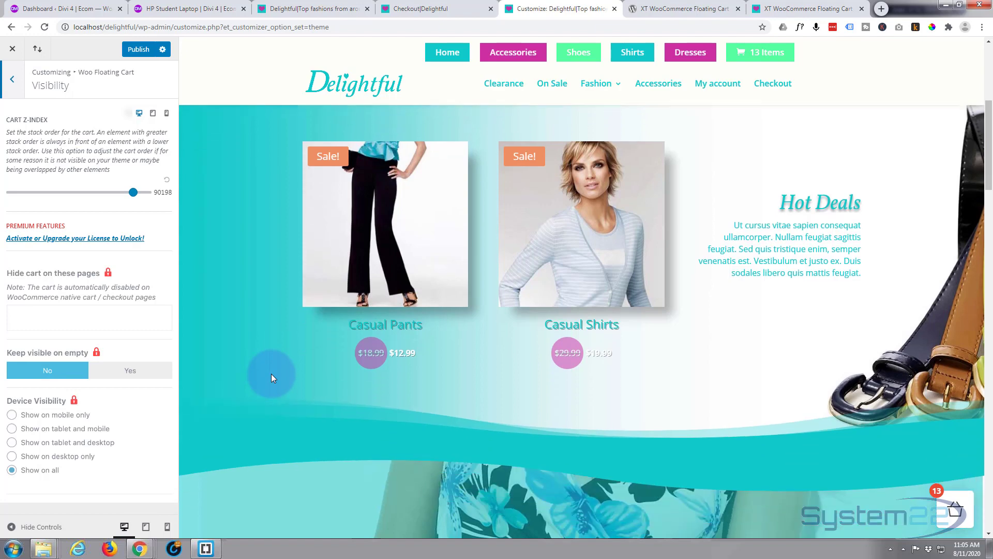
scroll(down, 3)
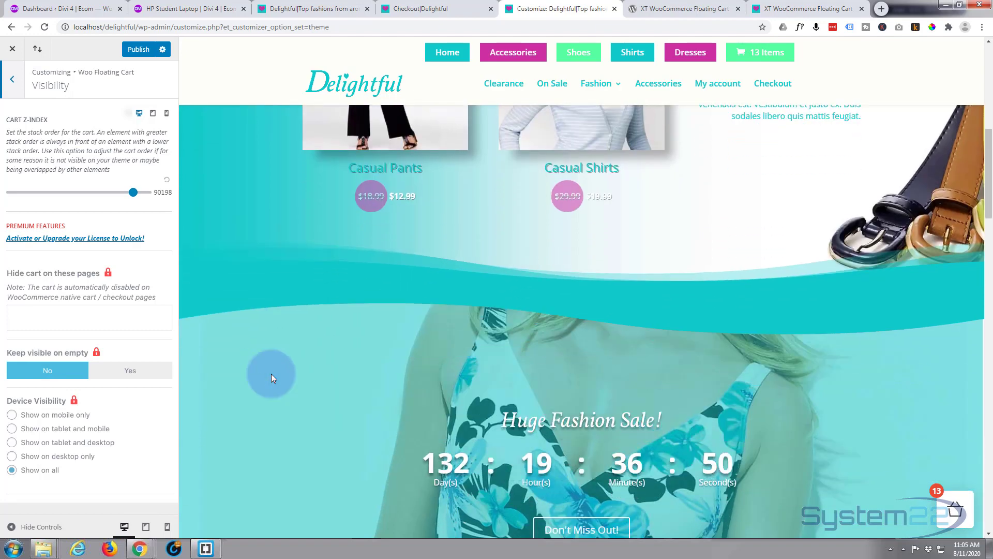
scroll(down, 3)
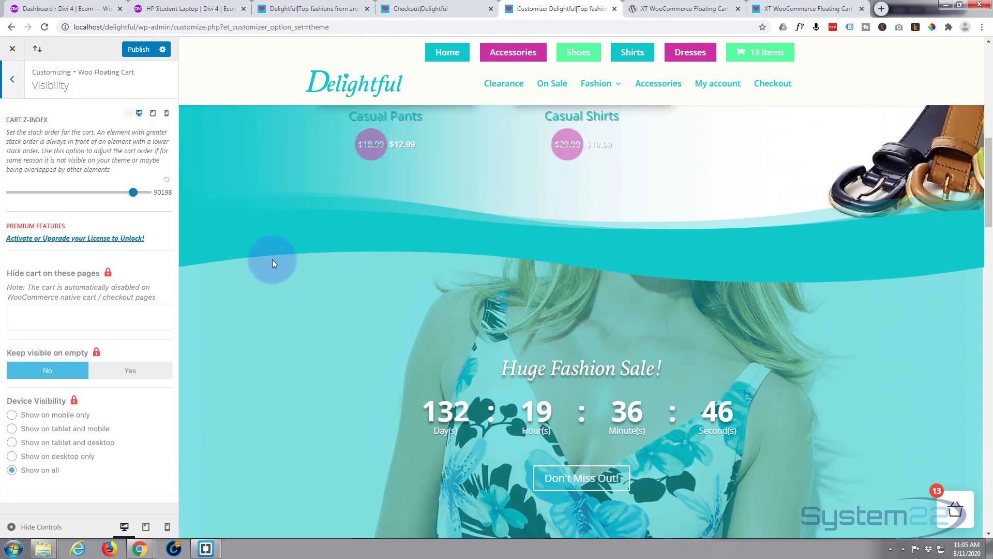
mouse_move(277, 242)
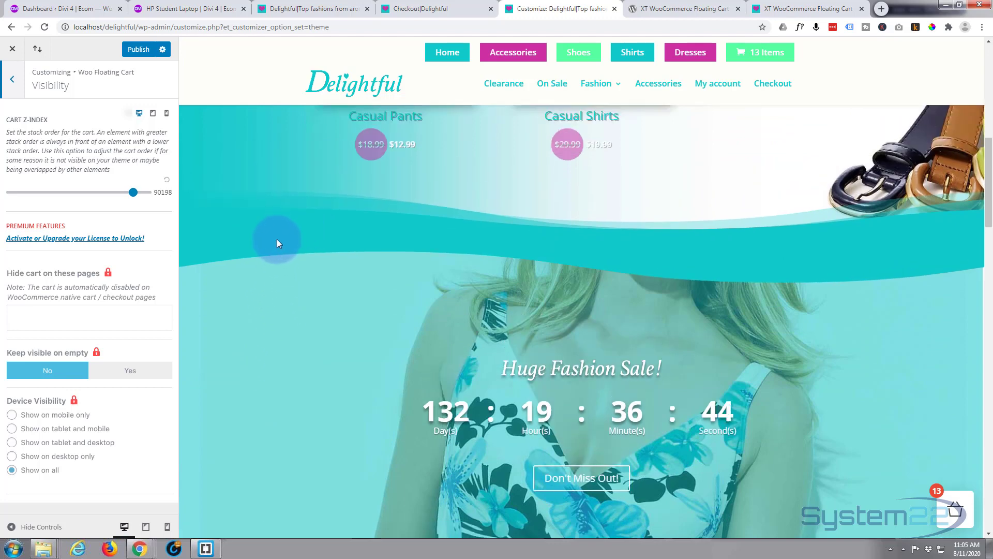
mouse_move(554, 321)
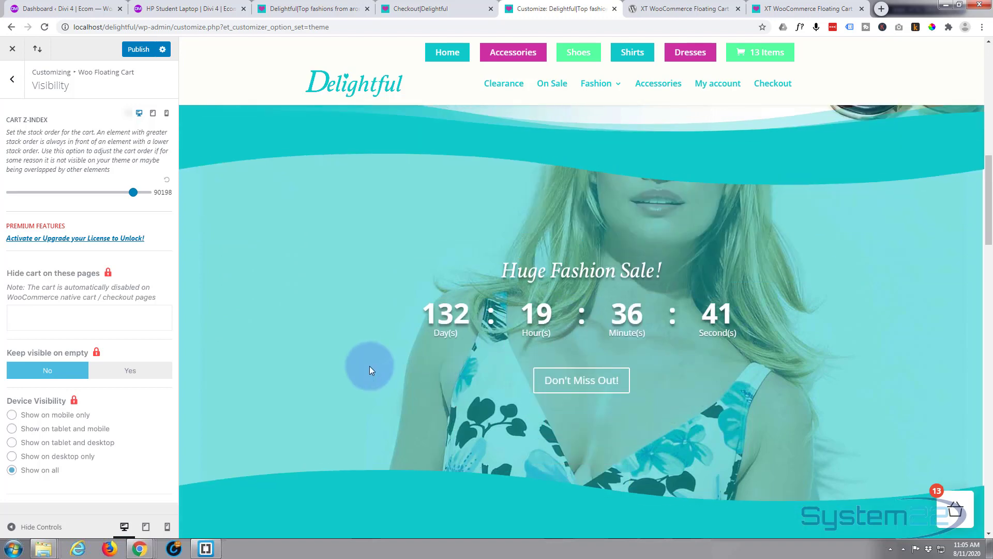
scroll(down, 3)
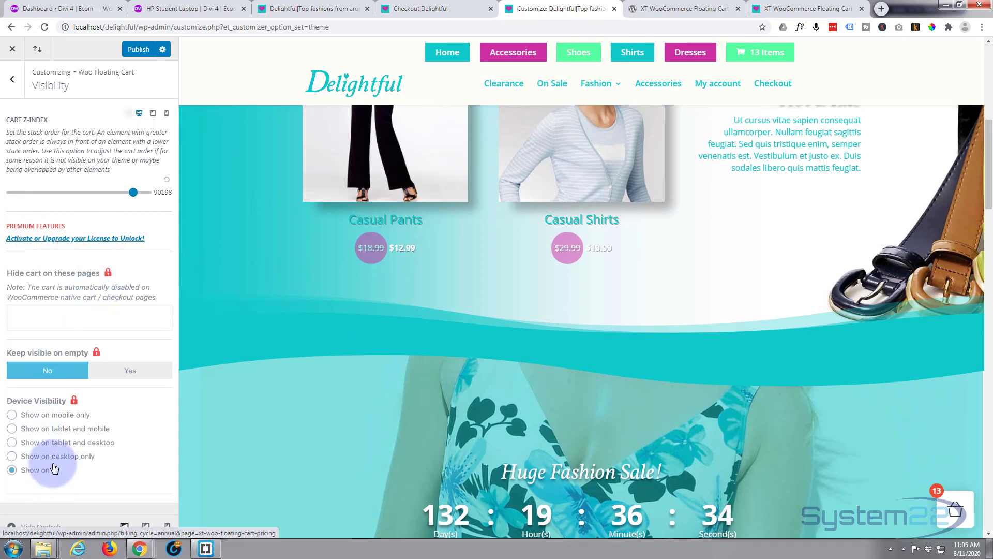
click(11, 469)
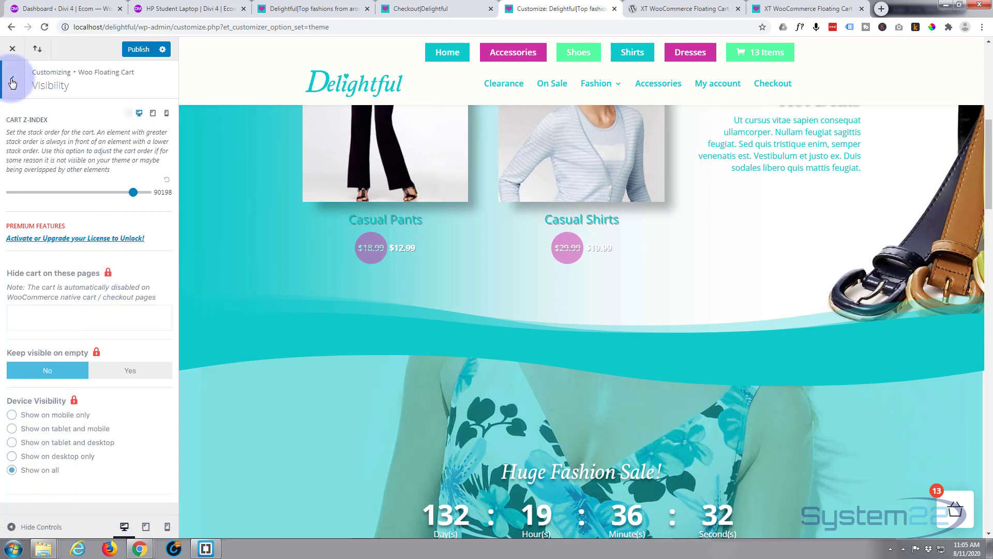
Review Cart Trigger options, trigger event Click Only, then return to the section list.
click(11, 78)
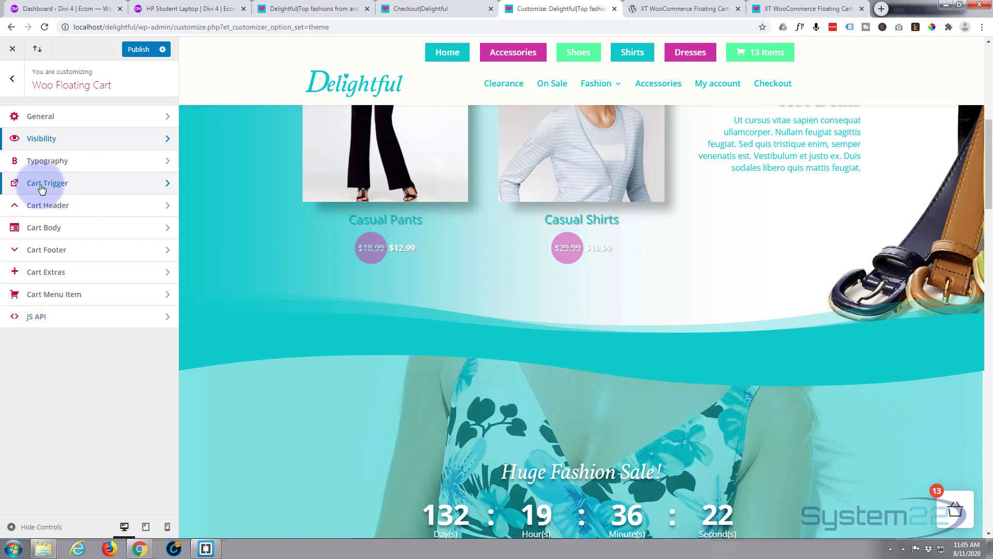
mouse_move(68, 298)
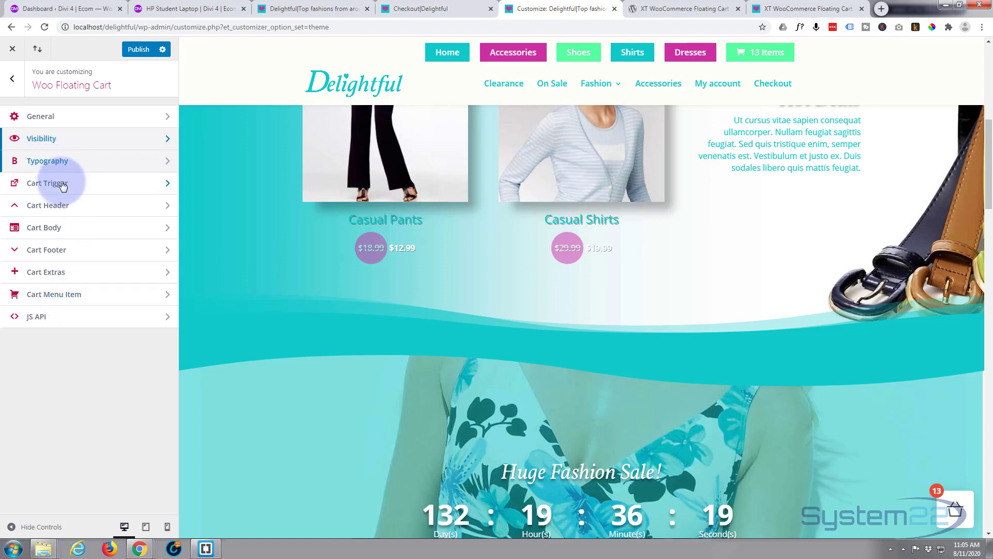
click(45, 184)
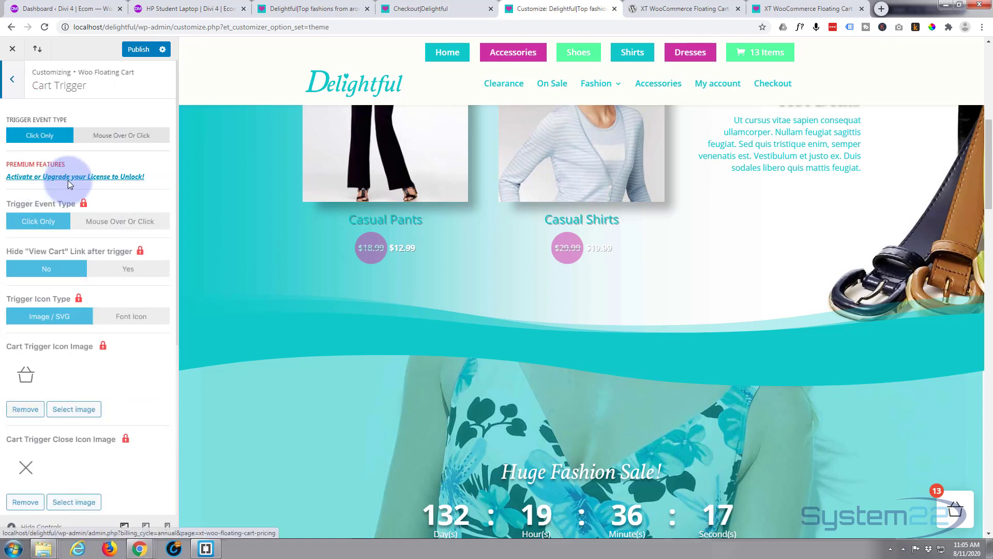
mouse_move(68, 182)
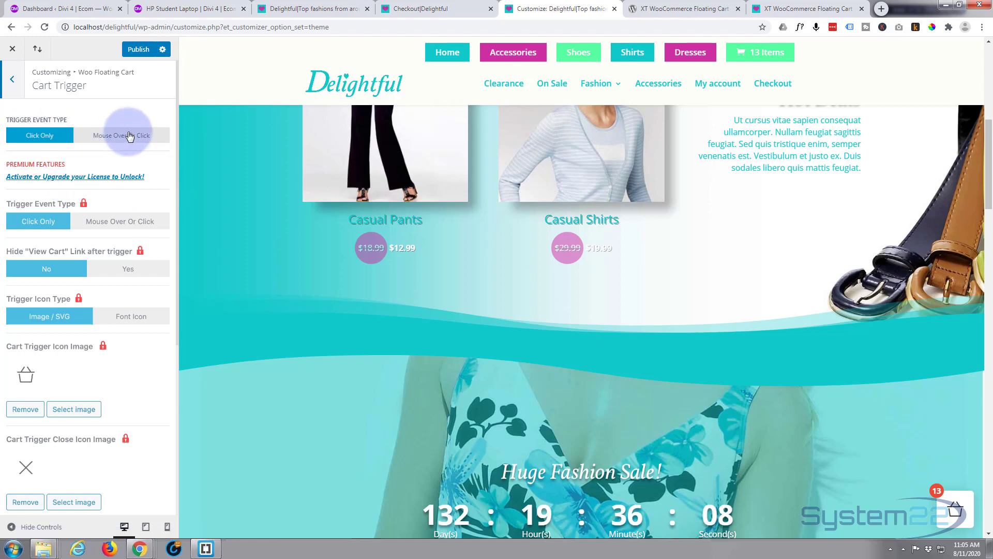
scroll(down, 3)
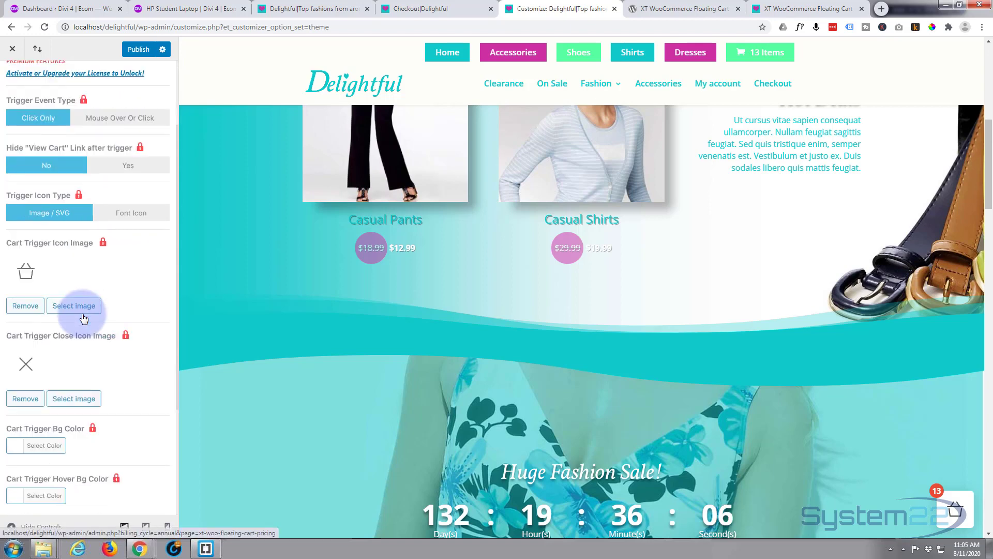
scroll(down, 3)
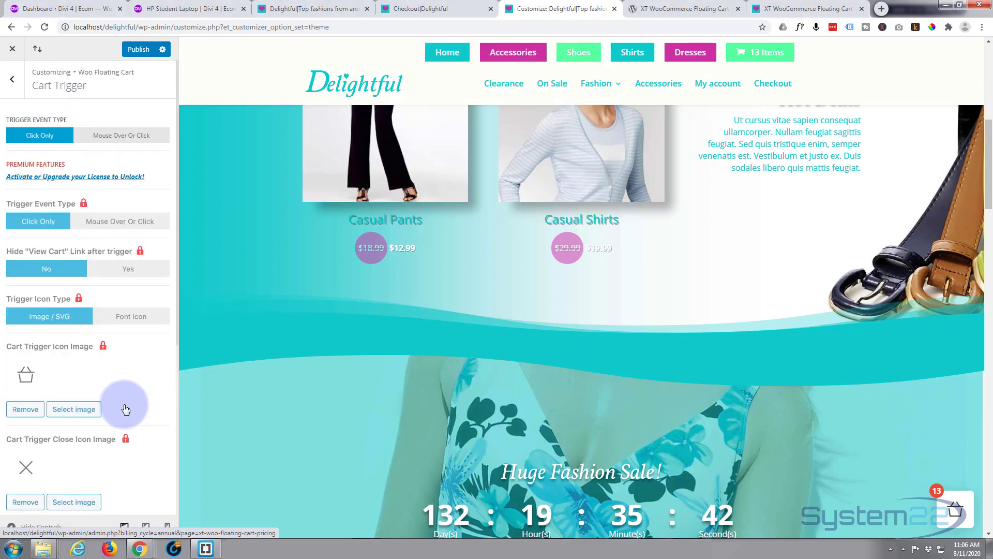
click(13, 79)
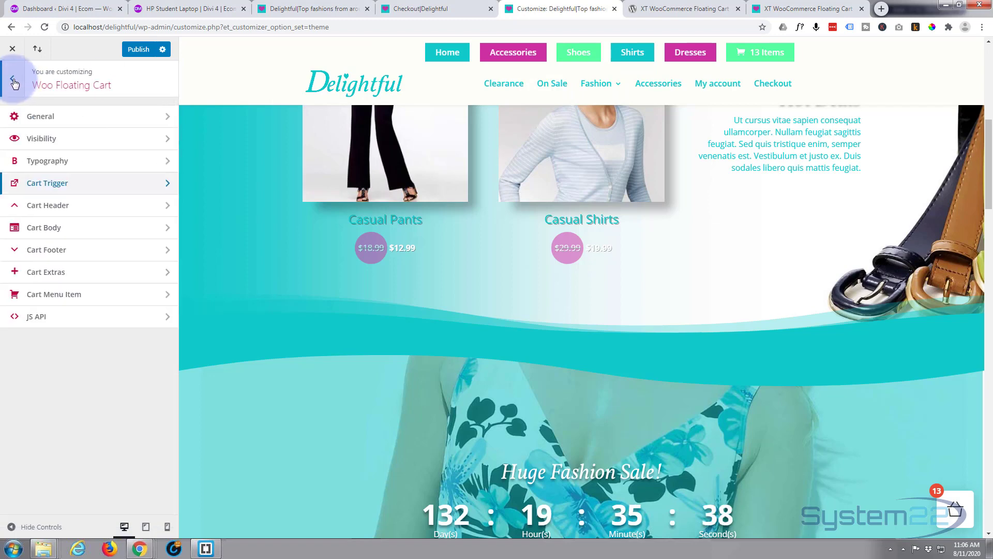
Open Additional CSS from the Customizer root and scroll through the existing stylesheet.
click(14, 83)
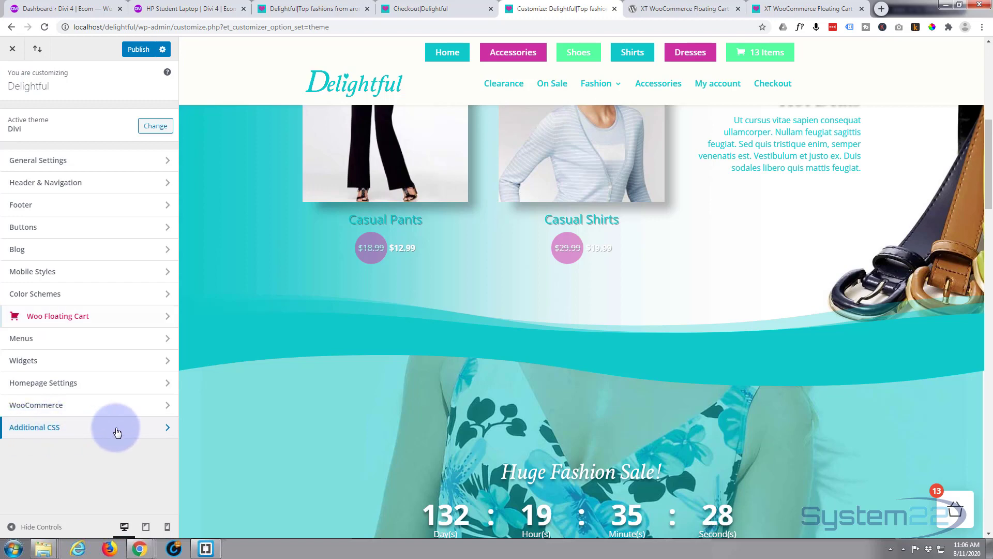
click(34, 427)
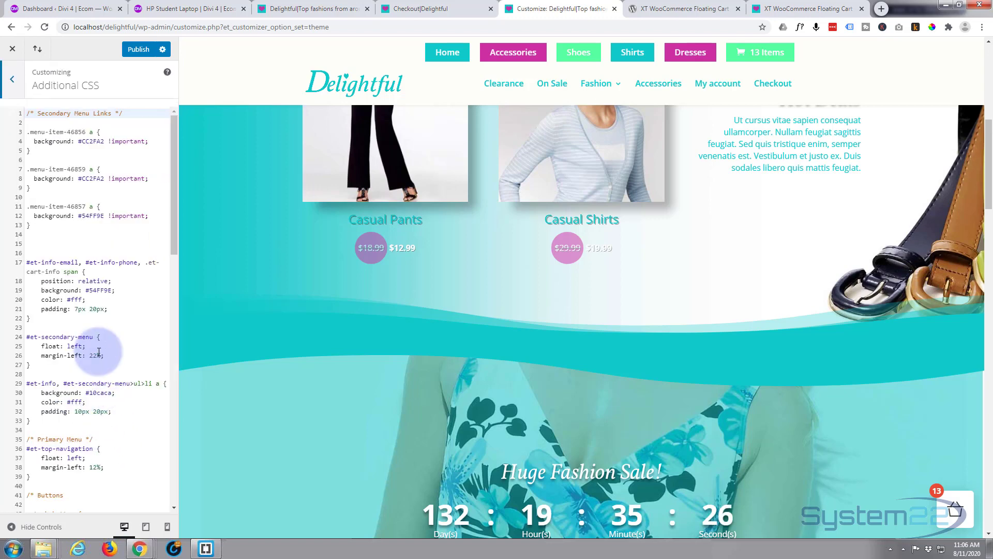
scroll(down, 3)
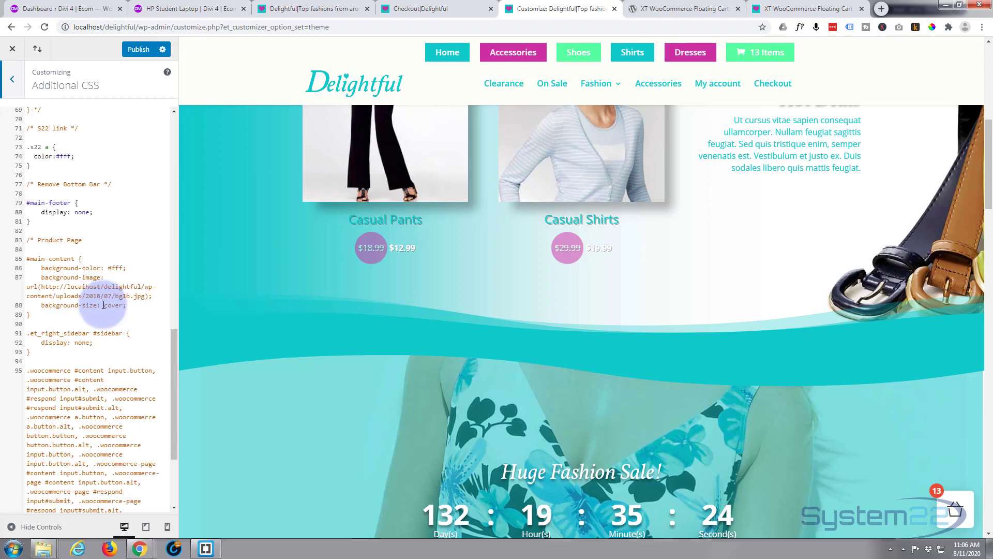
scroll(down, 3)
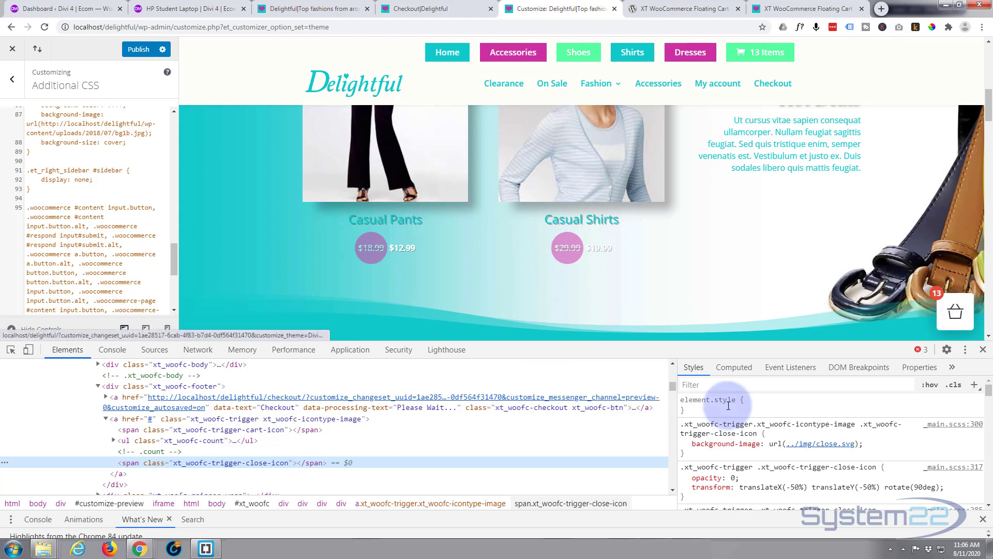
mouse_move(234, 462)
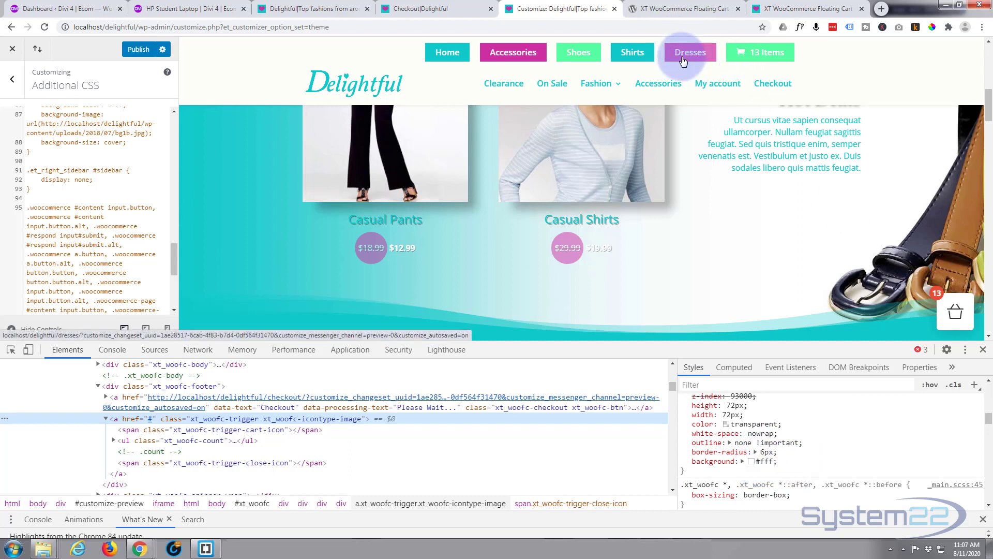
mouse_move(813, 35)
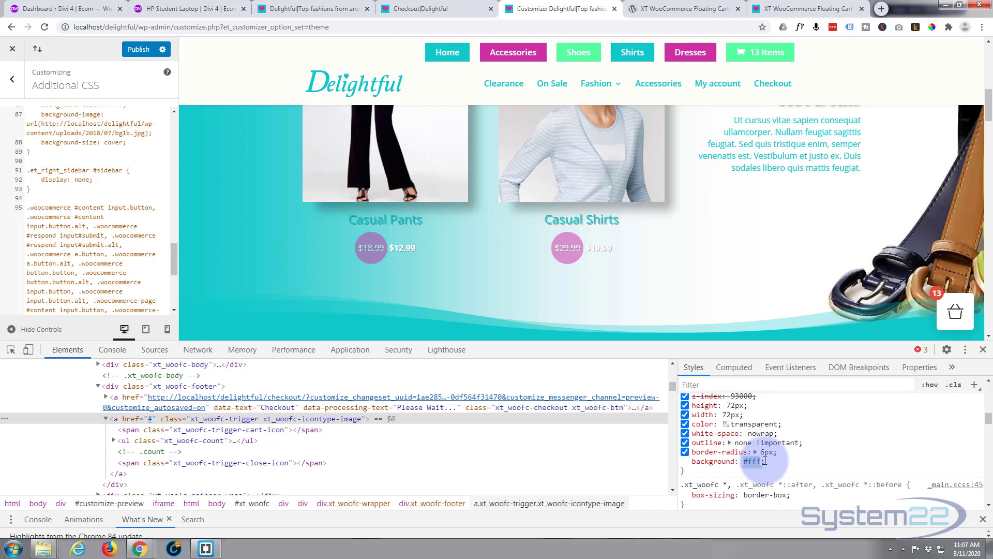
Change the trigger's background from #fff to #CC2FA2 in the DevTools Styles pane.
text(CC2FA2)
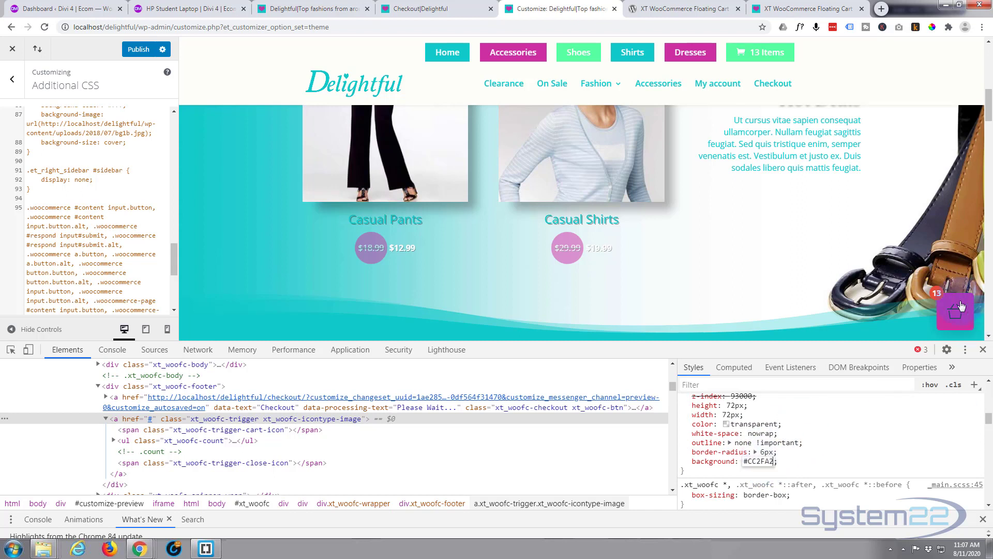
mouse_move(957, 311)
text(50)
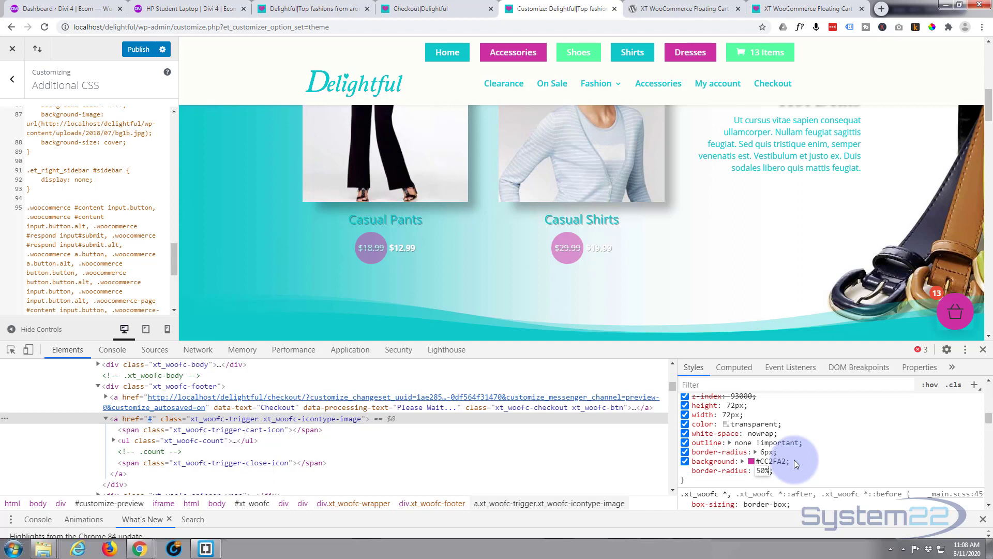
mouse_move(794, 477)
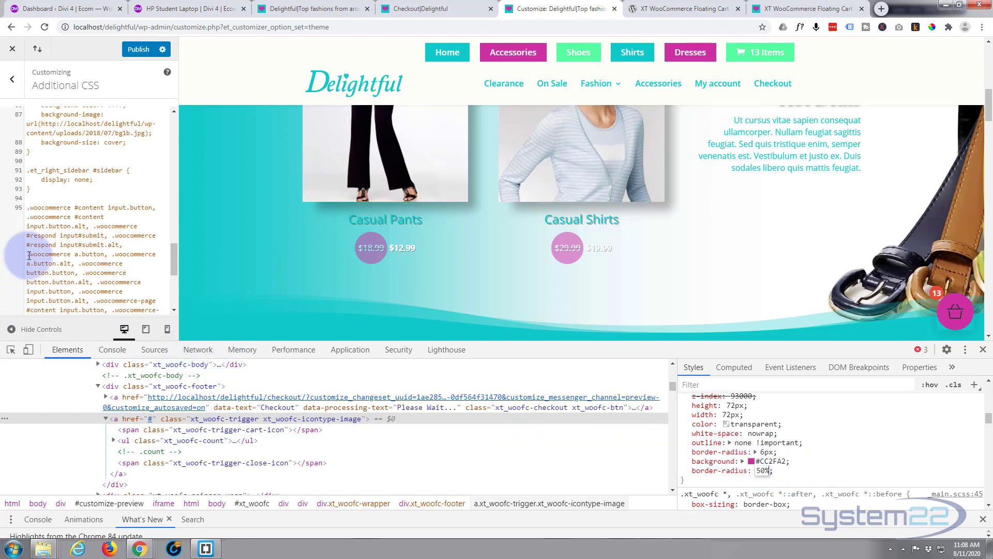
Start a .xt_woofc-trigger rule in Additional CSS for the #CC2FA2, 50% radius styling.
scroll(down, 3)
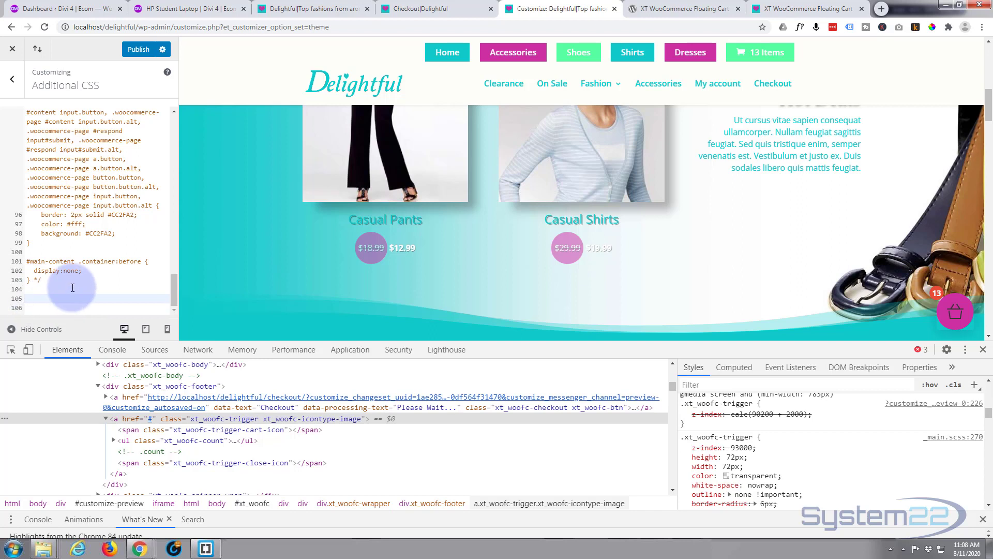
text(.xt_woofc-trigger)
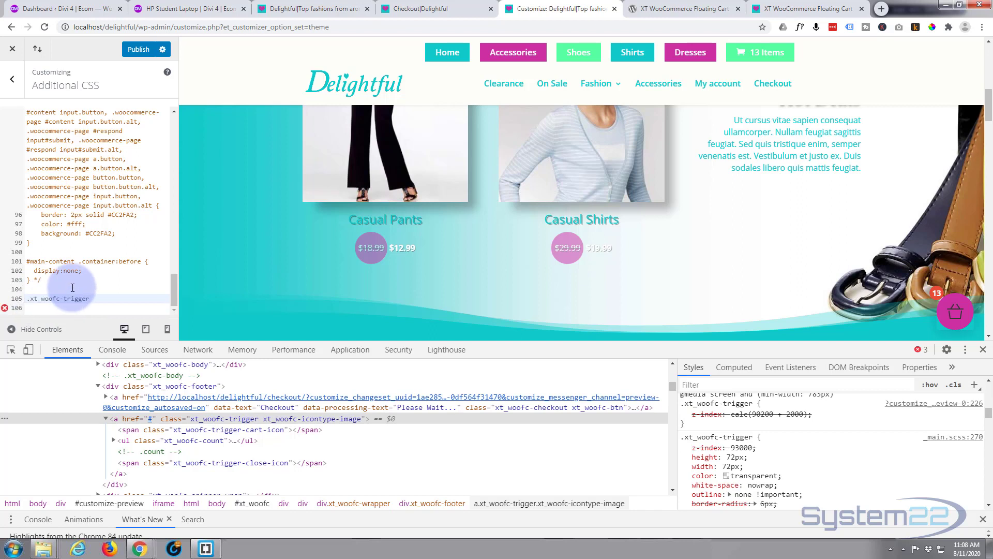
text({})
text(border-radius: 50%;)
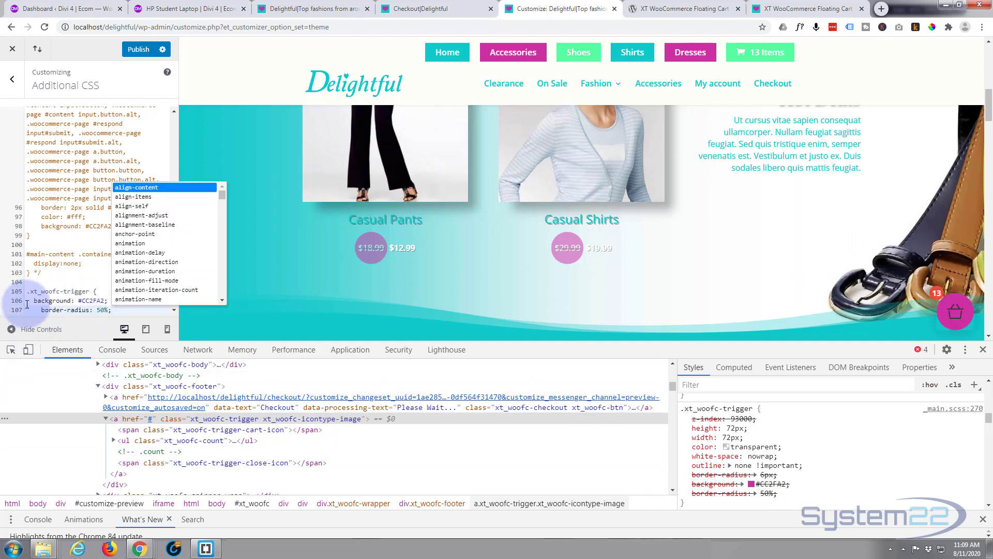
click(79, 276)
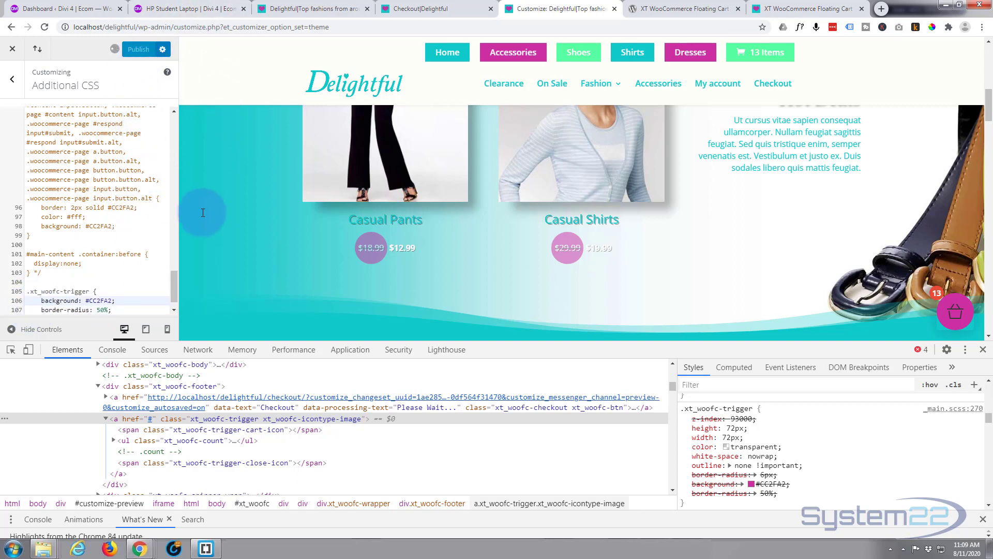
mouse_move(983, 350)
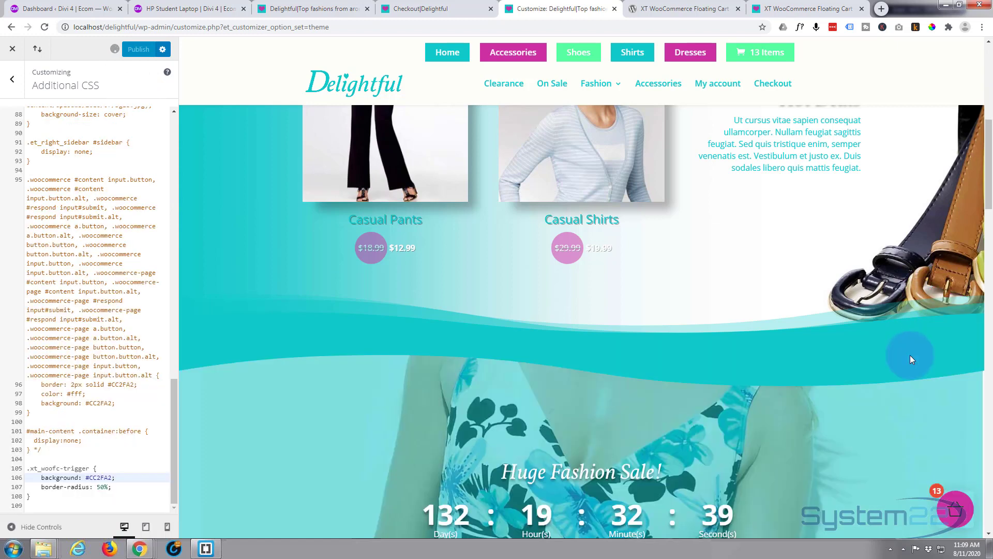
Open the live Delightful store's floating cart and proceed to the billing details checkout page.
click(146, 49)
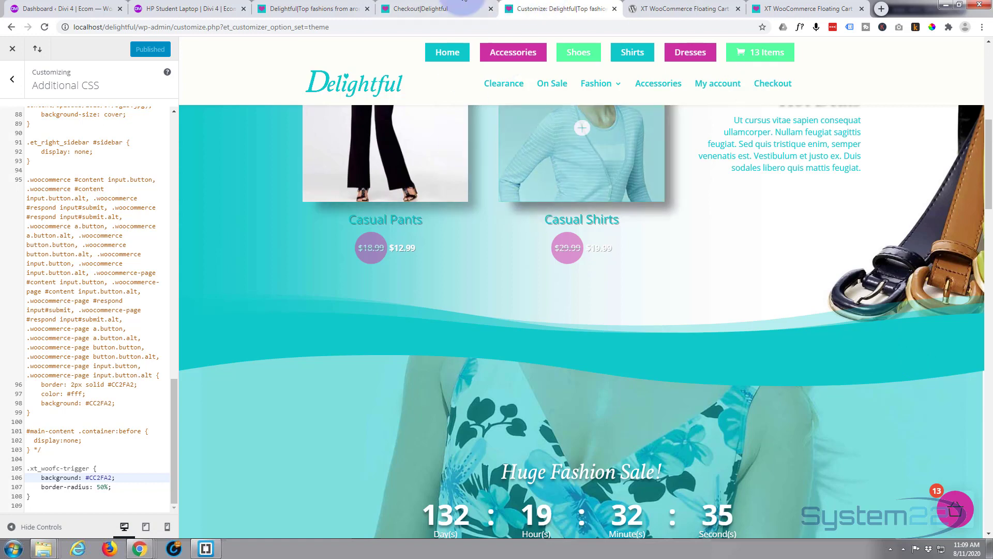
click(310, 8)
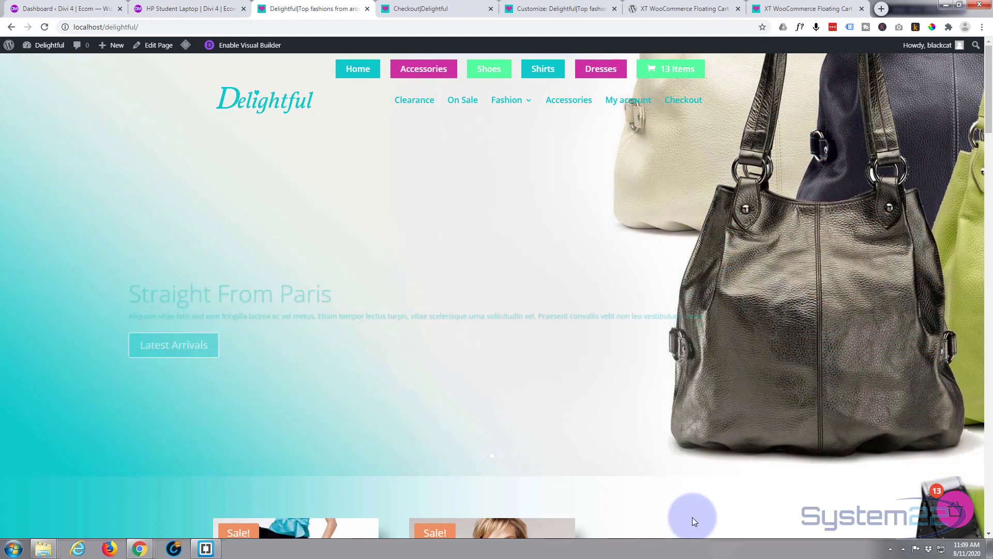
mouse_move(176, 213)
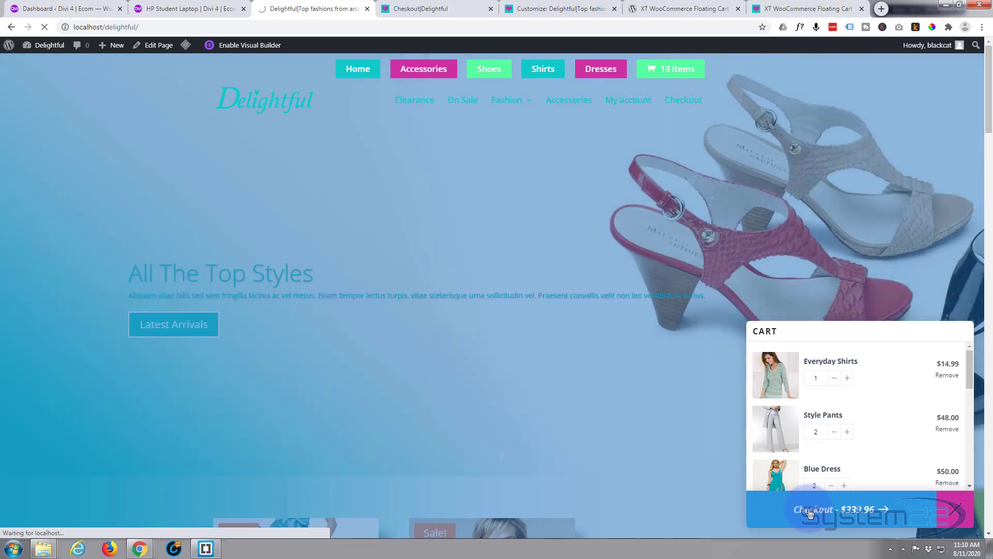
click(836, 508)
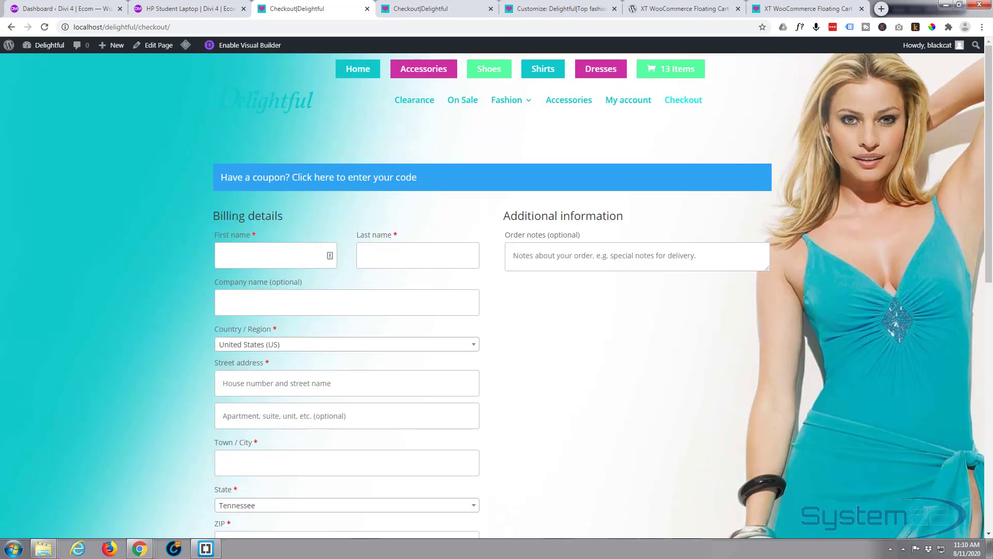
mouse_move(60, 11)
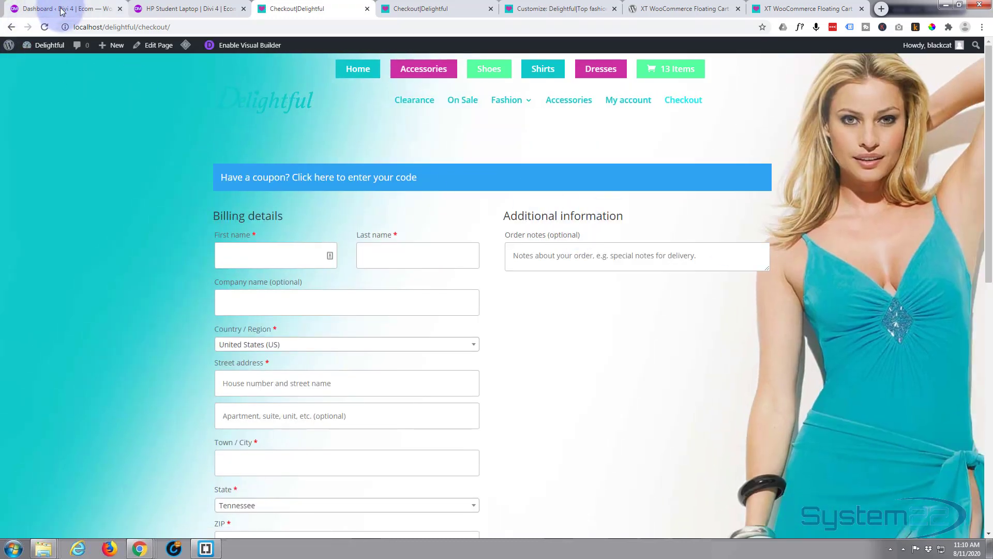
Review the plugin's free versus $49-a-year Premium pricing and the Lifetime plans.
click(57, 8)
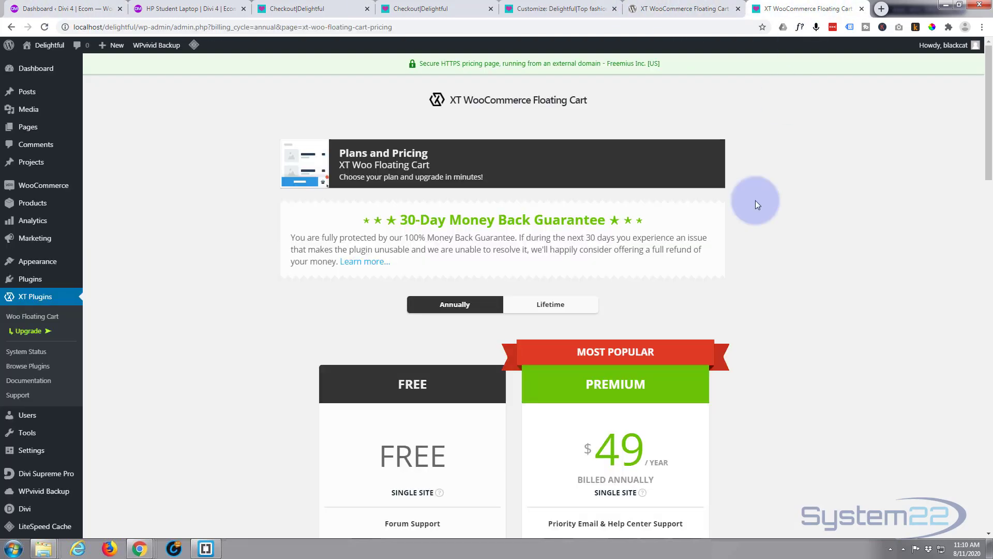
scroll(down, 3)
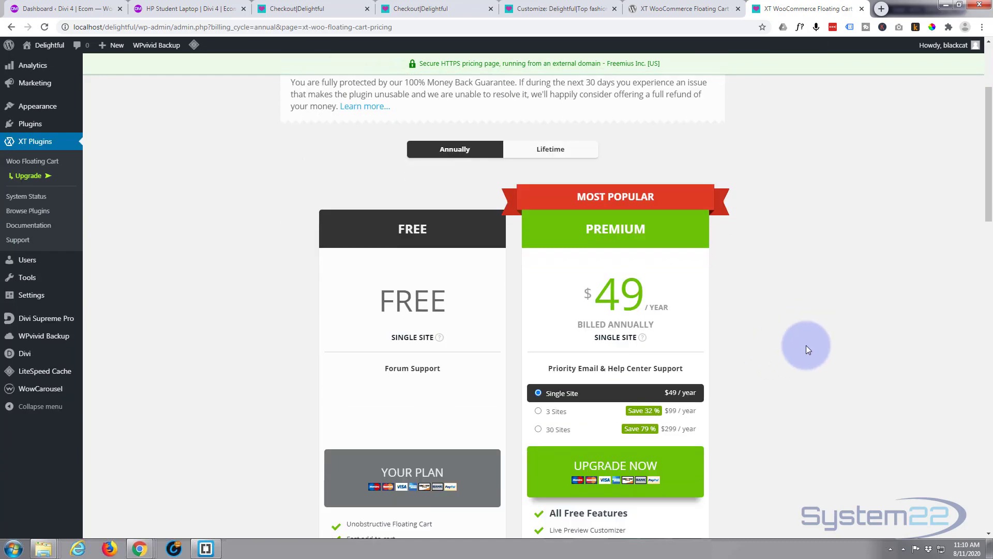
mouse_move(697, 316)
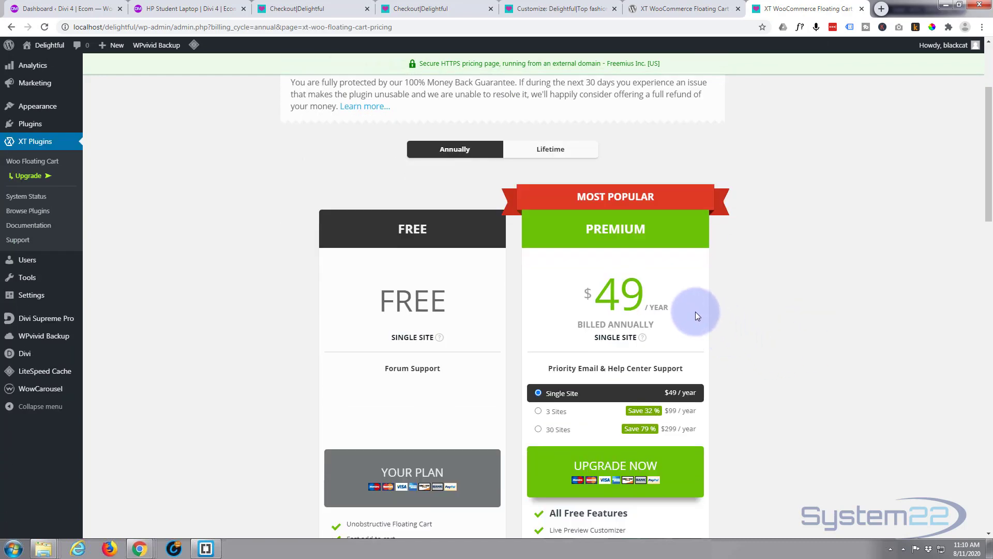
mouse_move(550, 149)
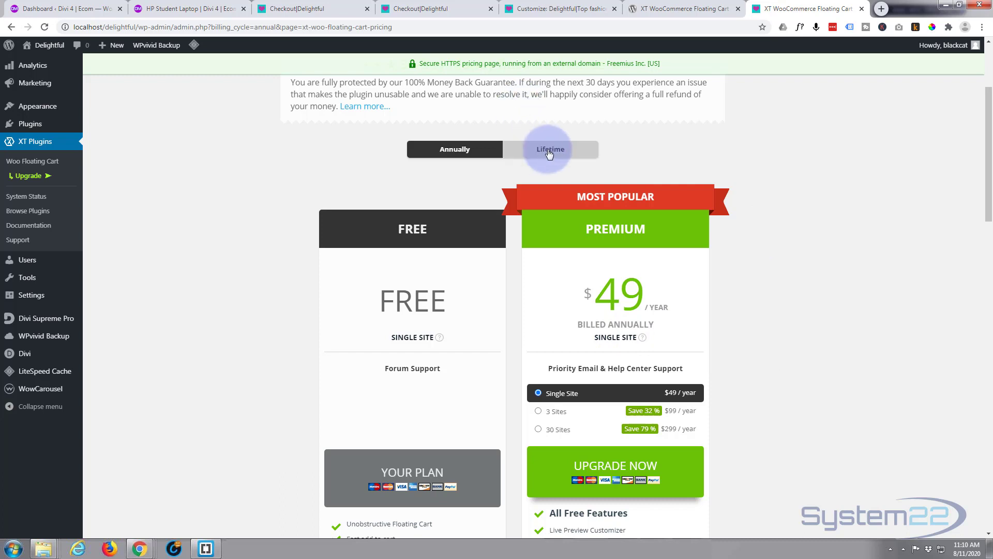
mouse_move(556, 150)
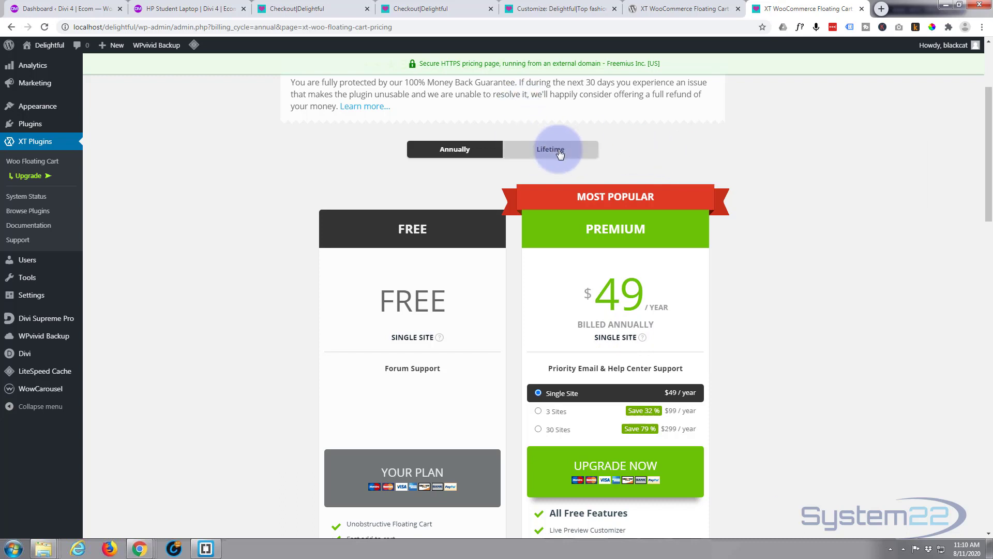
click(549, 149)
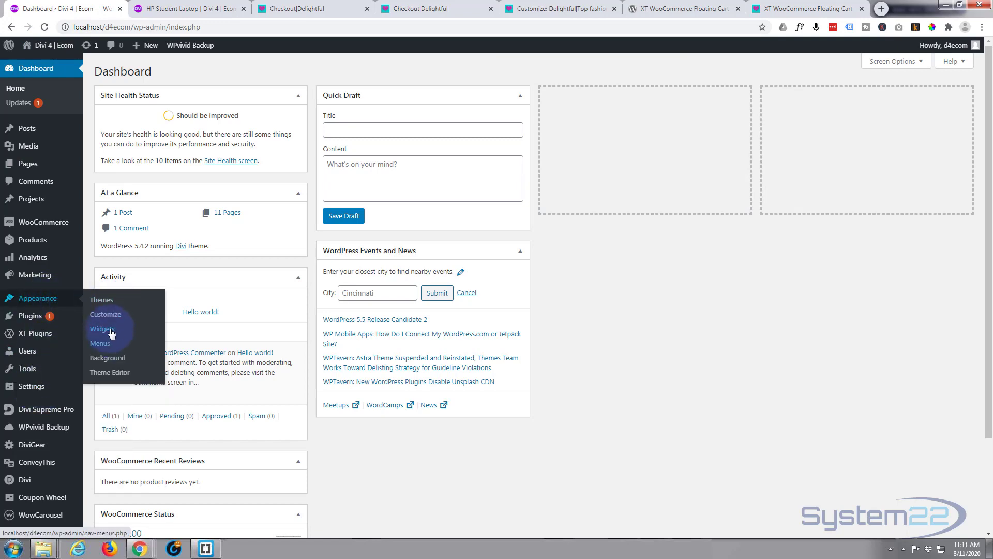
Open the Woo Floating Cart General settings in the Divi 4 Ecom Customizer.
click(105, 314)
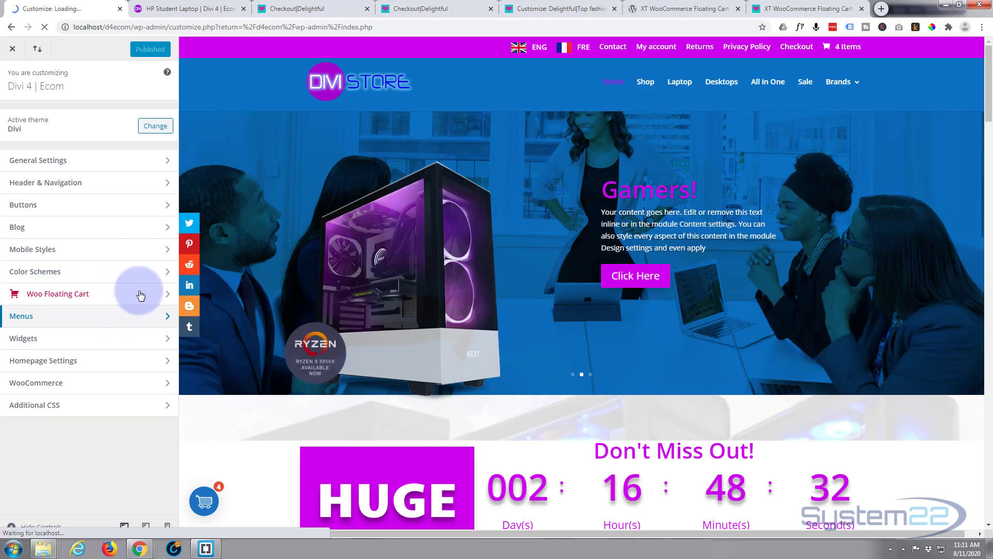
click(57, 294)
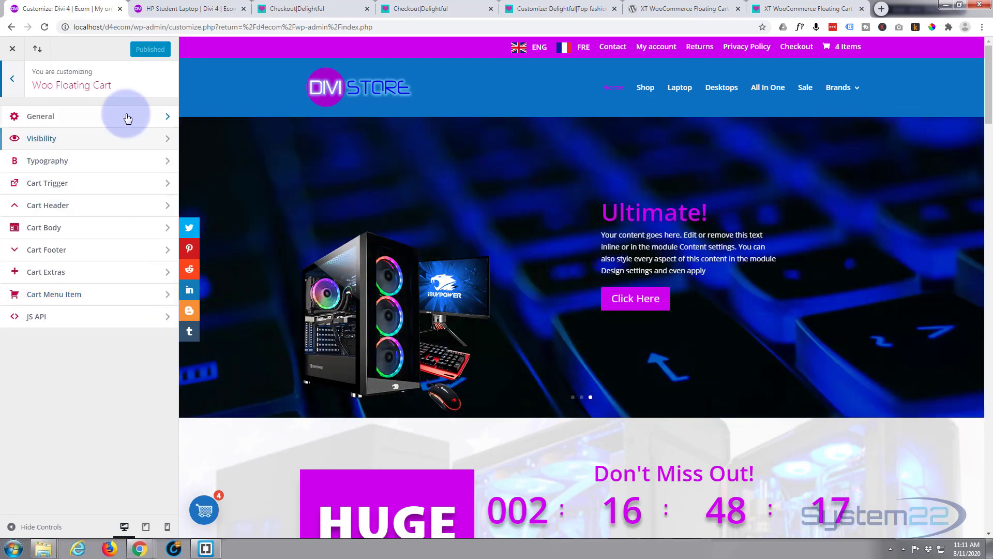
click(40, 115)
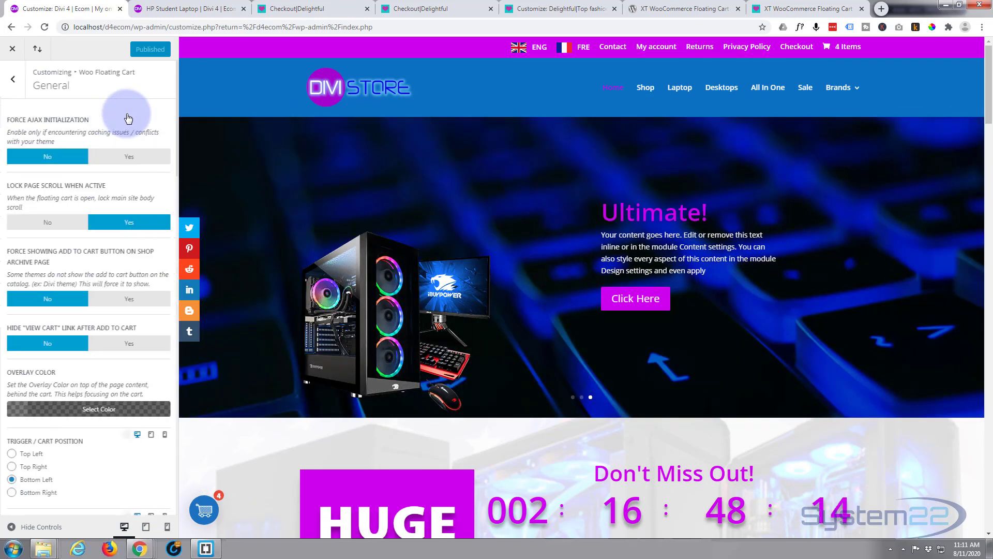
scroll(down, 3)
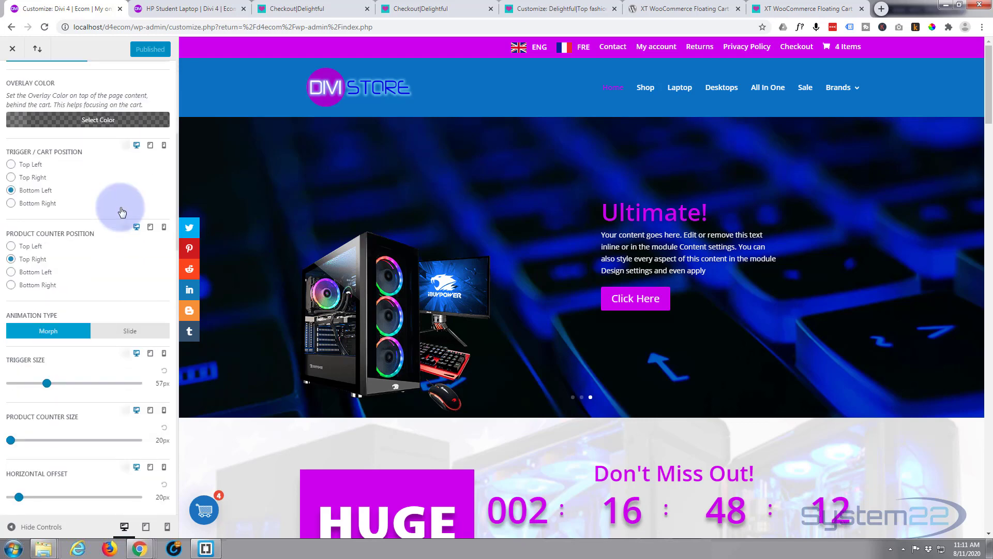
scroll(down, 3)
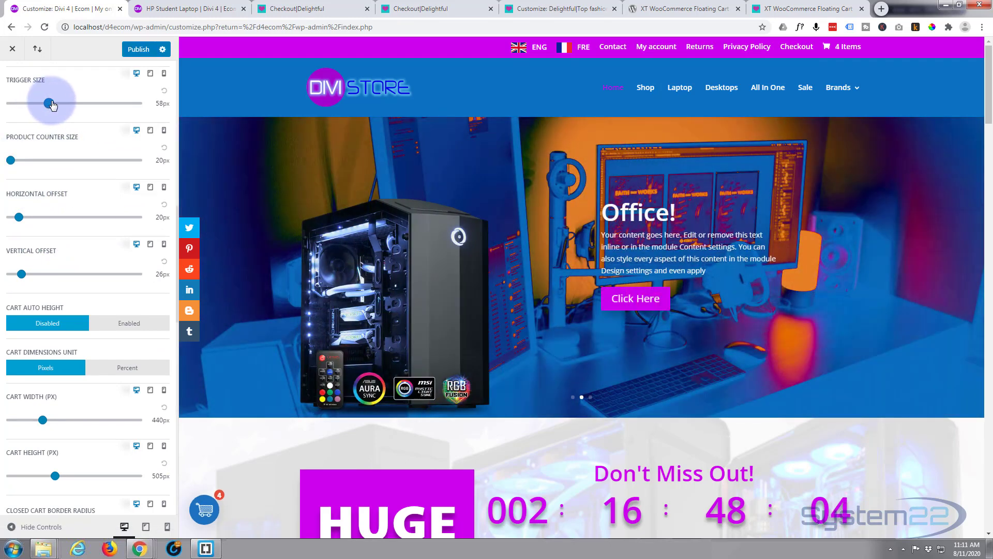
Set trigger size to 65px, horizontal offset to 8px and vertical offset to 198px.
drag(53, 104, 82, 104)
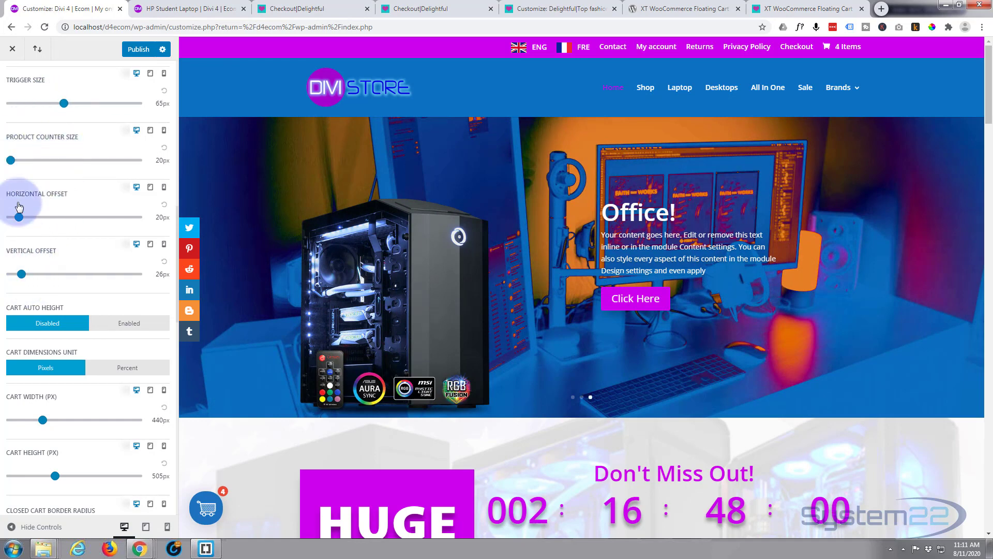
drag(19, 216, 42, 216)
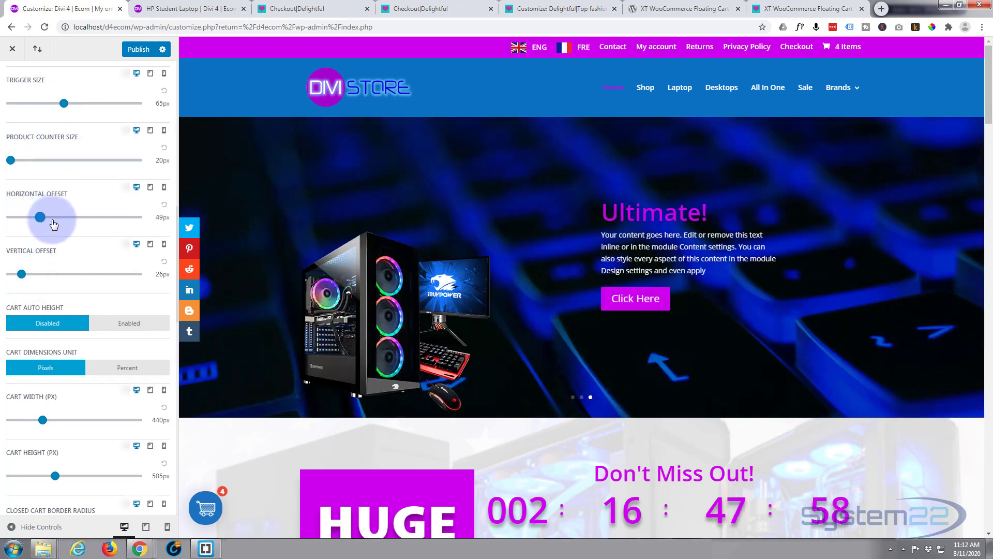
drag(43, 216, 88, 217)
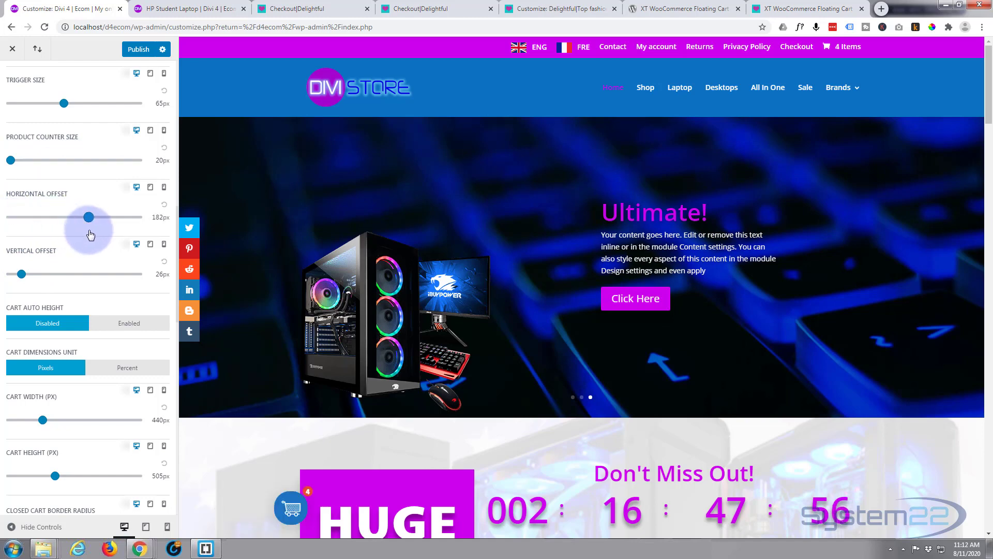
drag(22, 274, 40, 273)
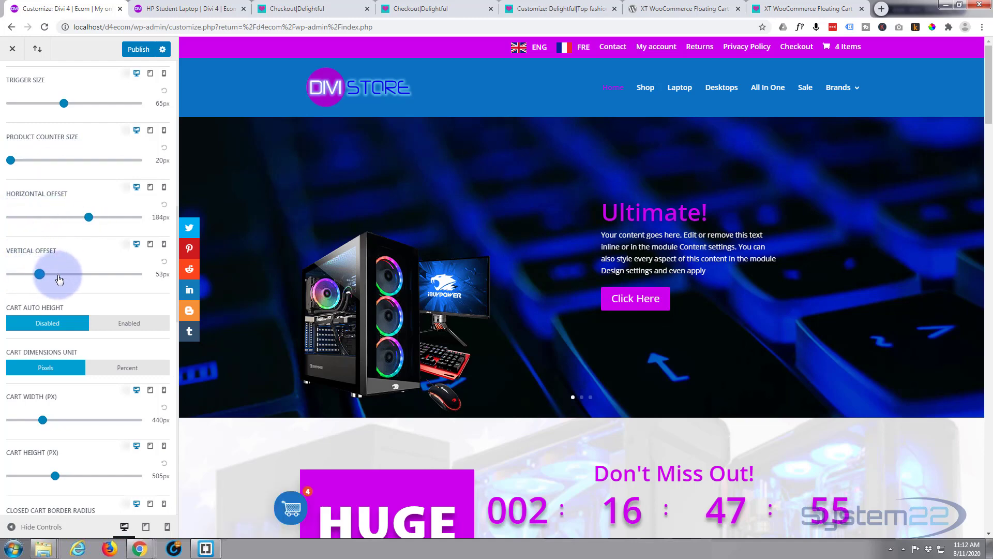
drag(41, 273, 95, 274)
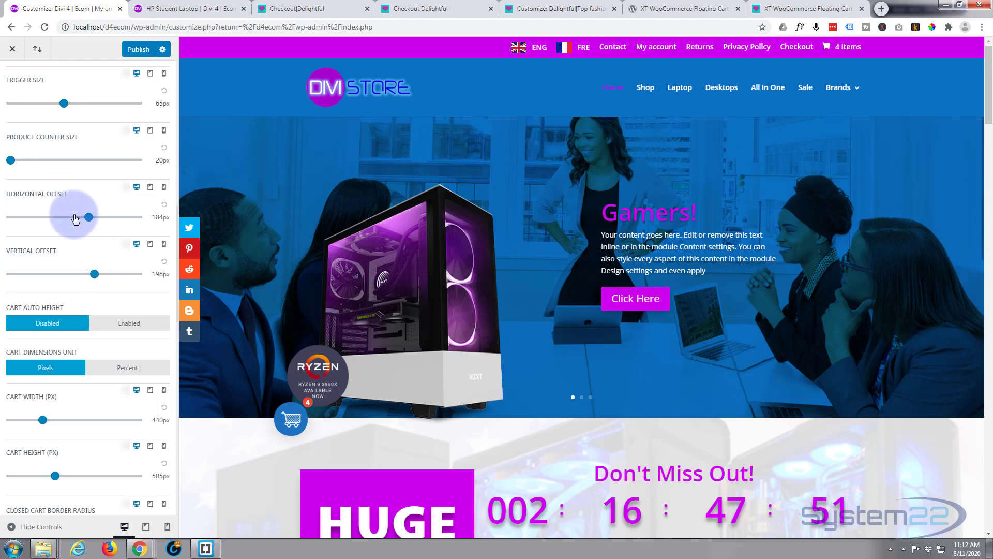
drag(90, 217, 32, 216)
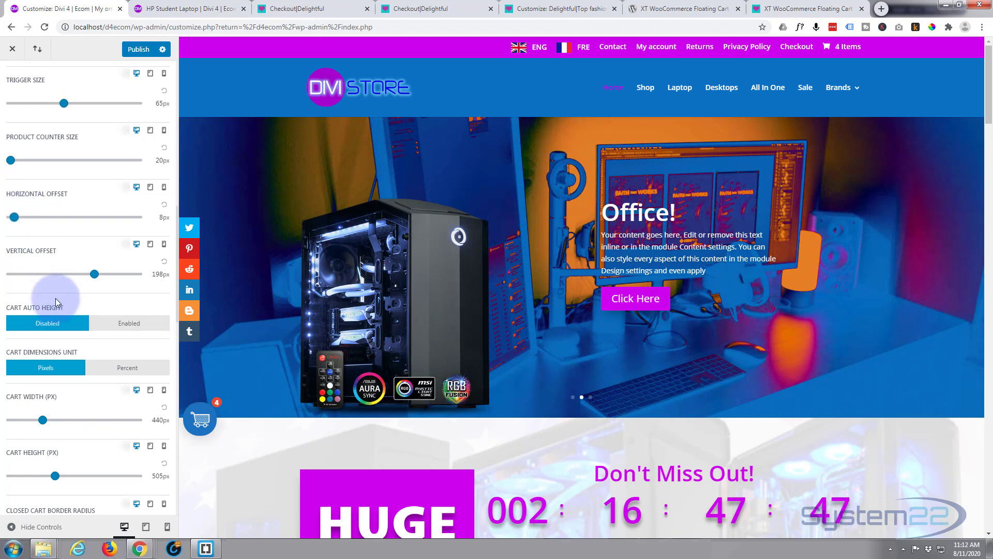
scroll(down, 3)
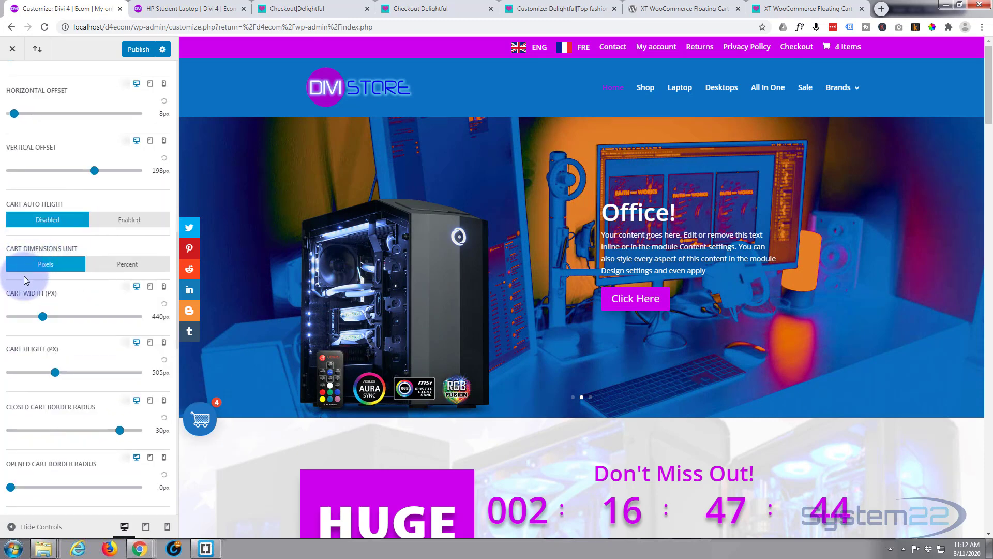
Scroll through the remaining General options and open the loading overlay colour picker.
scroll(down, 3)
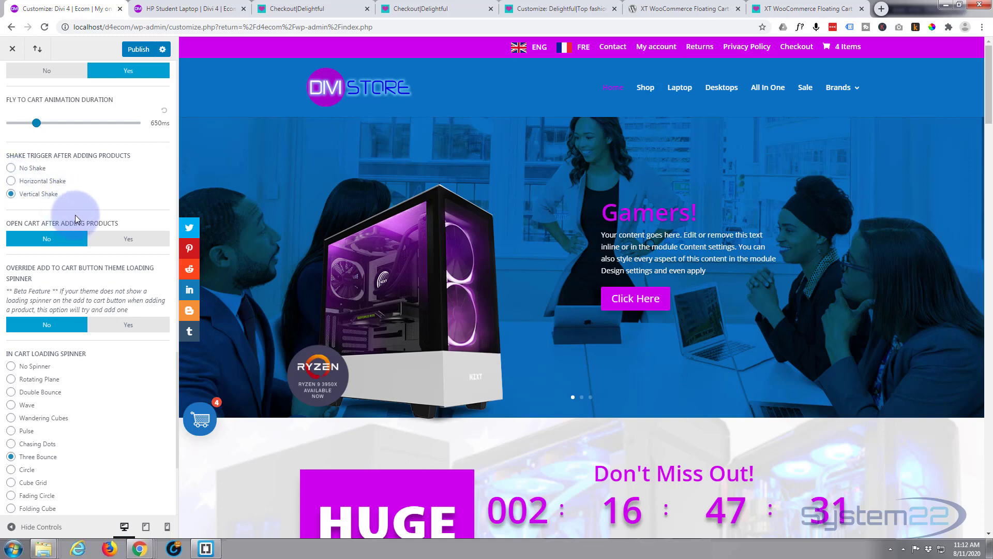
scroll(down, 3)
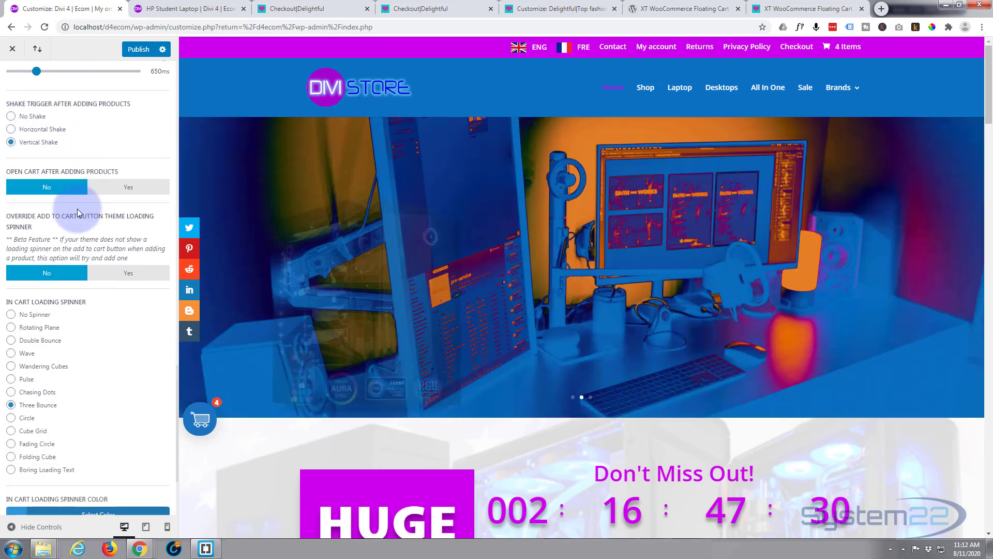
scroll(down, 3)
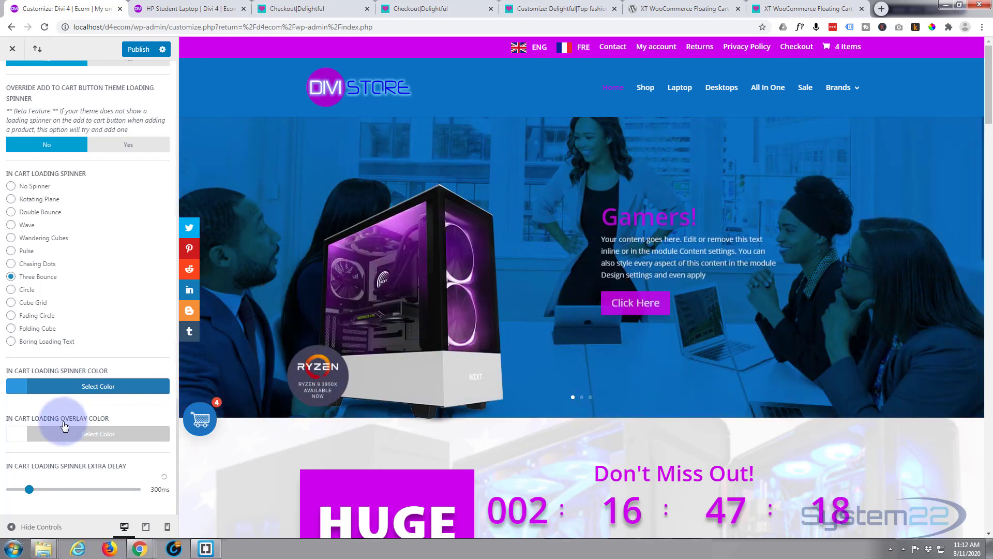
click(11, 328)
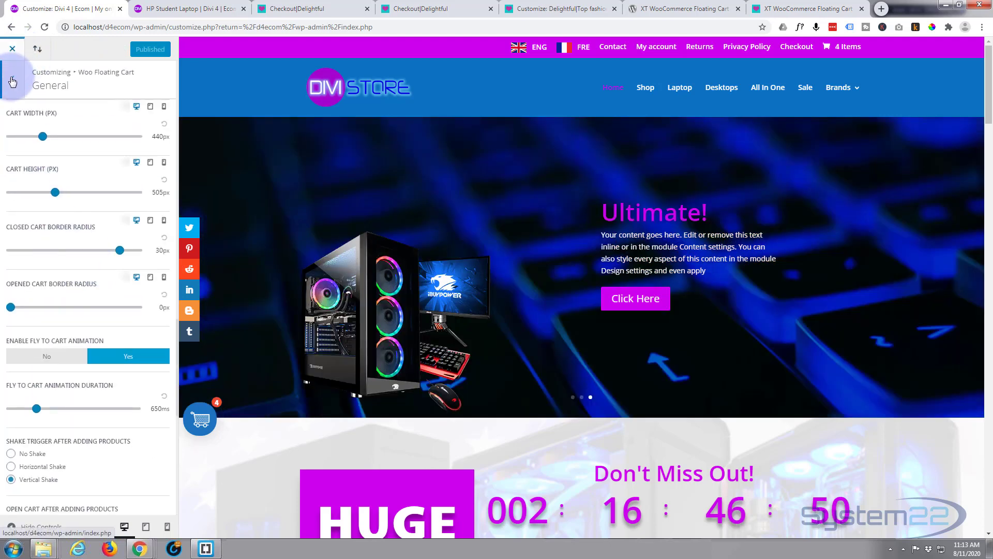
Switch the Cart Trigger icon to a solid font cart icon.
click(12, 78)
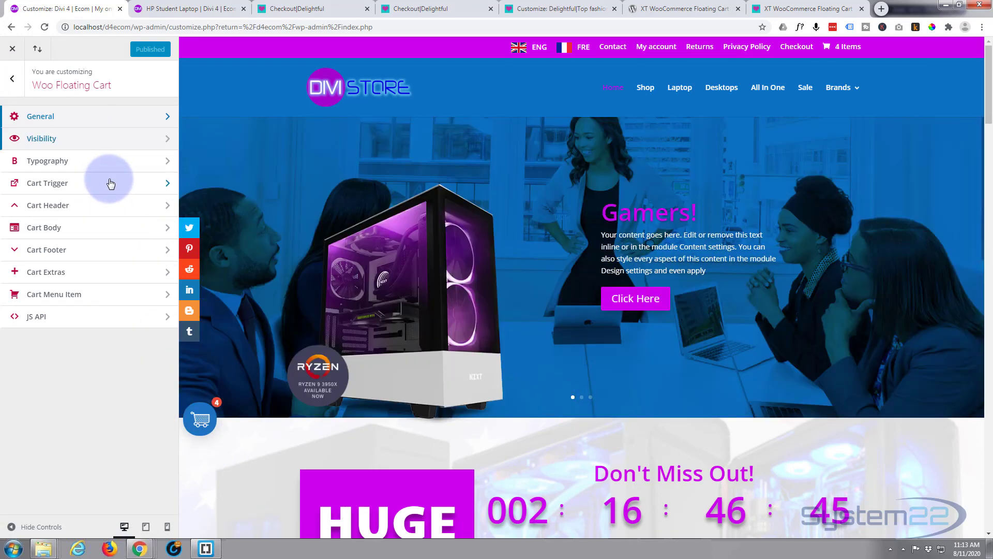
click(46, 183)
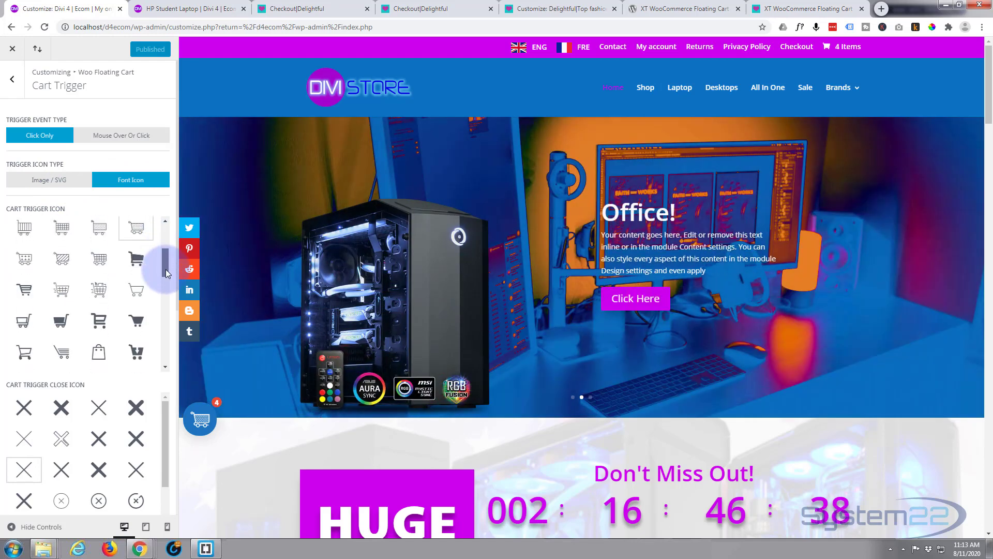
click(135, 259)
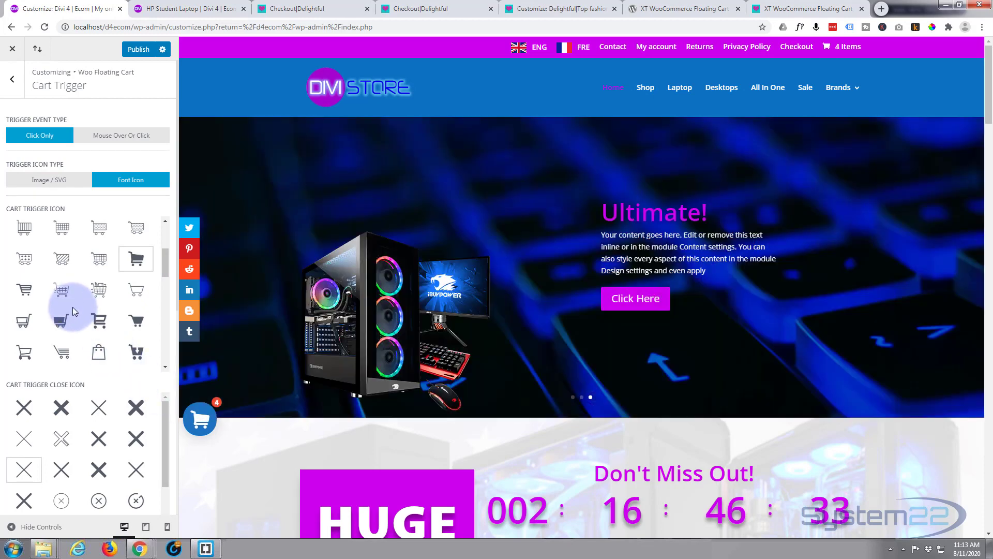
scroll(down, 3)
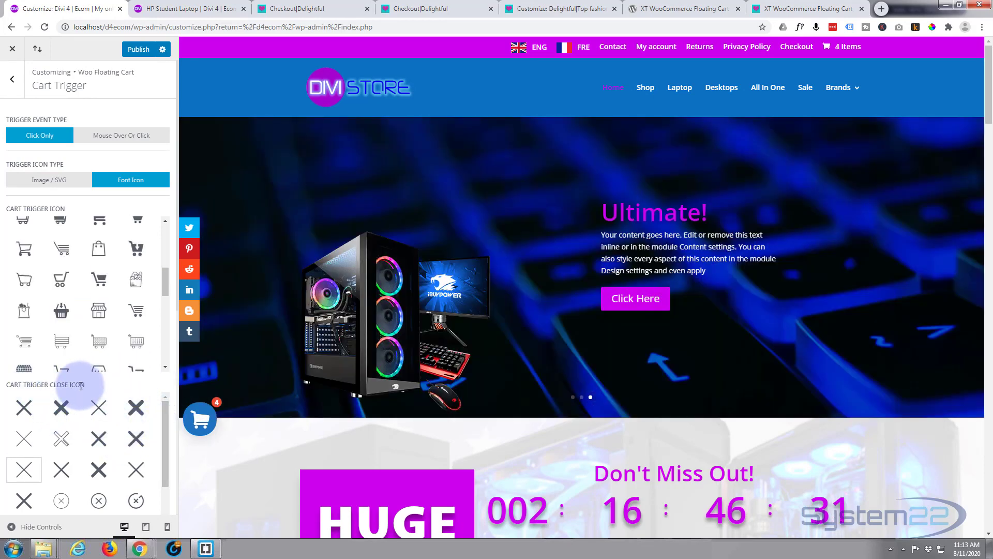
Open the cart in the preview and choose the curved arrow close icon.
click(200, 418)
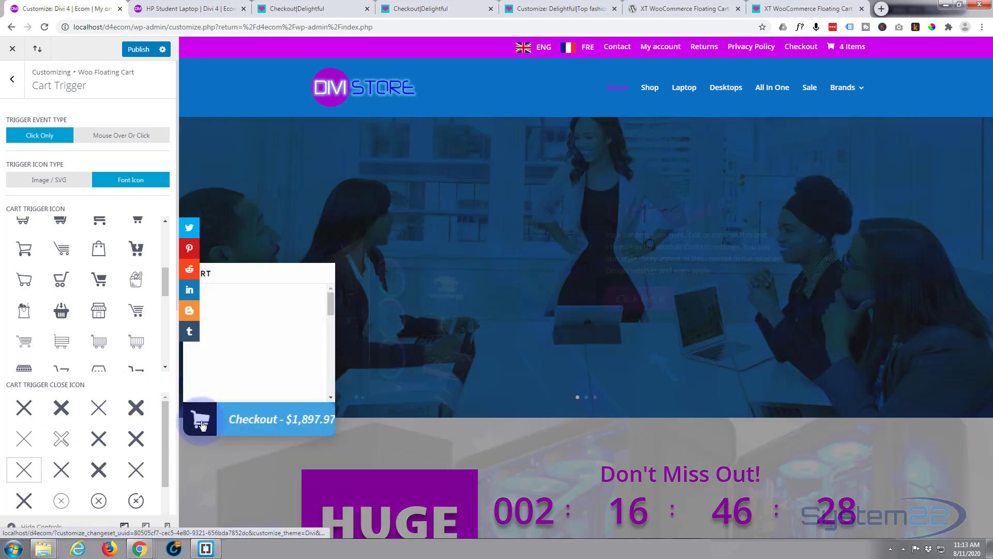
click(199, 420)
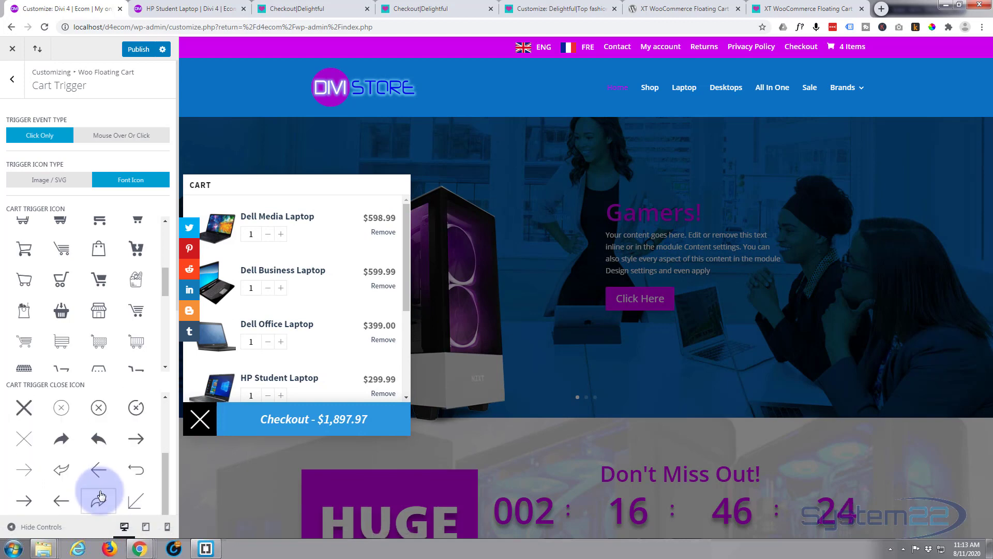
click(98, 500)
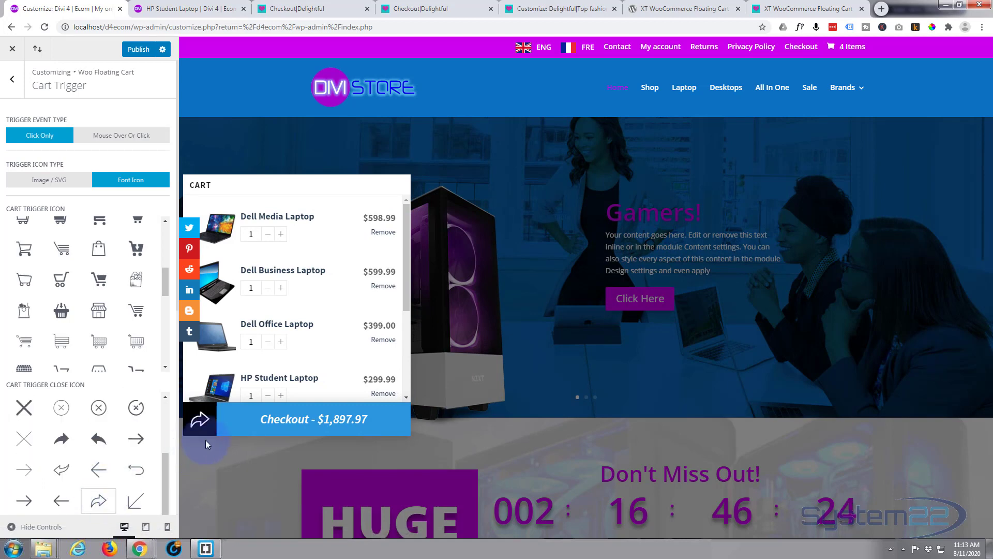
scroll(down, 3)
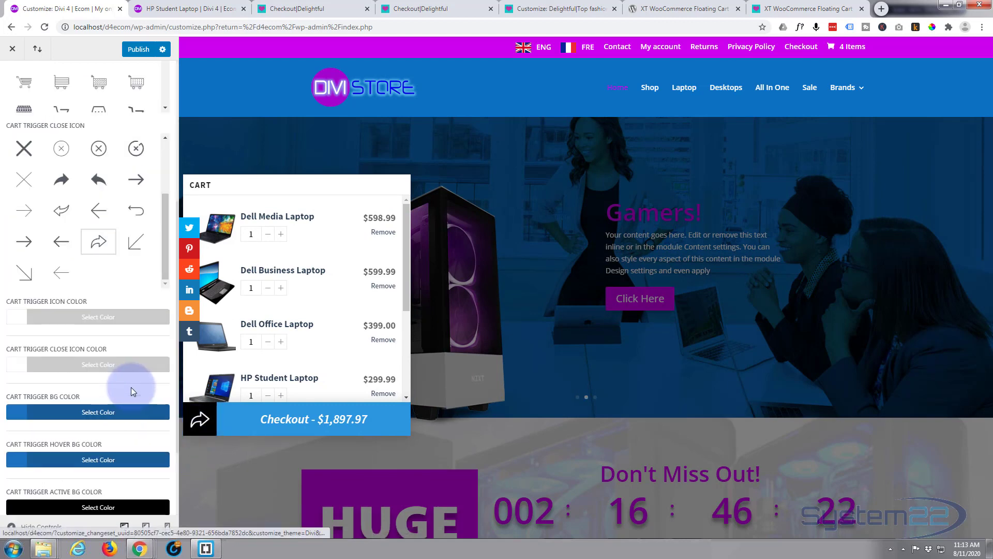
scroll(down, 3)
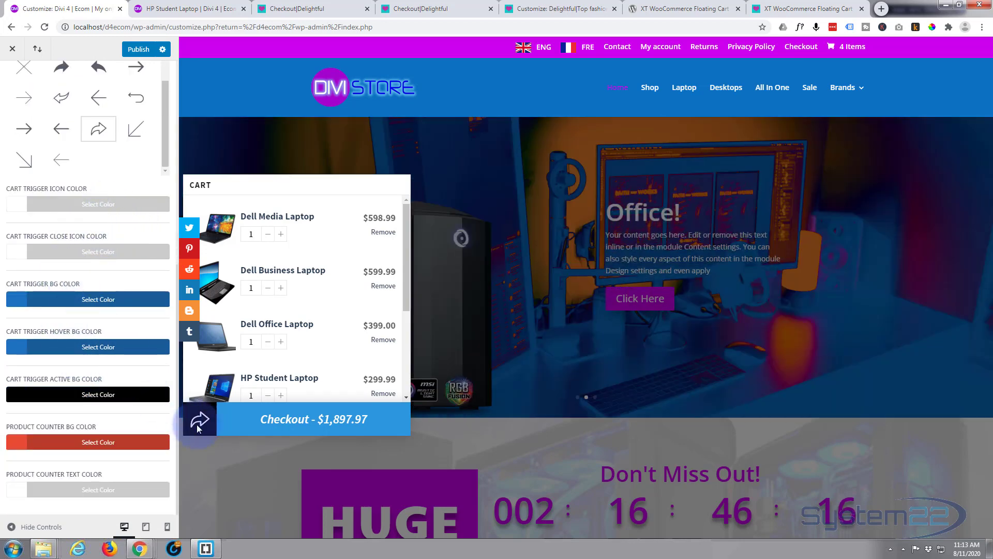
Set the trigger icon colour to white and the trigger background to purple #8224e3.
click(199, 419)
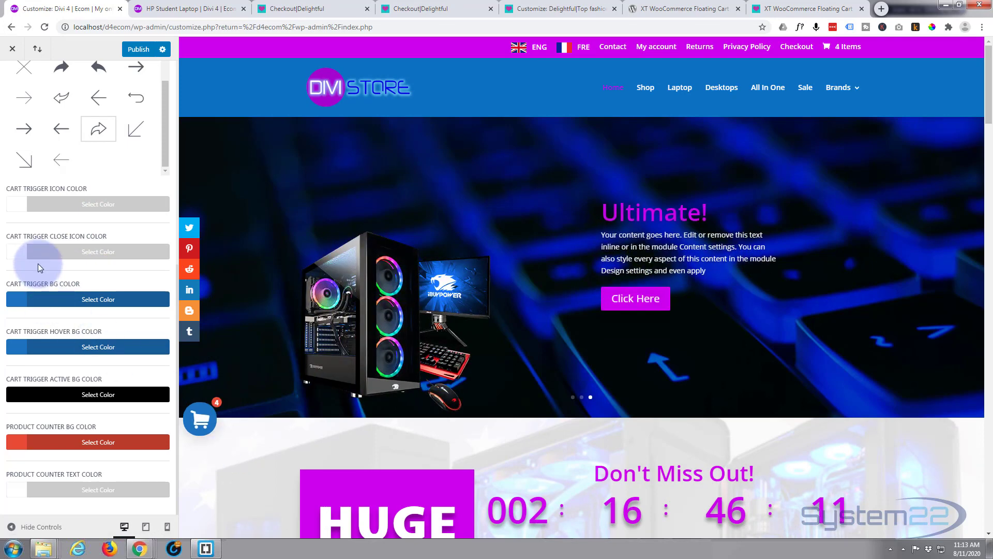
click(98, 204)
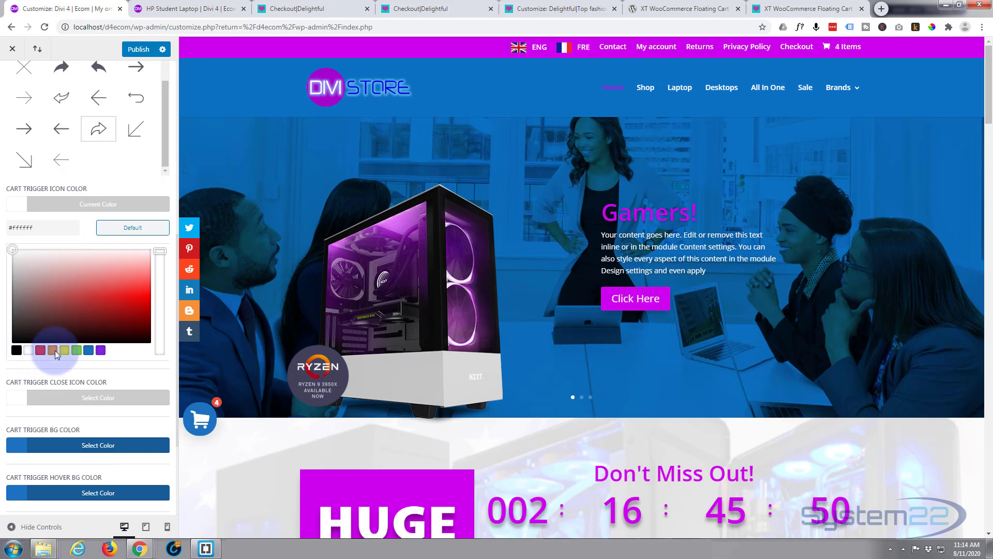
click(63, 349)
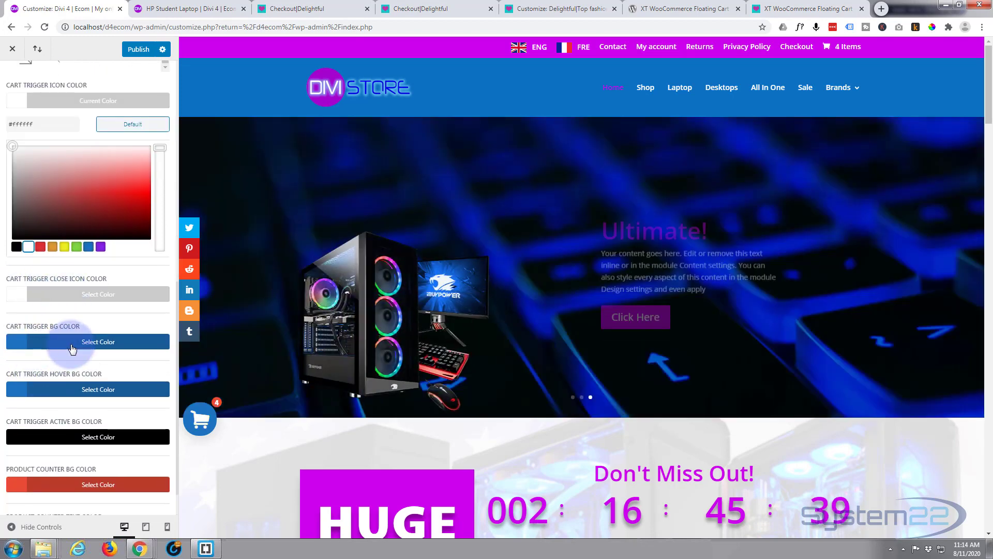
click(87, 341)
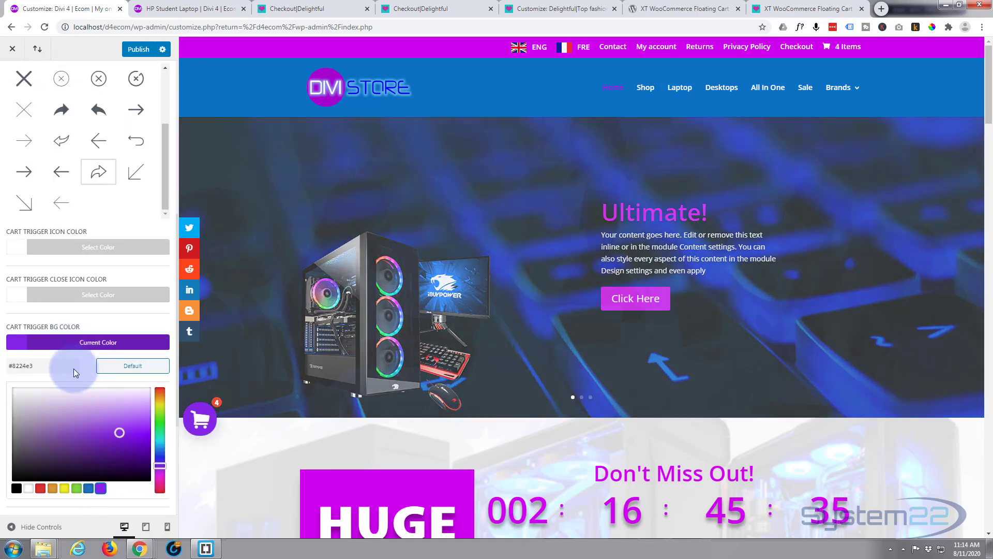
scroll(down, 3)
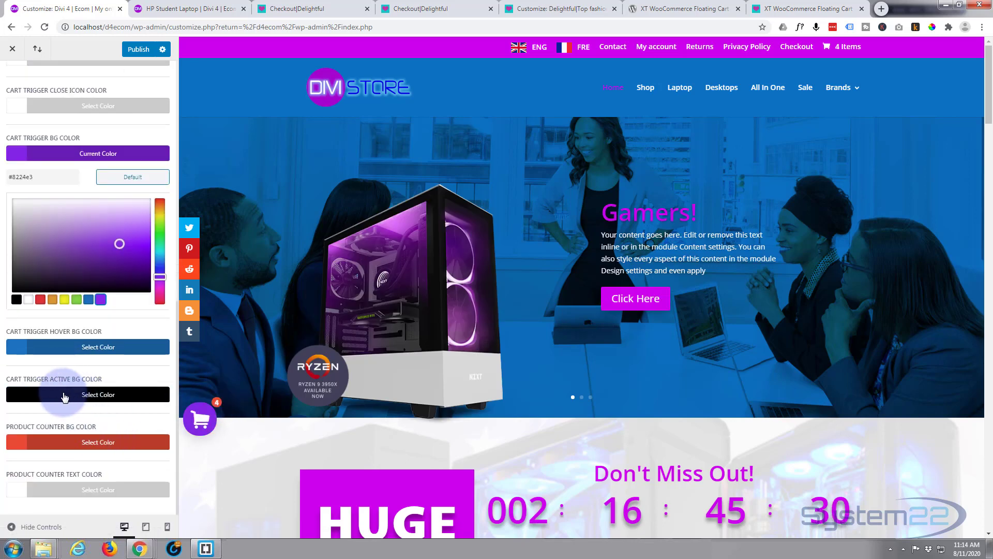
mouse_move(98, 413)
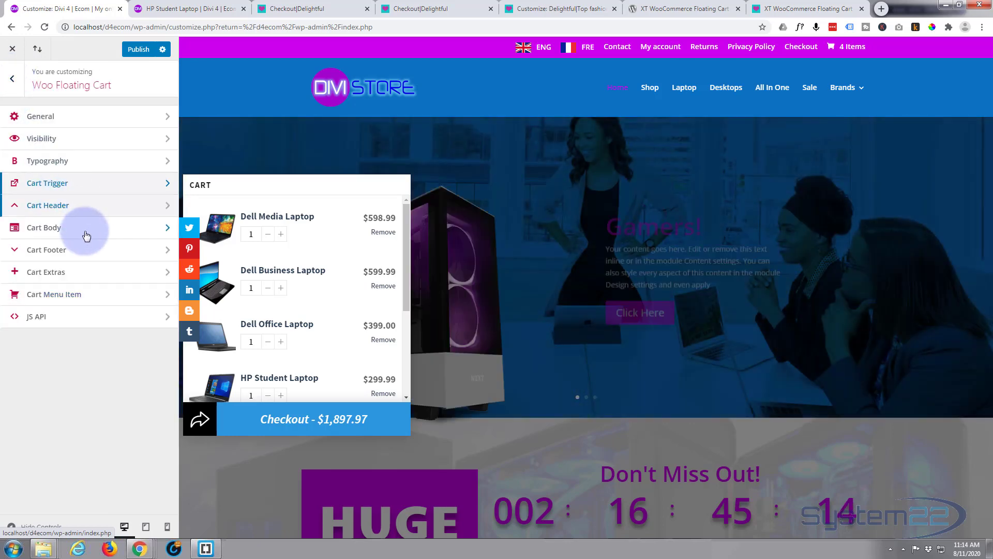
Set the Cart Body background colour to black and its text colour to white.
click(44, 228)
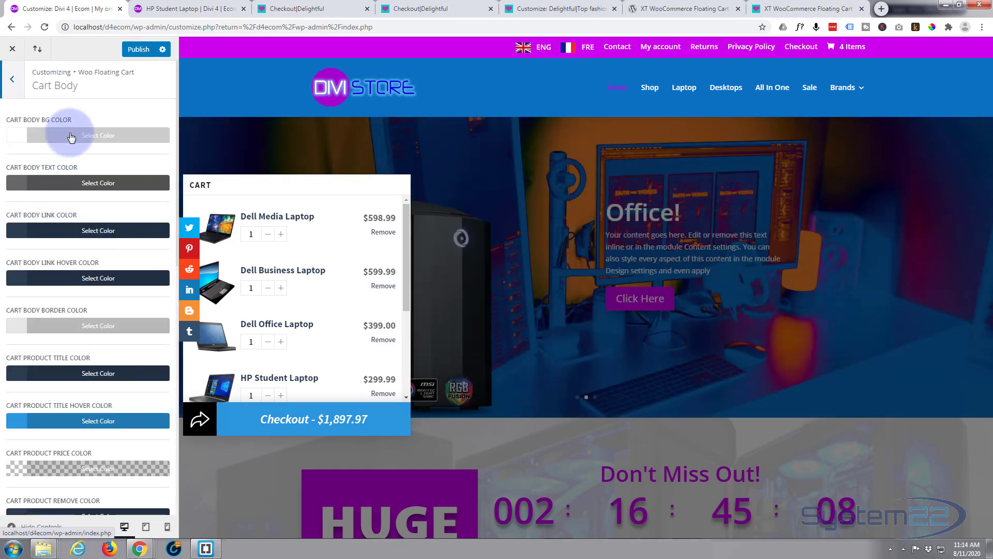
click(98, 135)
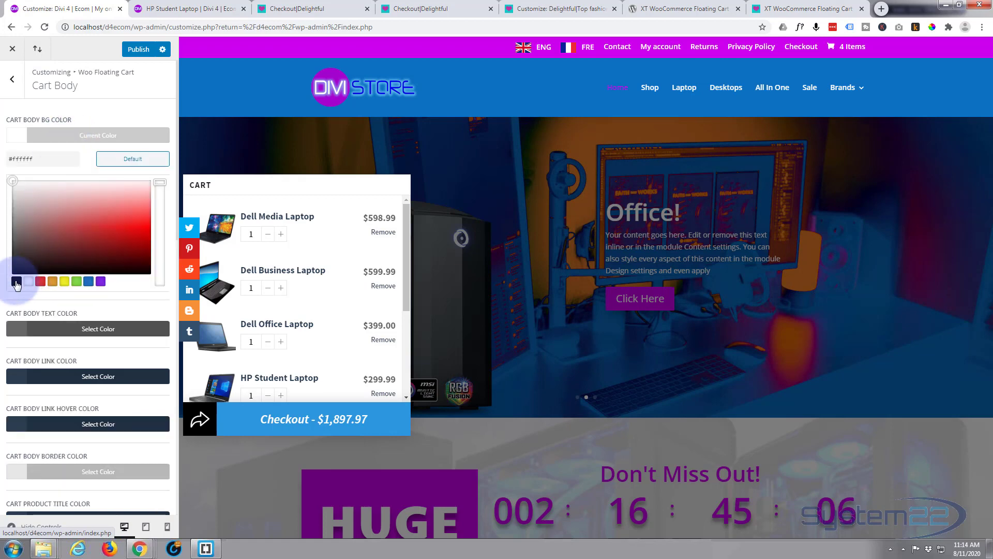
click(16, 284)
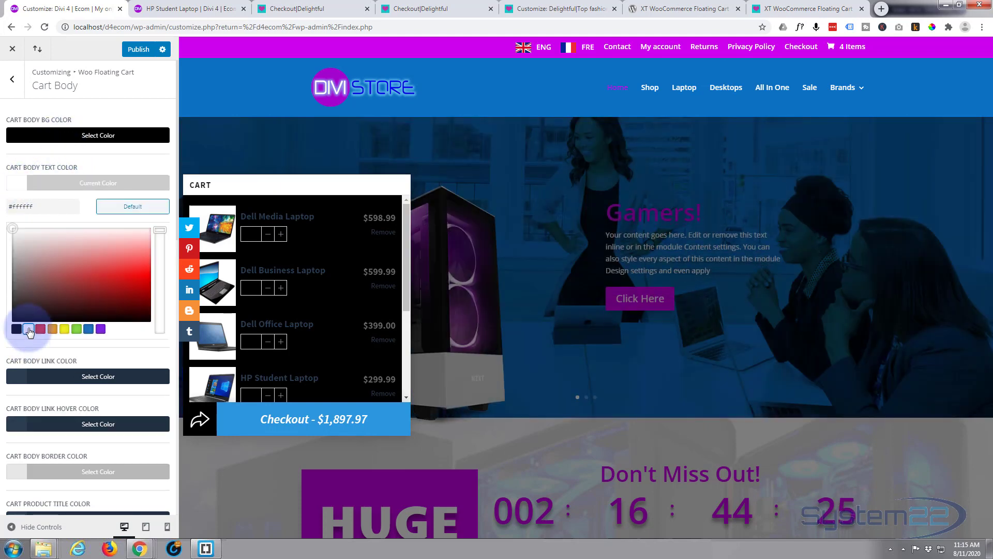
click(28, 328)
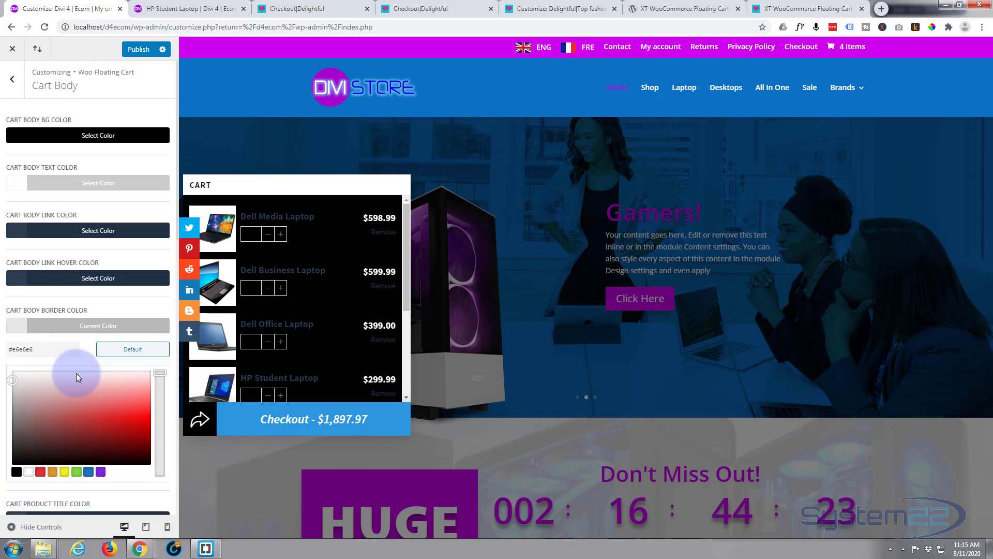
Toggle the cart in the preview to check the black body styling.
scroll(down, 3)
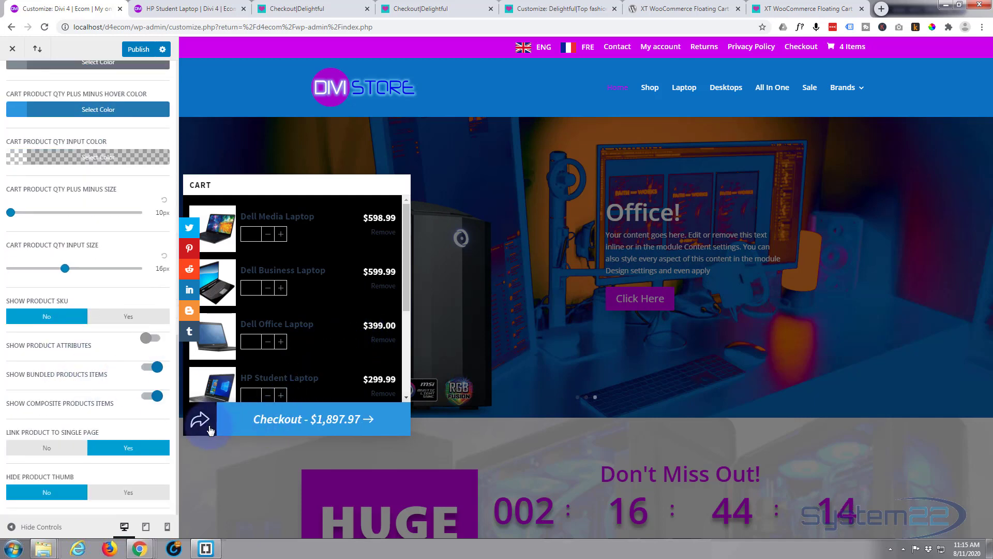
click(200, 419)
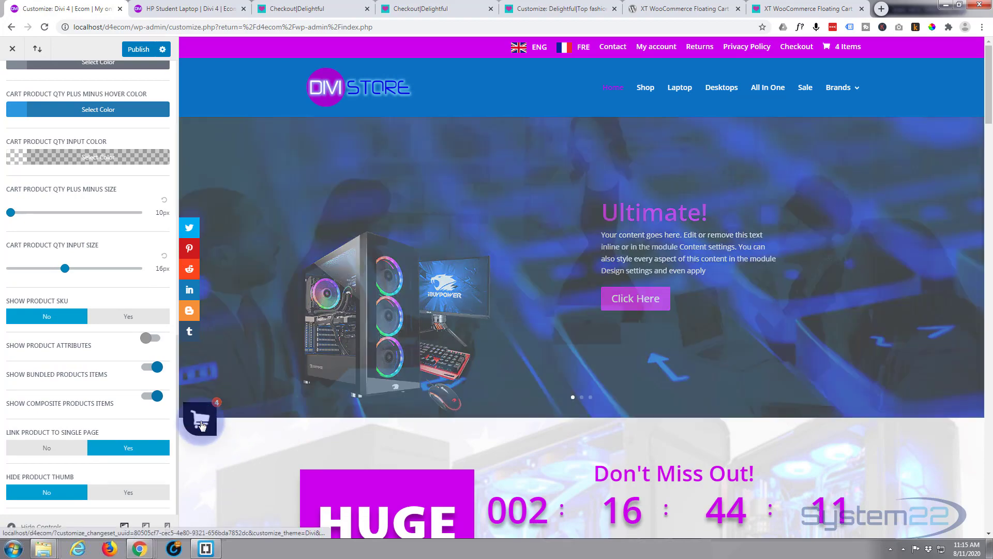
click(200, 419)
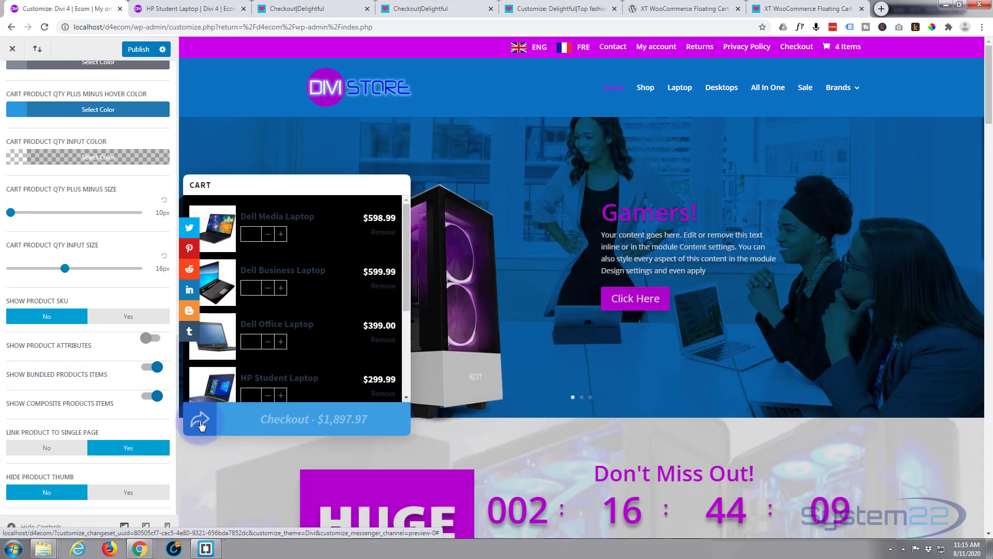
click(200, 420)
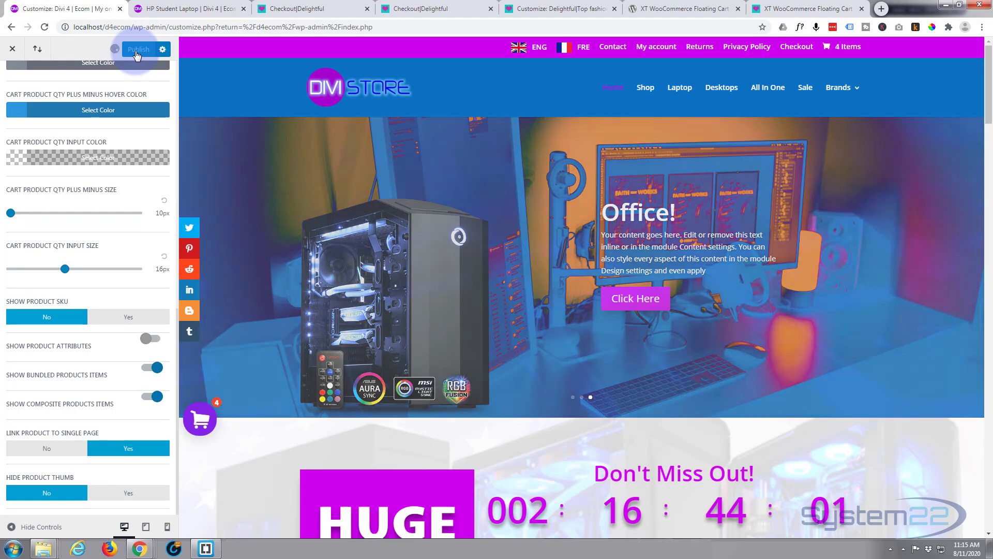
Publish the cart styling, exit the Customizer and open the live storefront in a new tab.
click(138, 48)
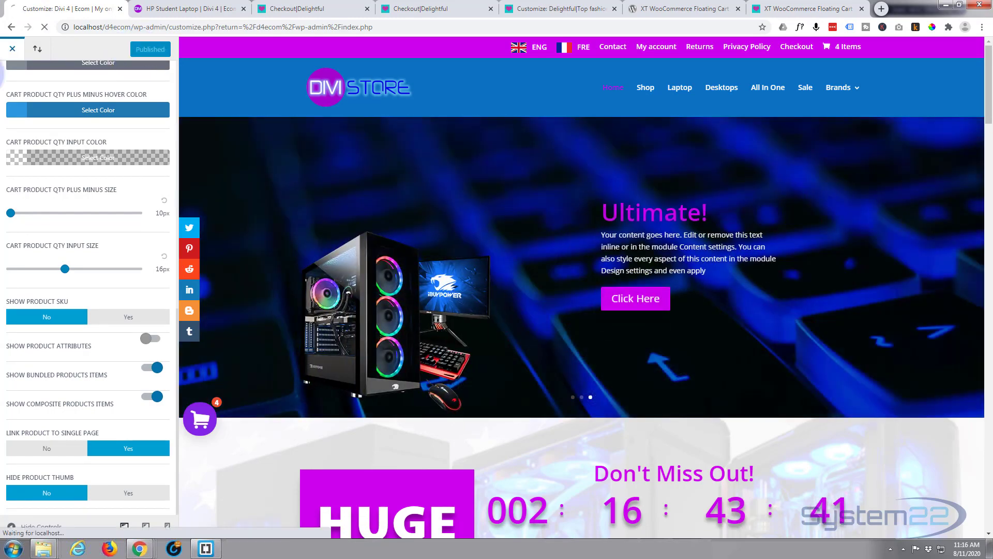
click(11, 49)
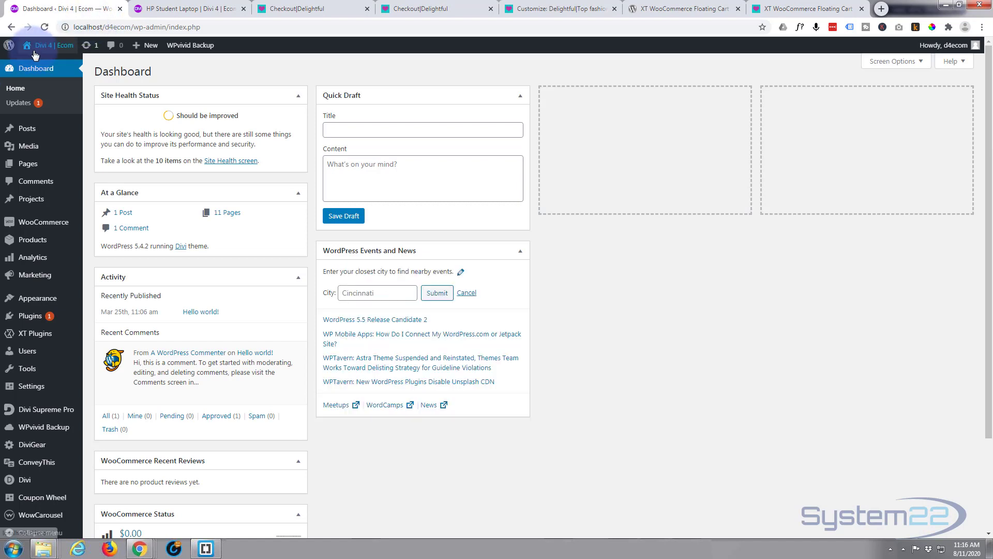
click(164, 8)
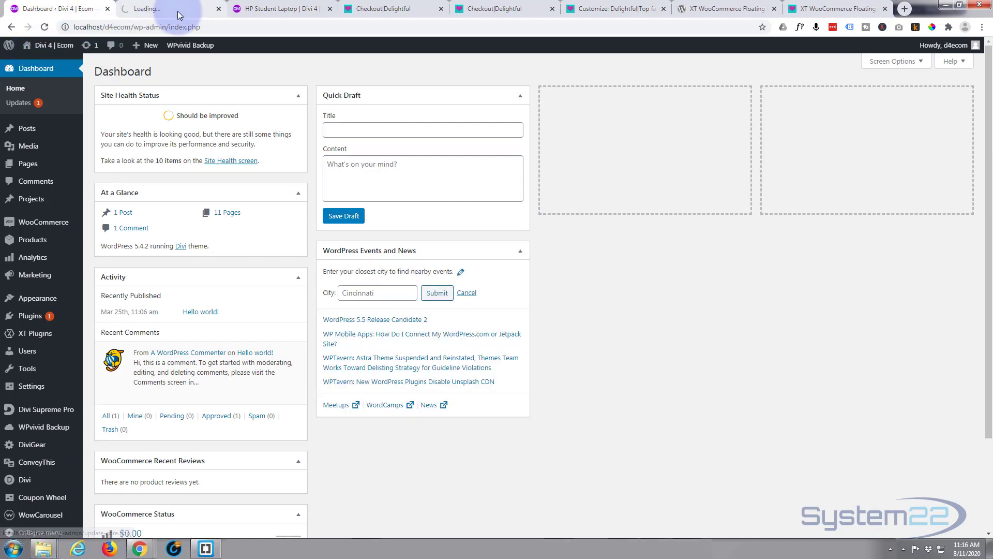
click(168, 8)
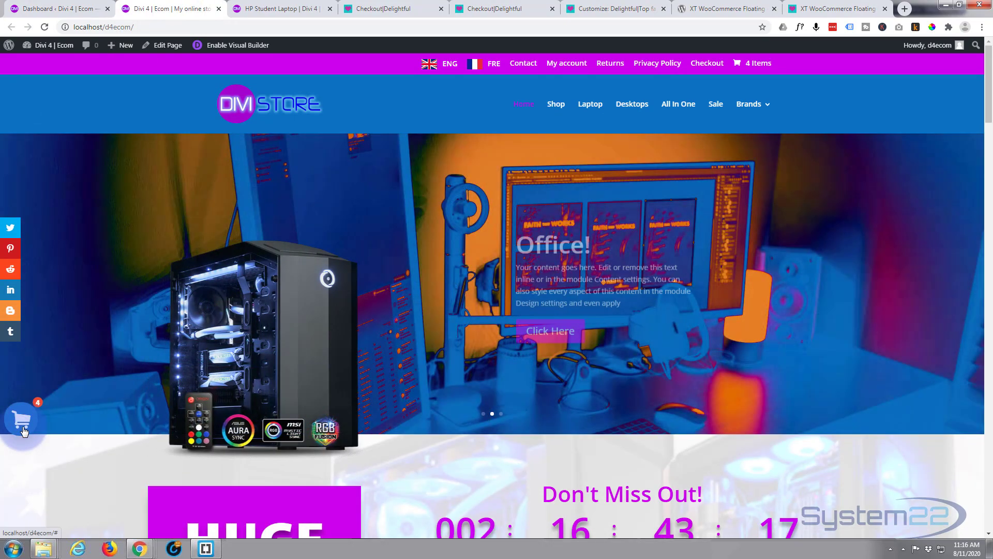
Try the Divi store's cart trigger, then open the Delightful store's floating cart ($339.96, 13 items).
click(21, 420)
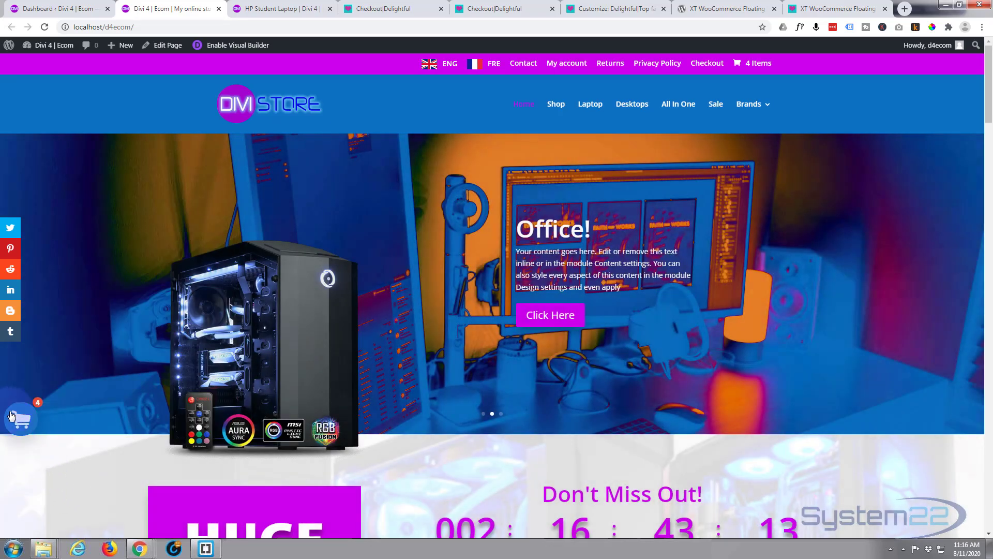
click(21, 416)
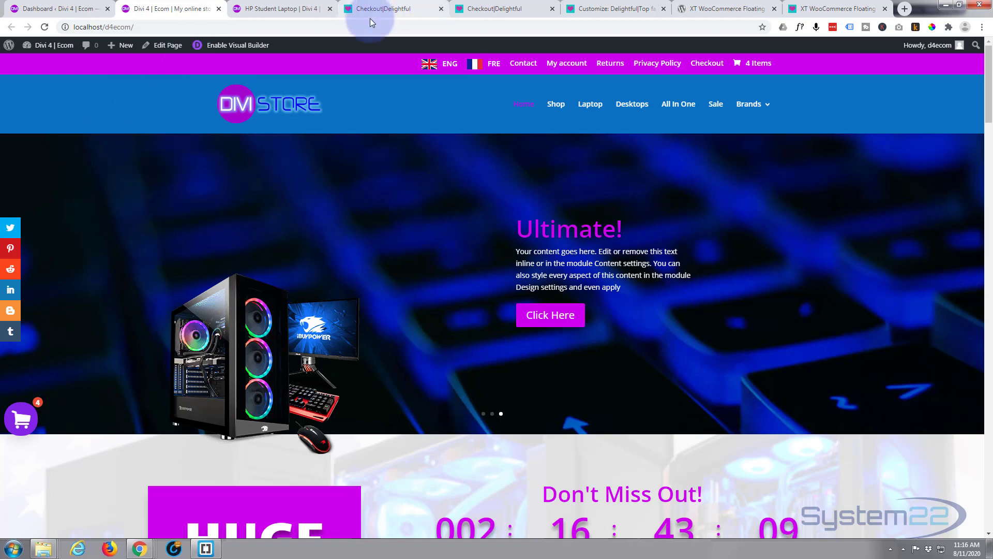
click(392, 8)
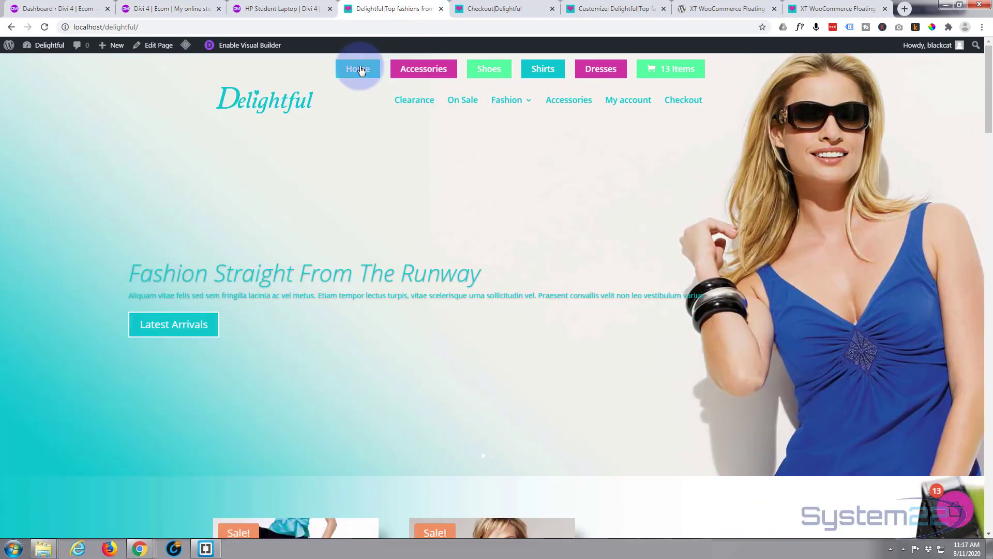
click(959, 510)
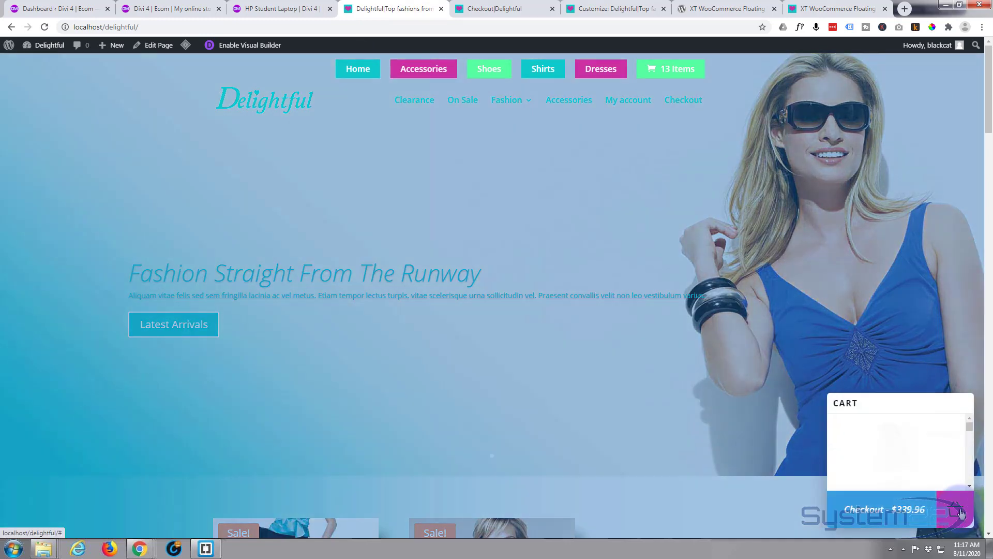